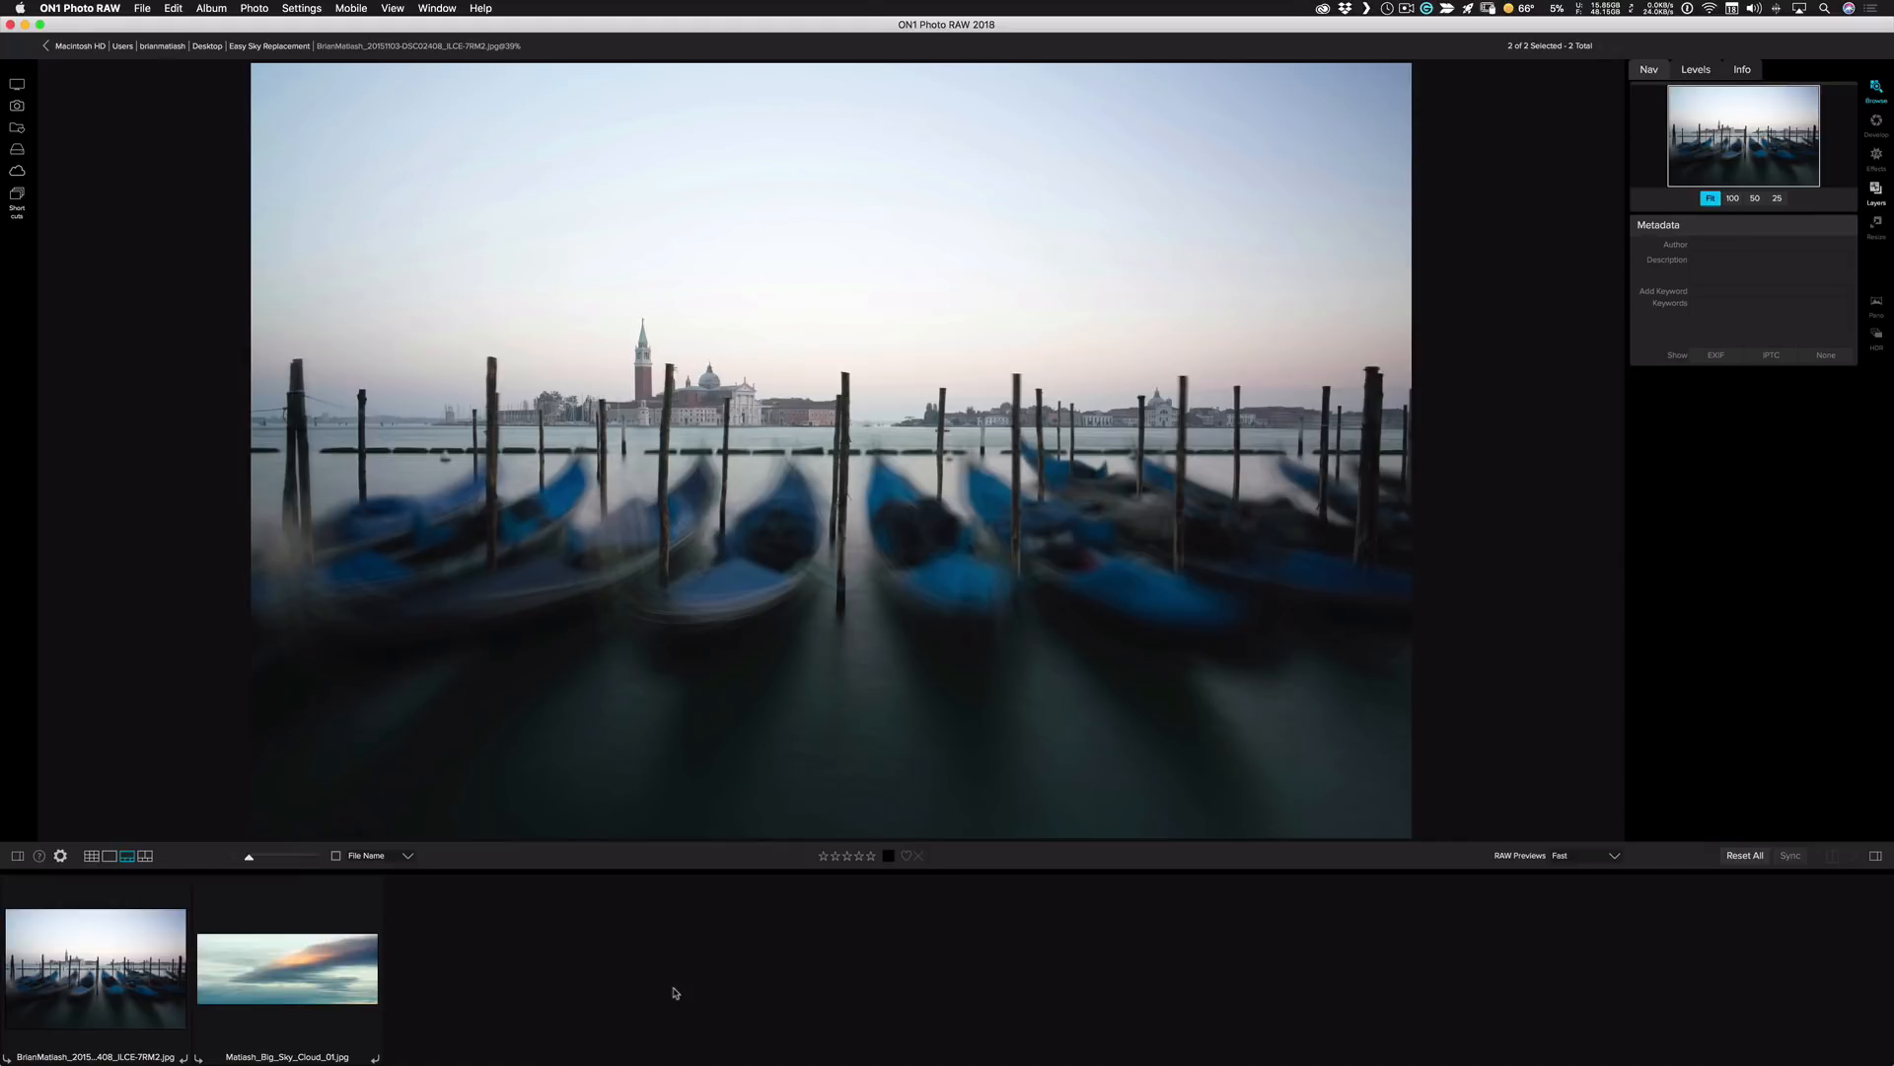
pyautogui.moveTo(494, 1033)
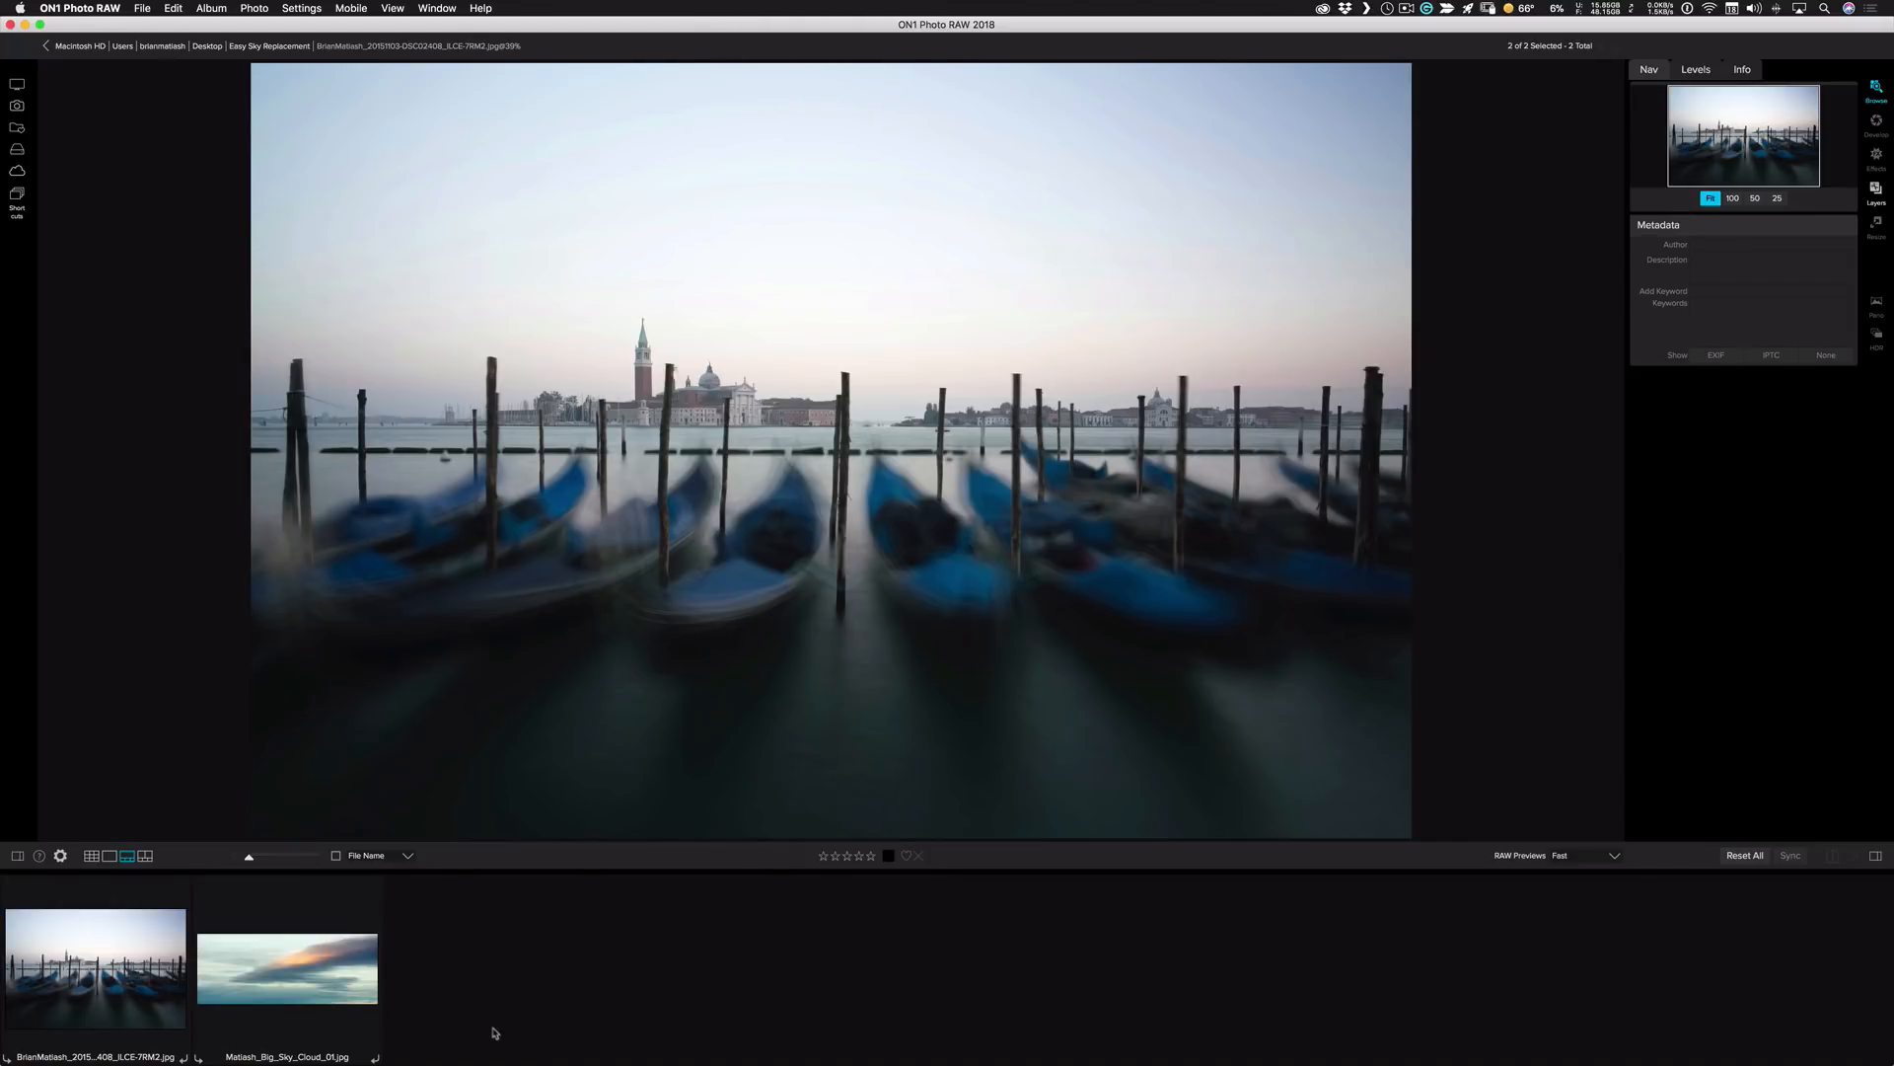
# - Preview the cloud and gondola thumbnails full size, then select both photos together in Browse
pyautogui.click(286, 969)
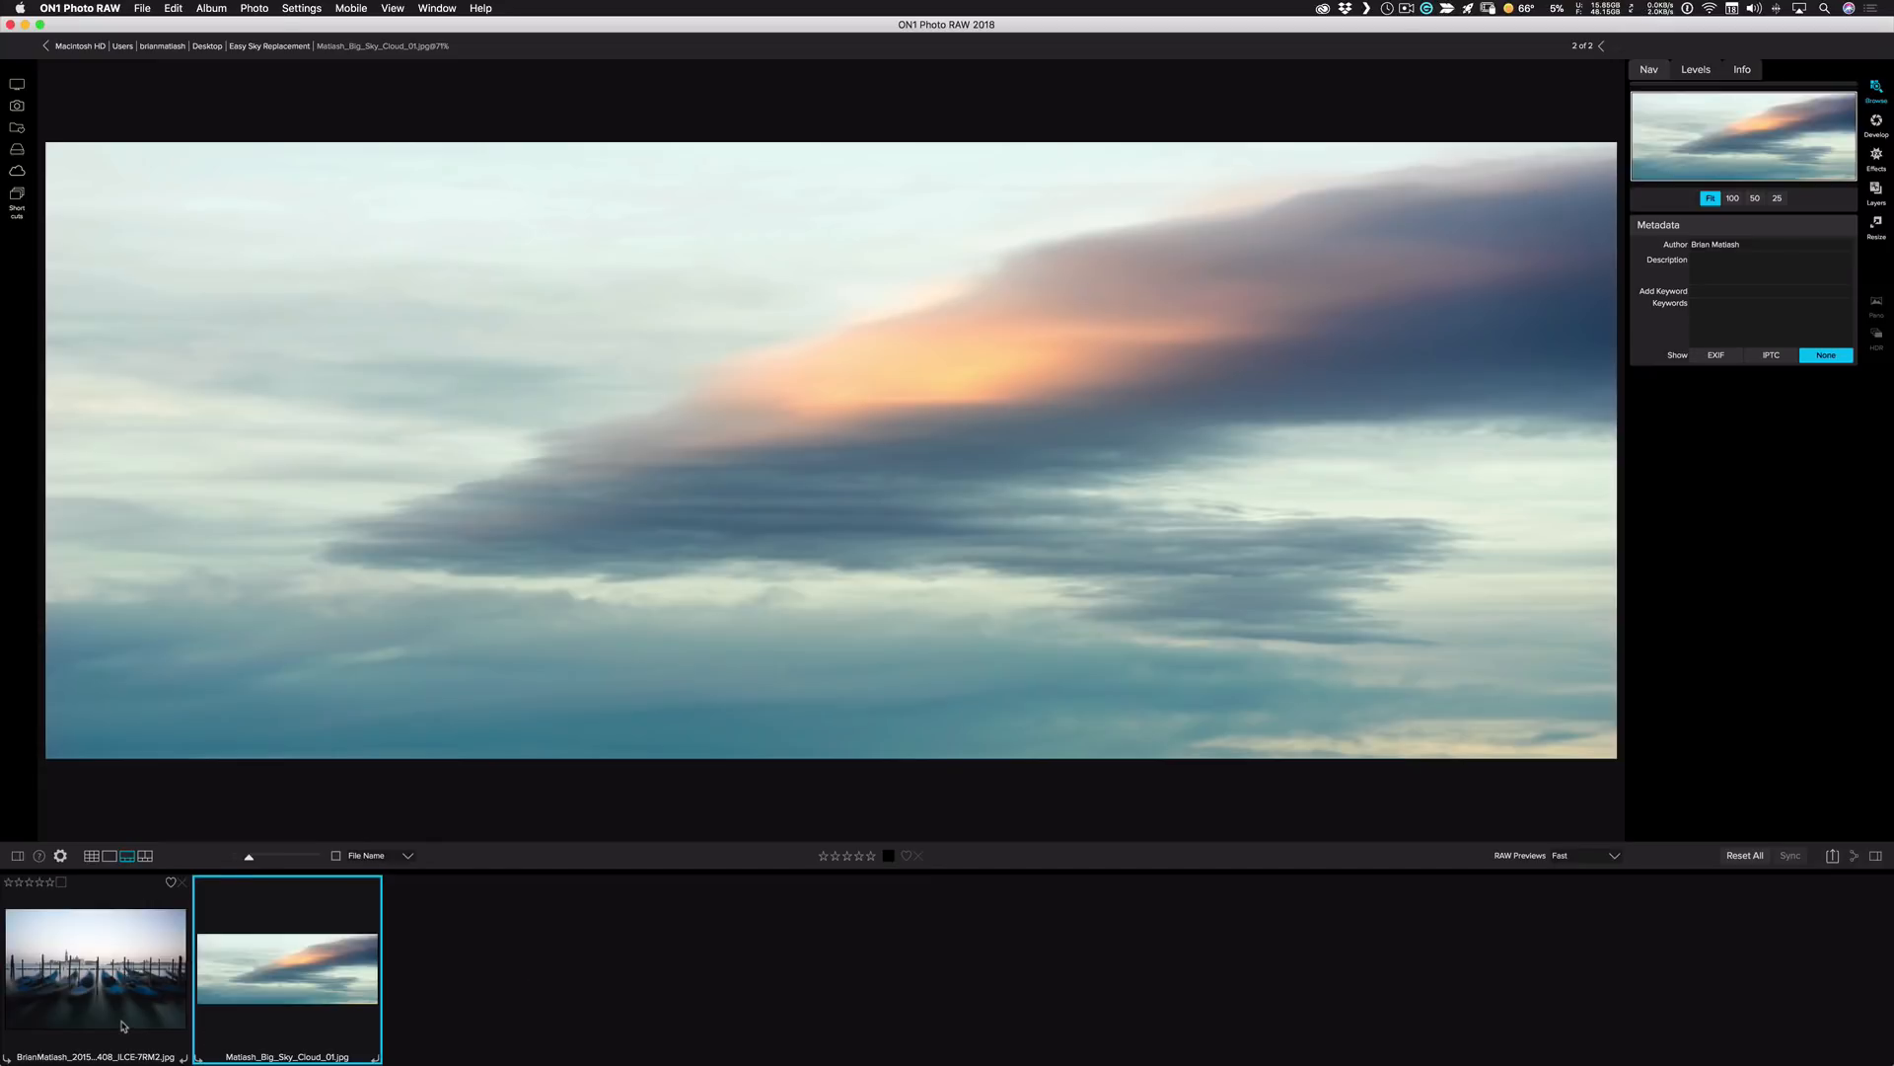
pyautogui.click(95, 967)
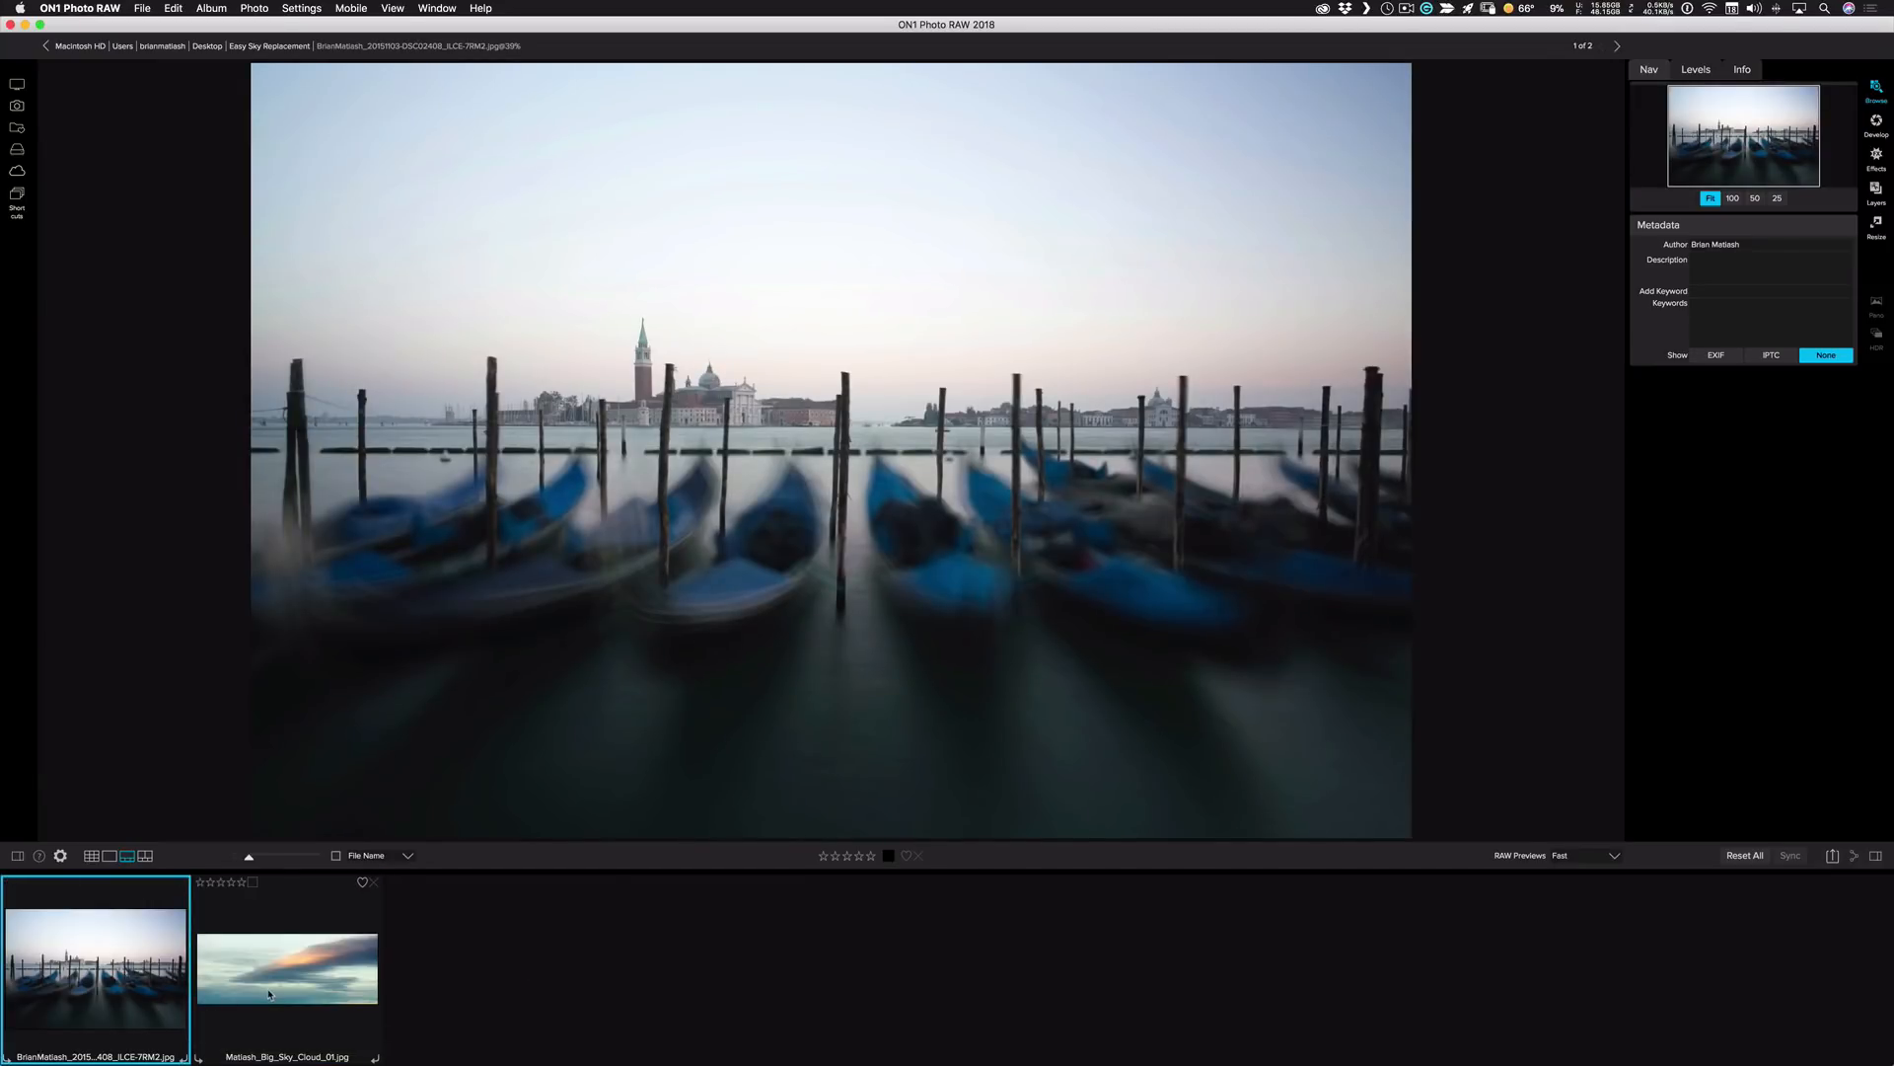
pyautogui.click(287, 967)
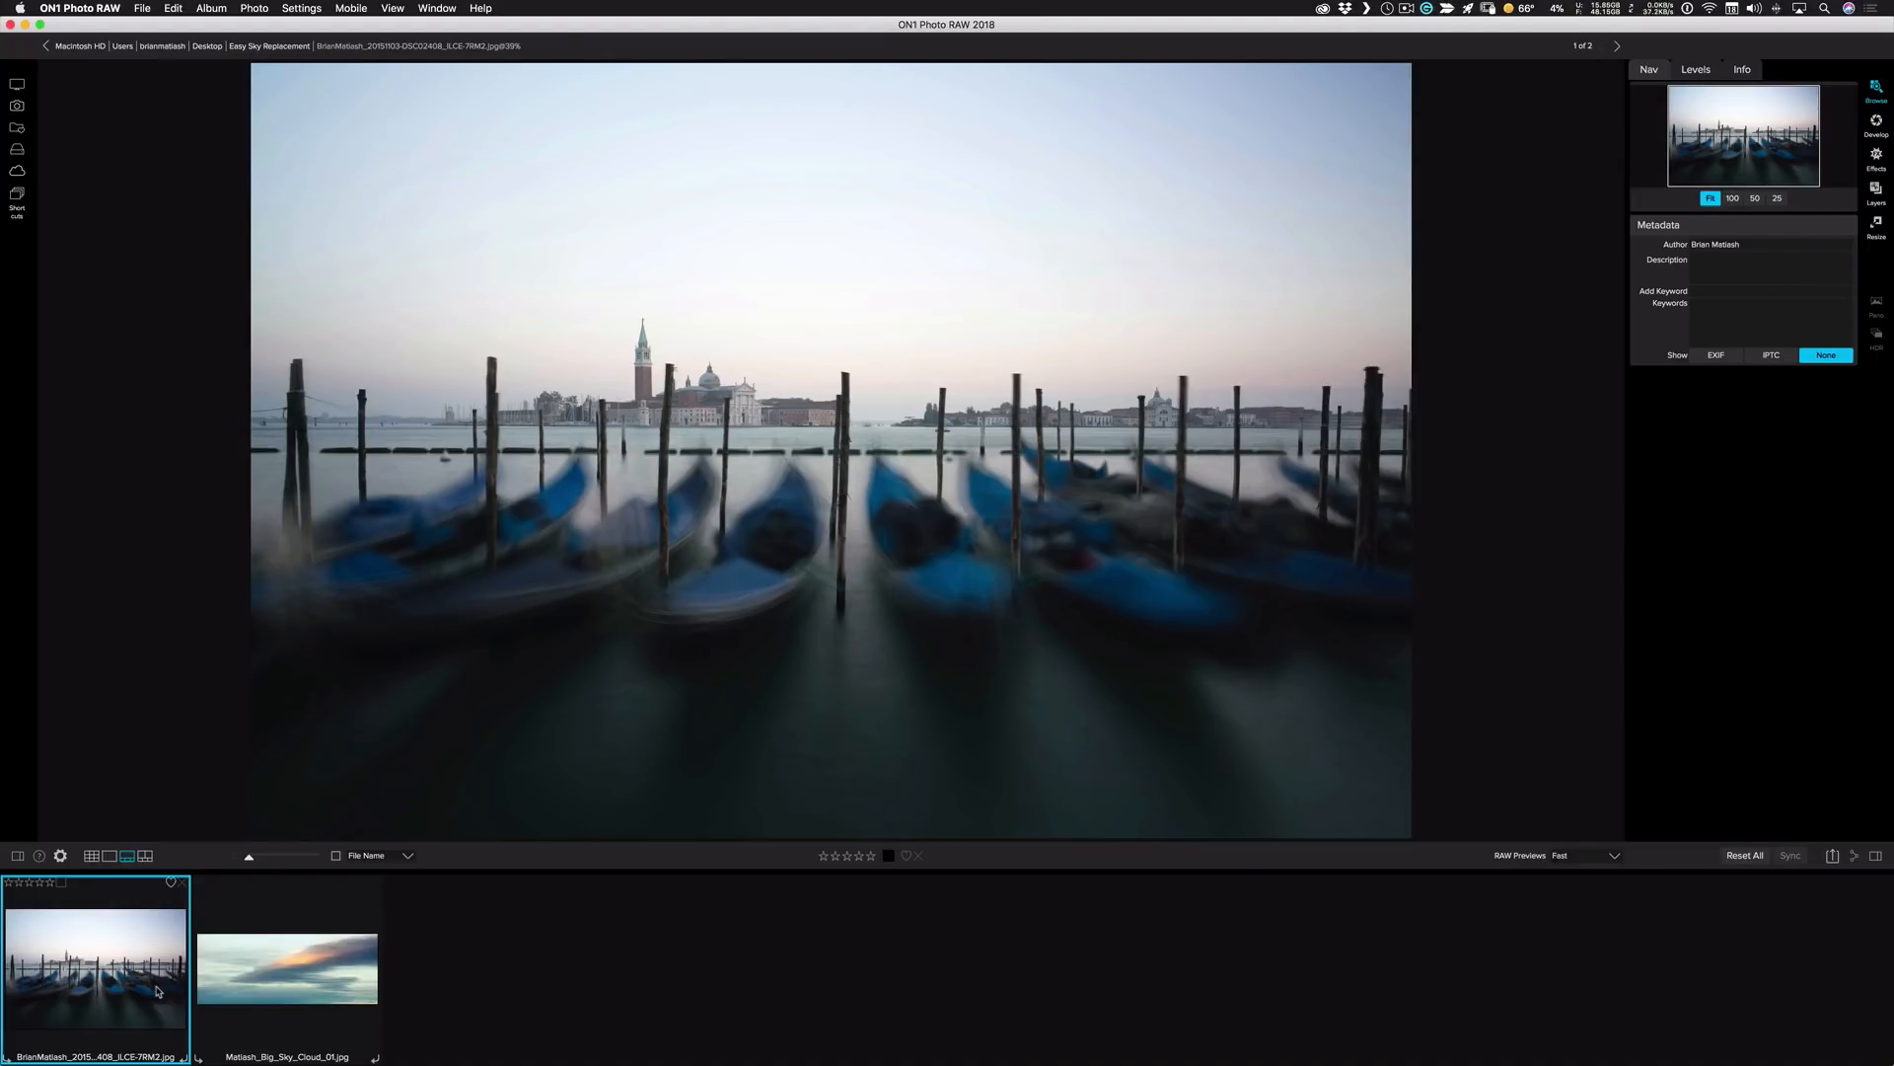
pyautogui.click(286, 967)
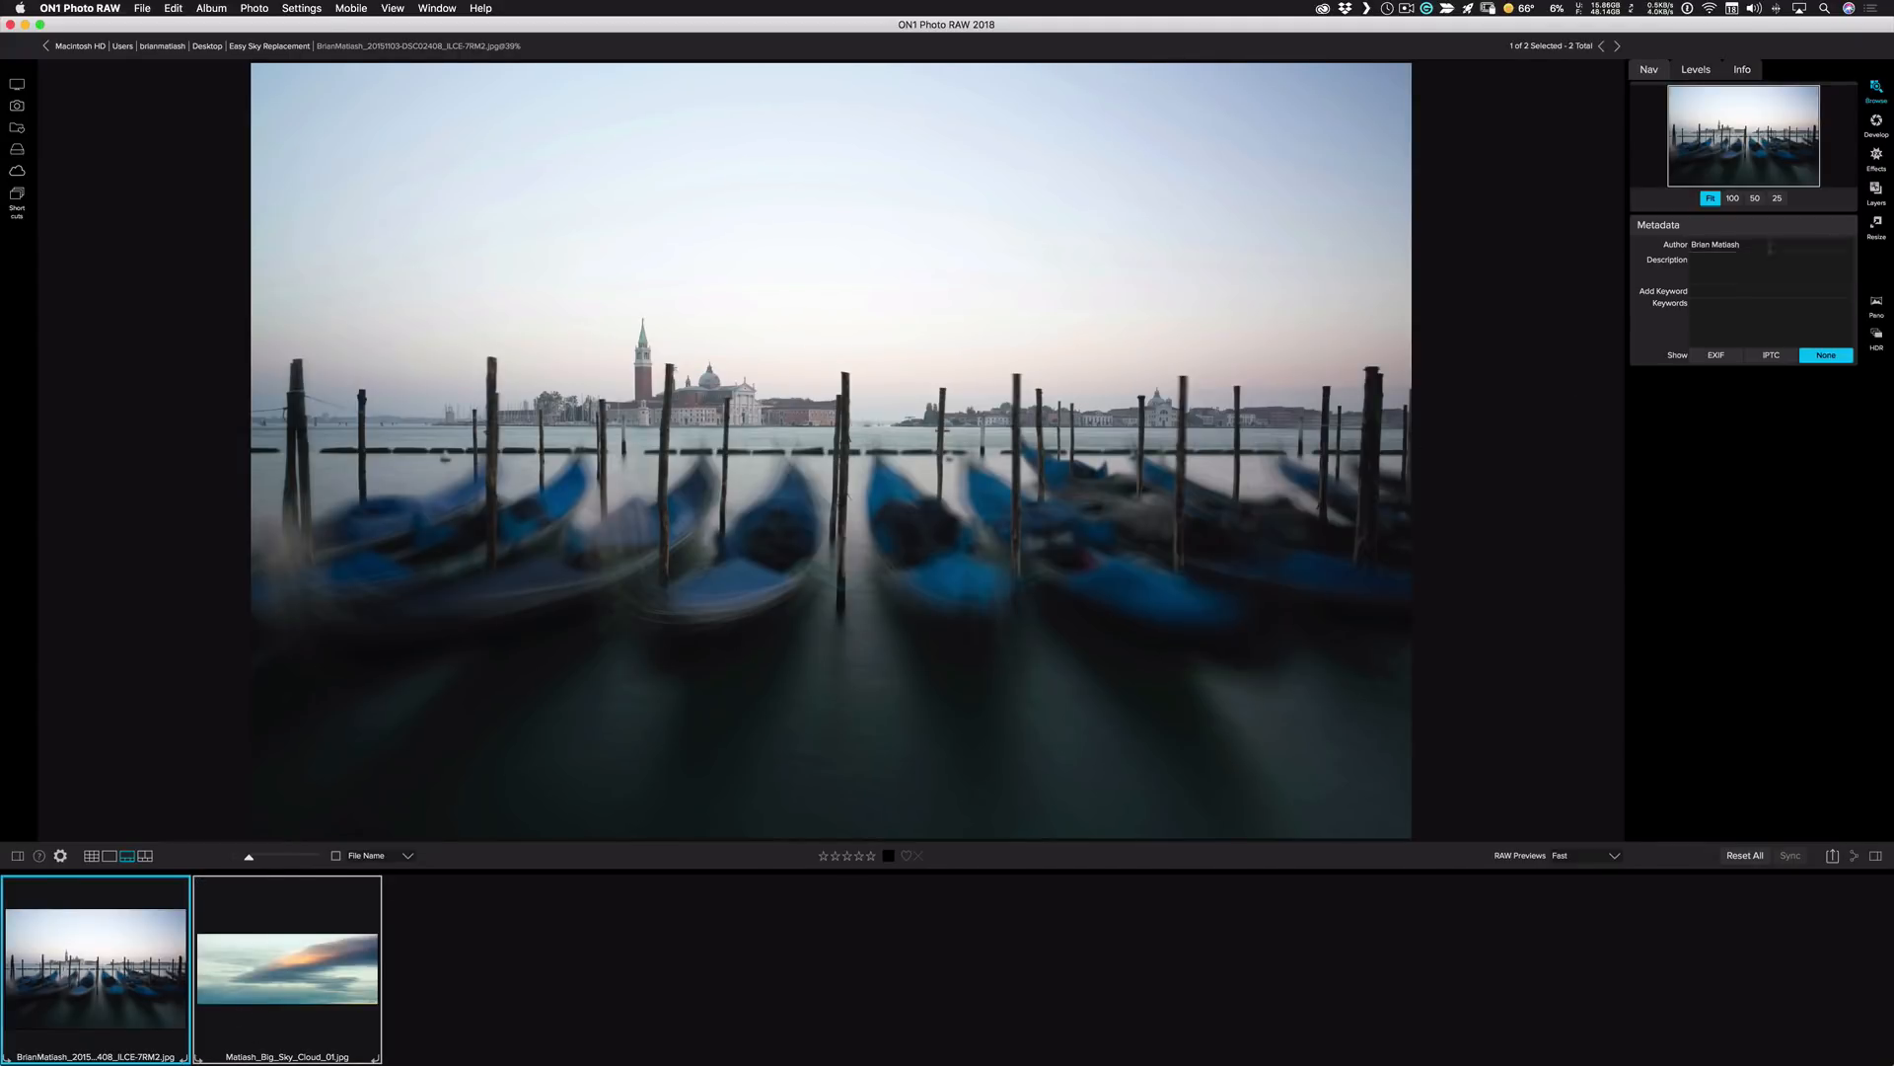
# - Send both photos to Layers as one document and toggle the cloud layer's visibility to check the scene
pyautogui.click(1878, 192)
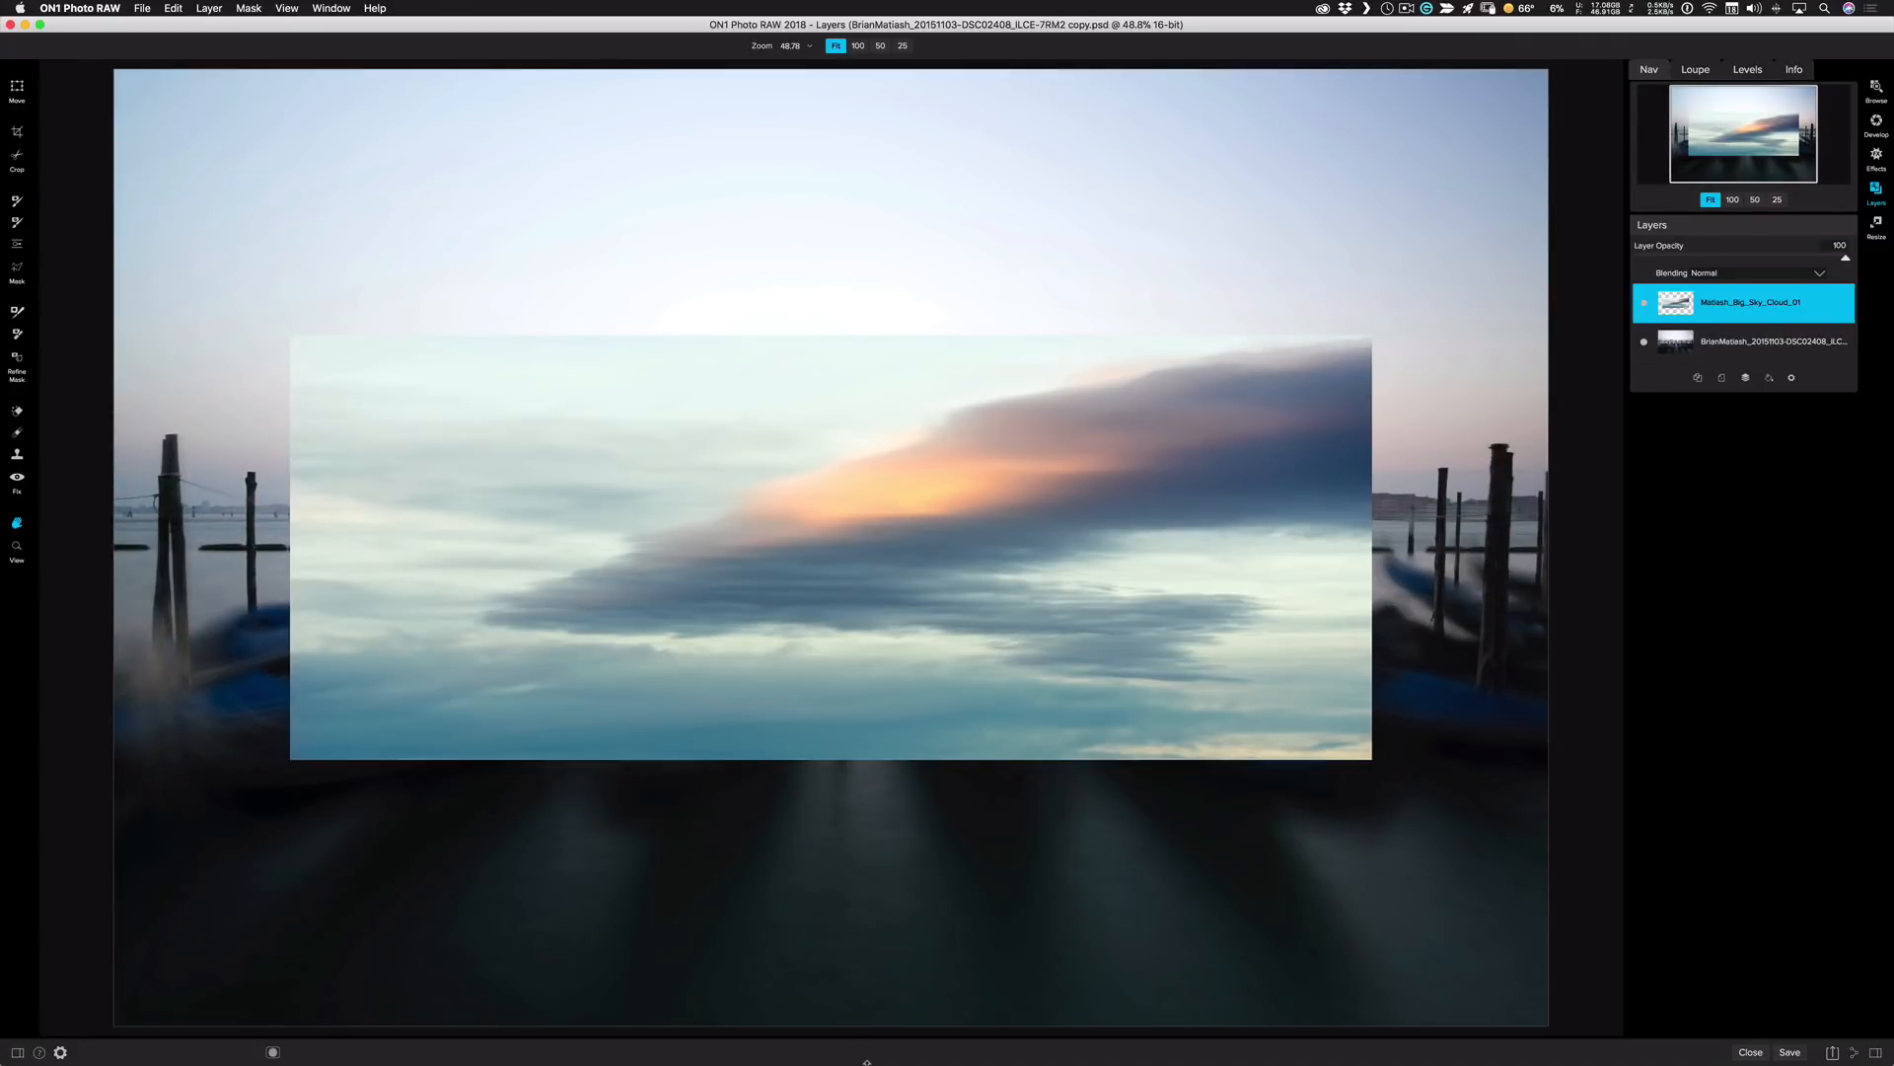
pyautogui.click(1643, 306)
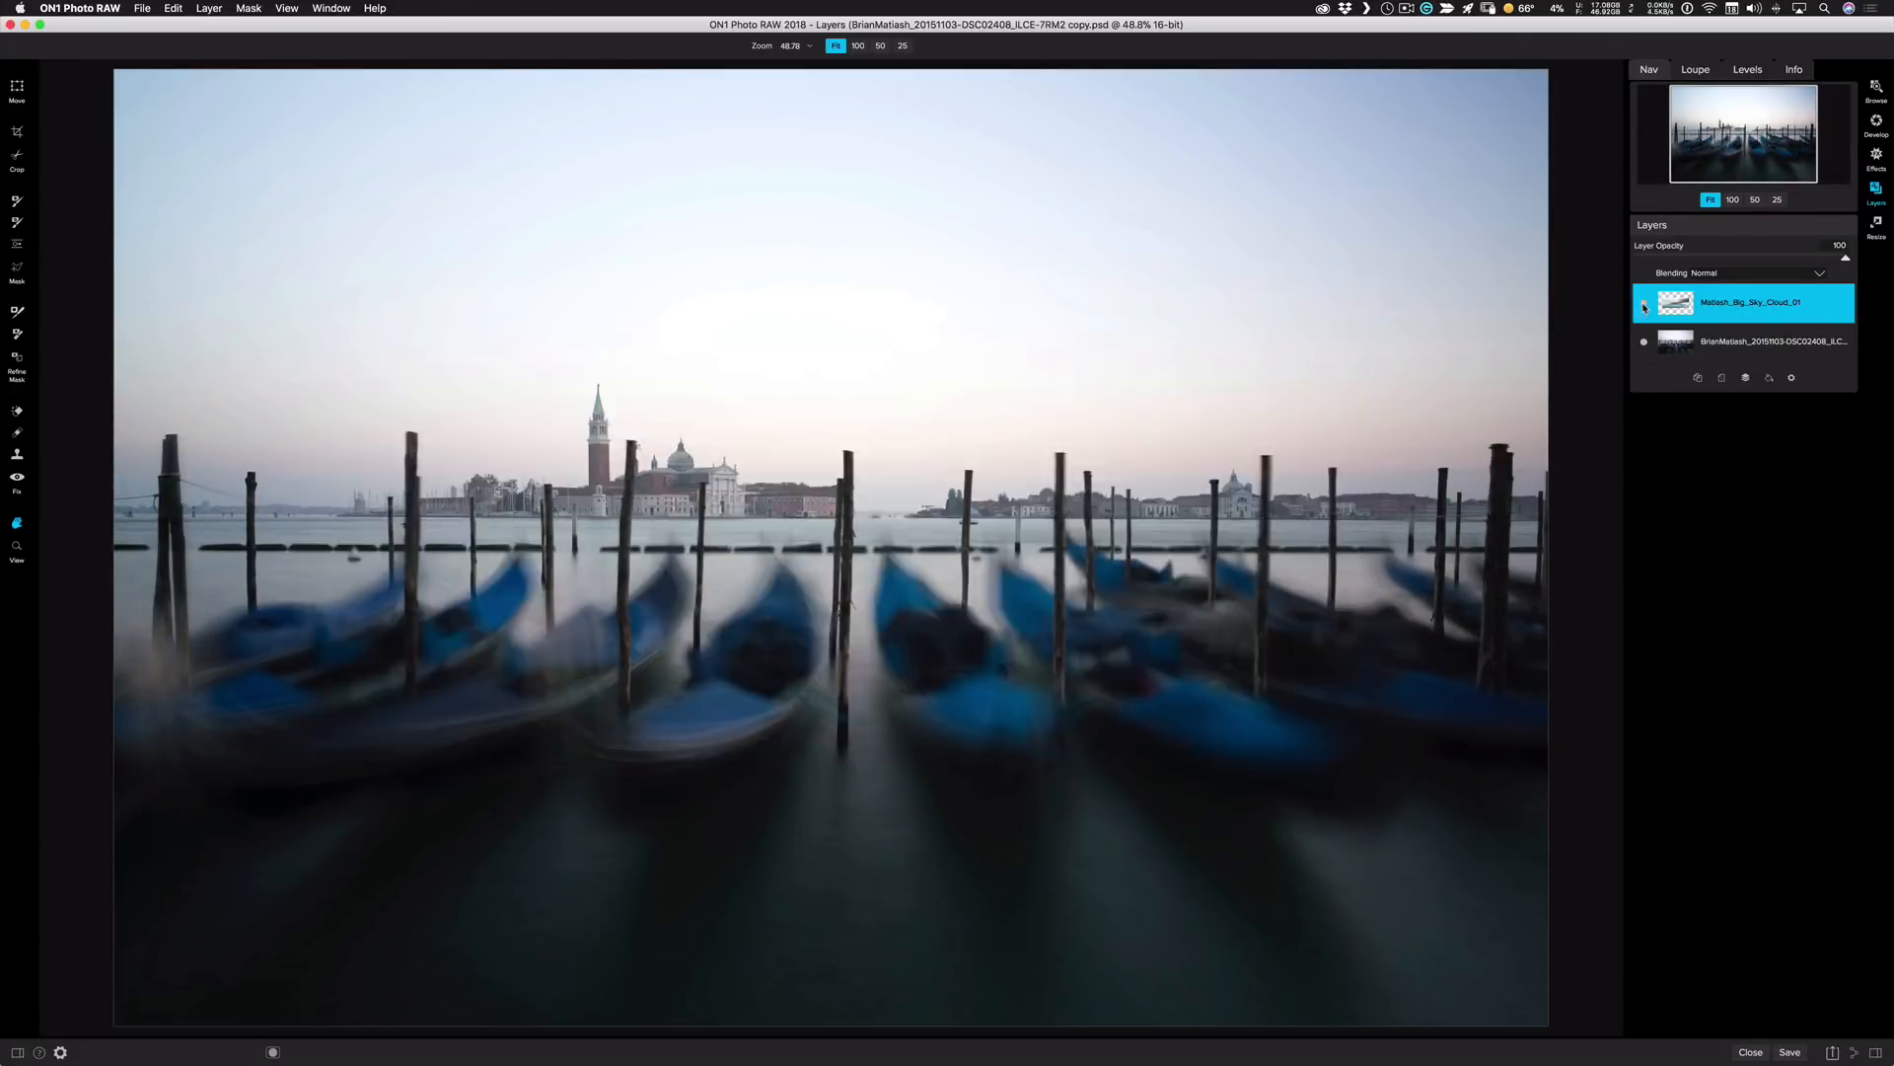
pyautogui.click(1643, 342)
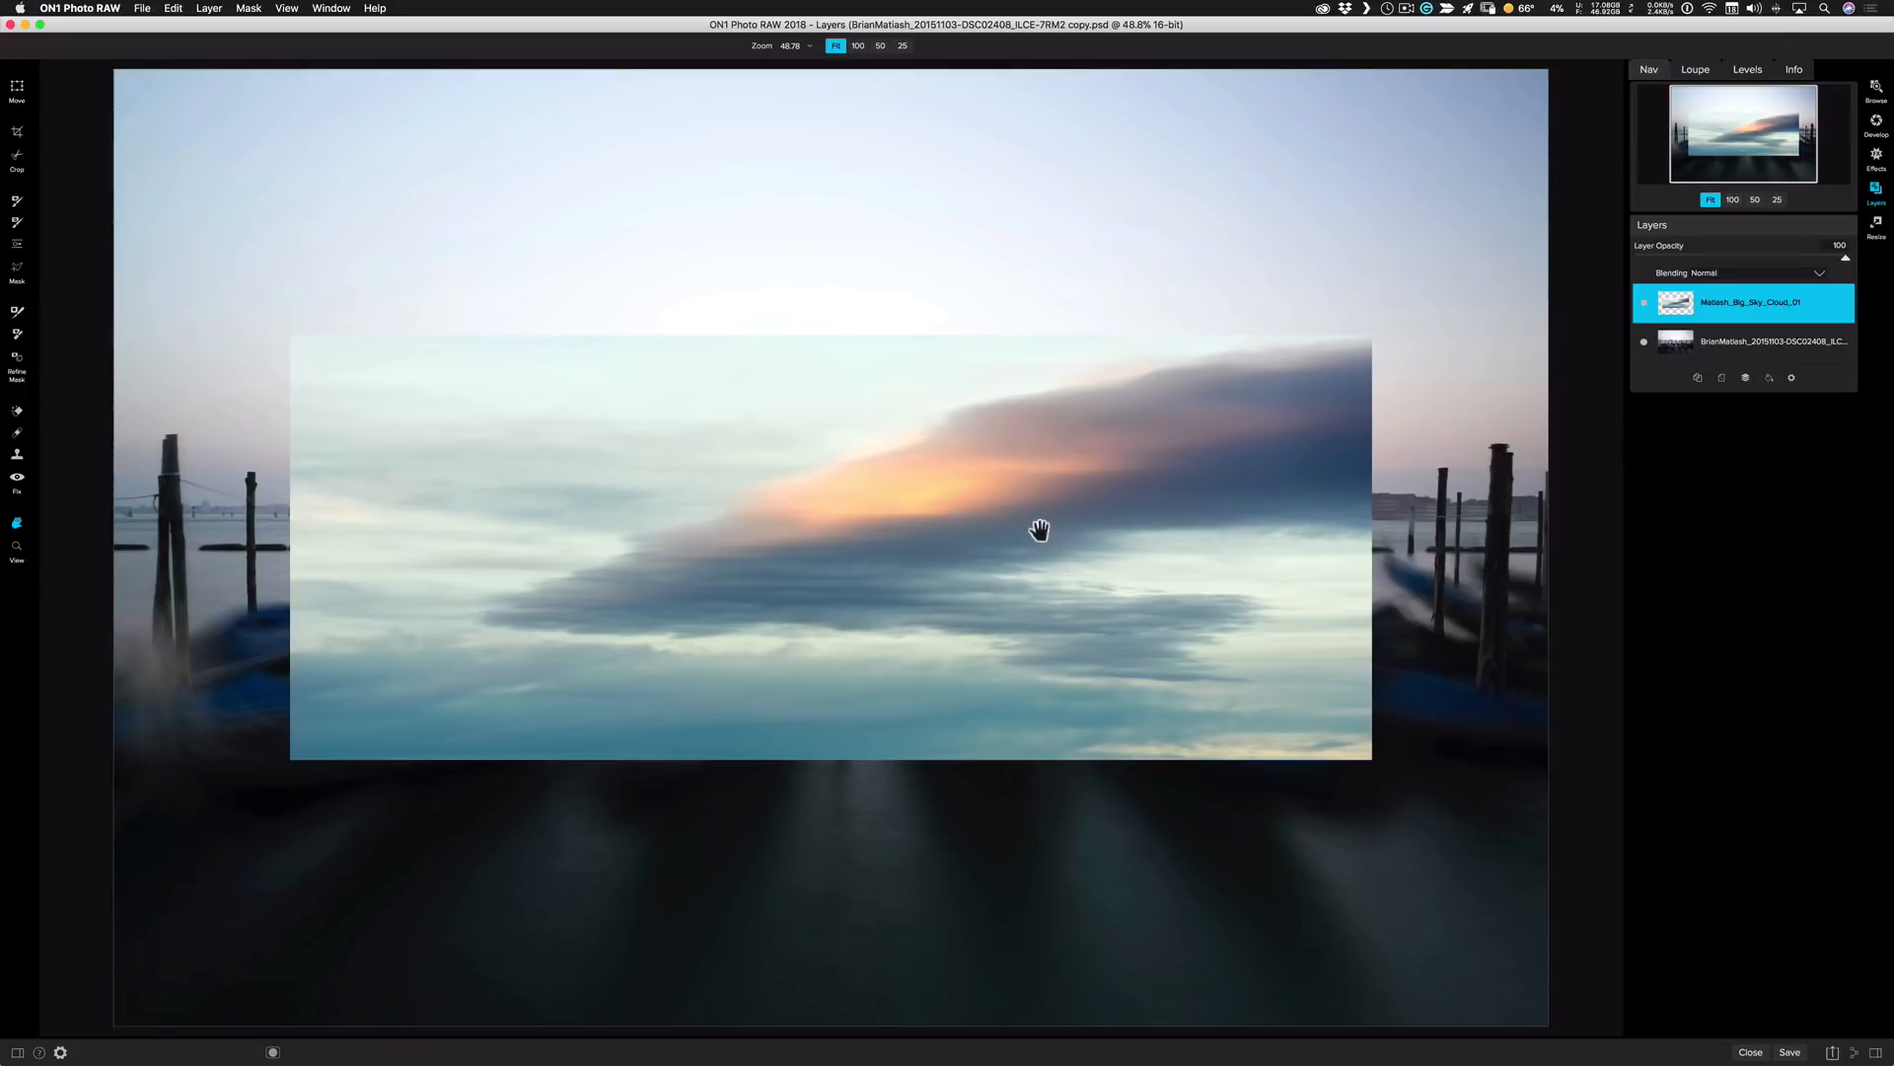
pyautogui.moveTo(160, 248)
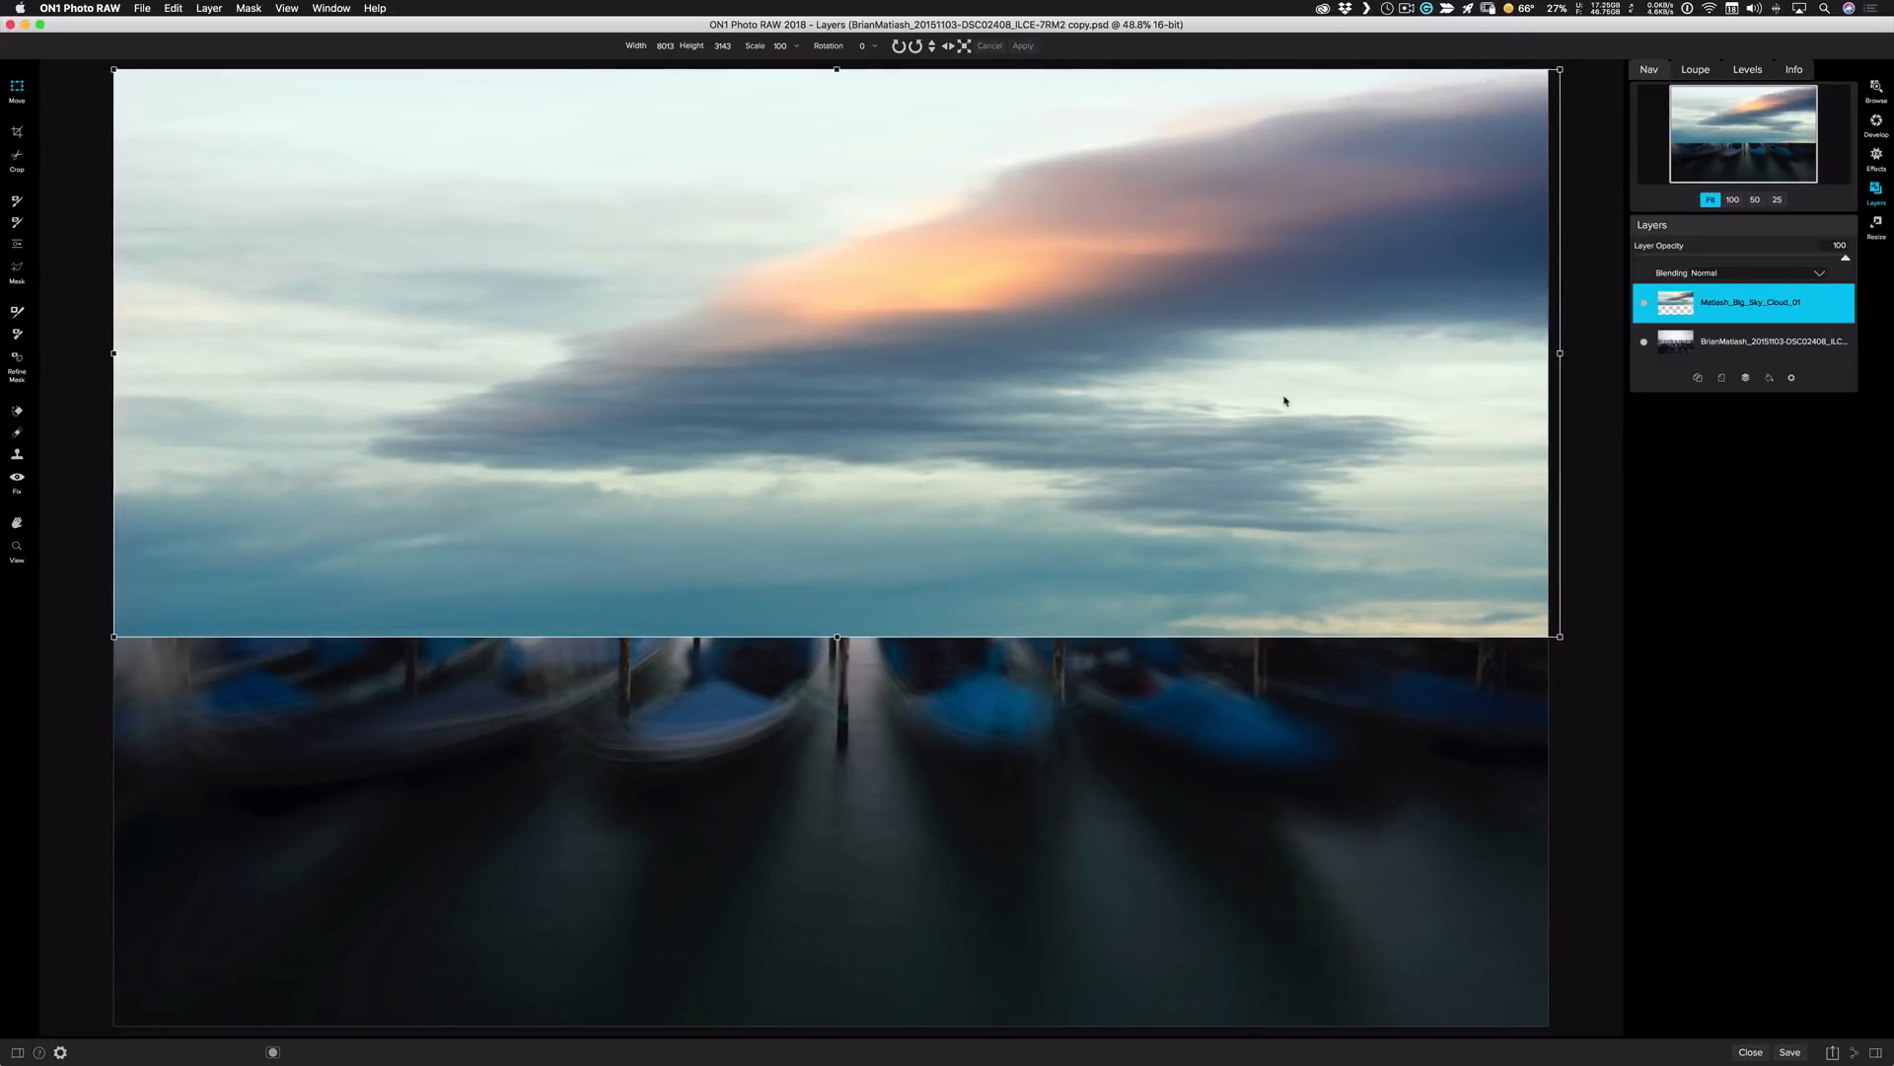
pyautogui.moveTo(1161, 440)
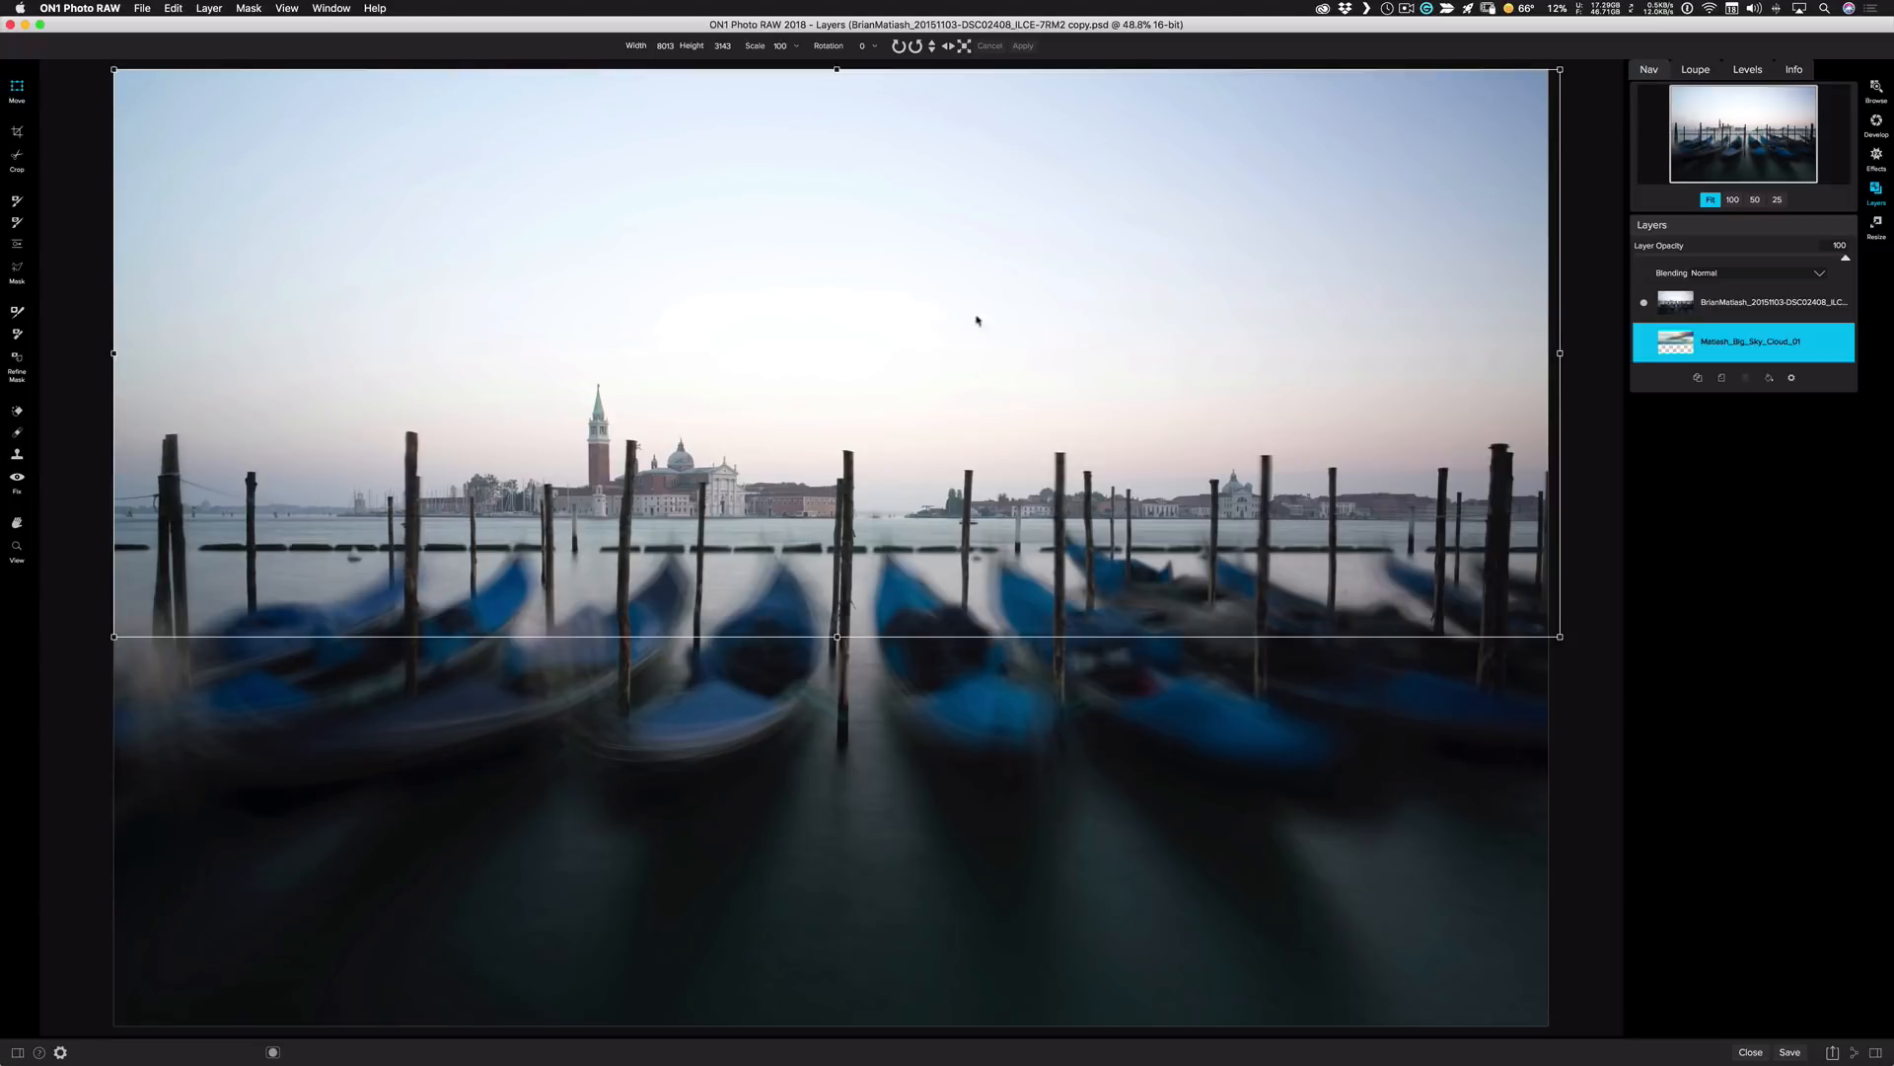
pyautogui.moveTo(982, 322)
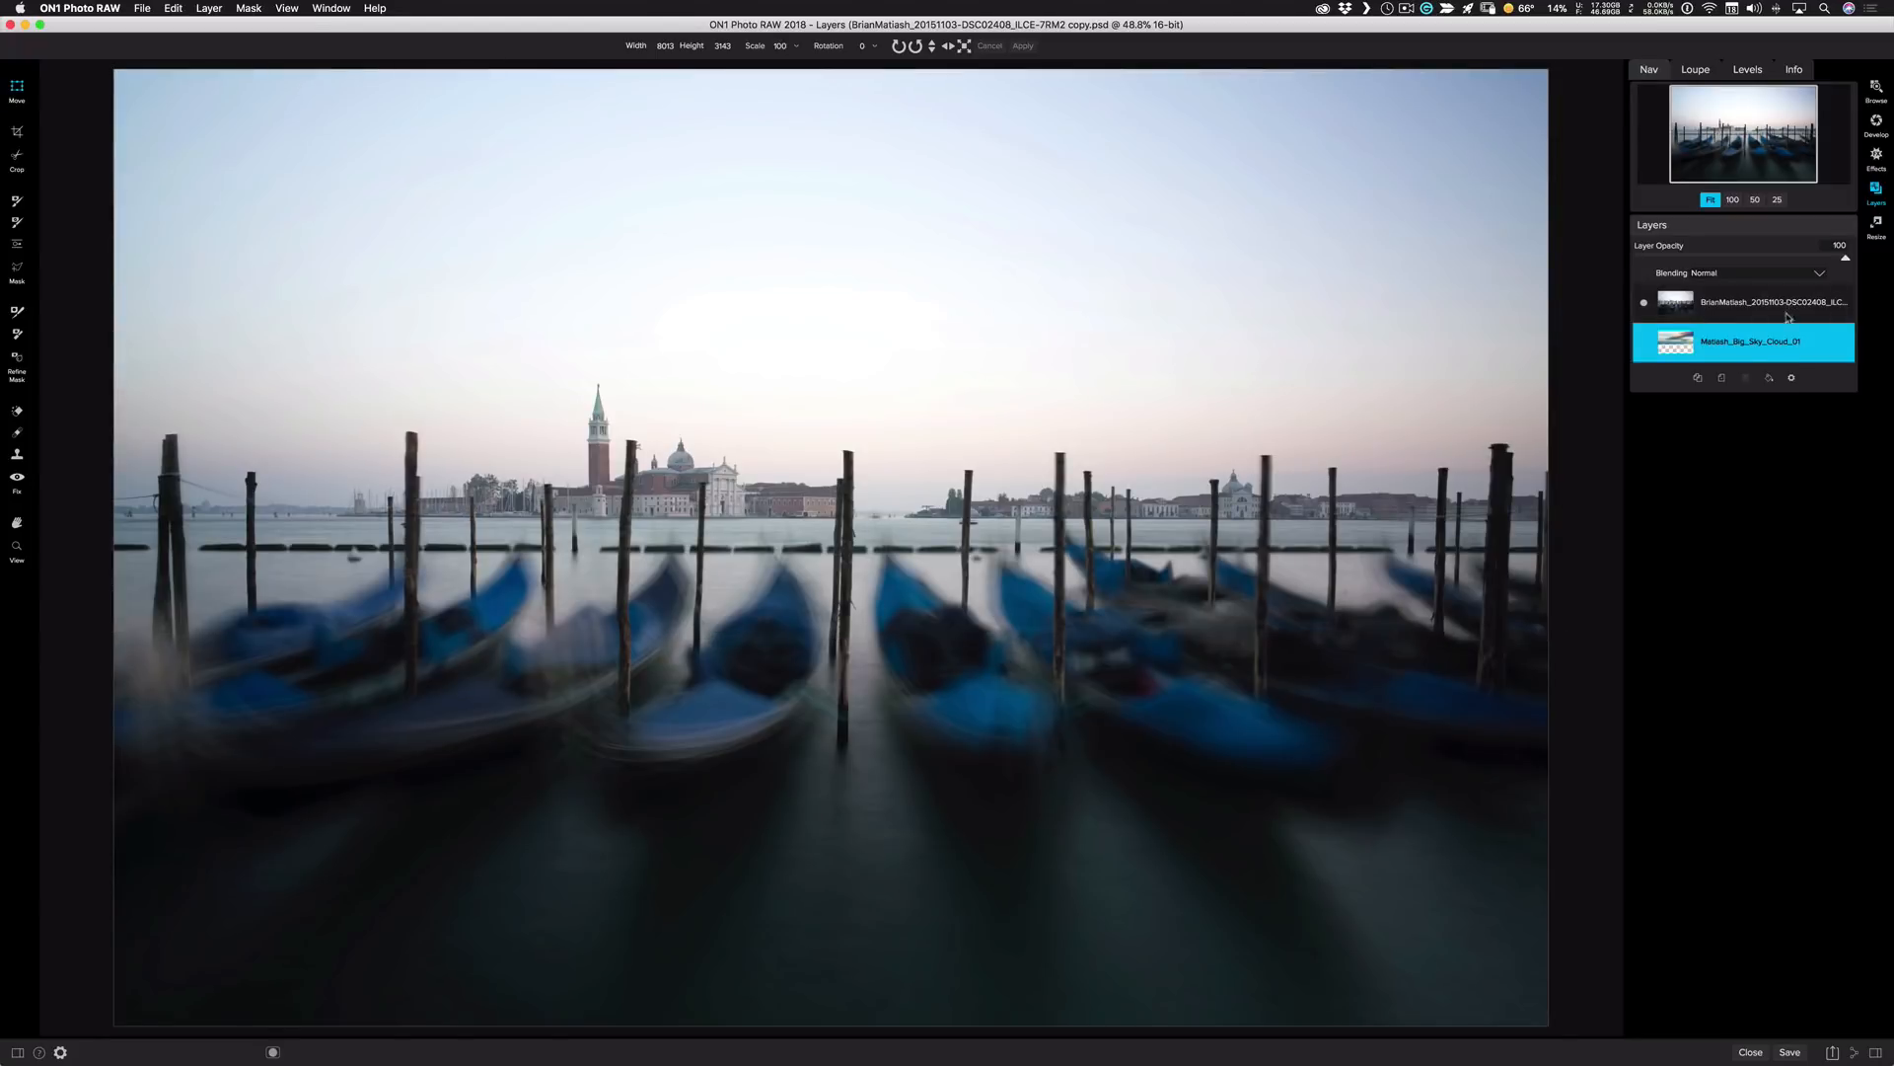
# - Make the gondola layer active and set the Masking Brush to Paint Out mode
pyautogui.click(1772, 302)
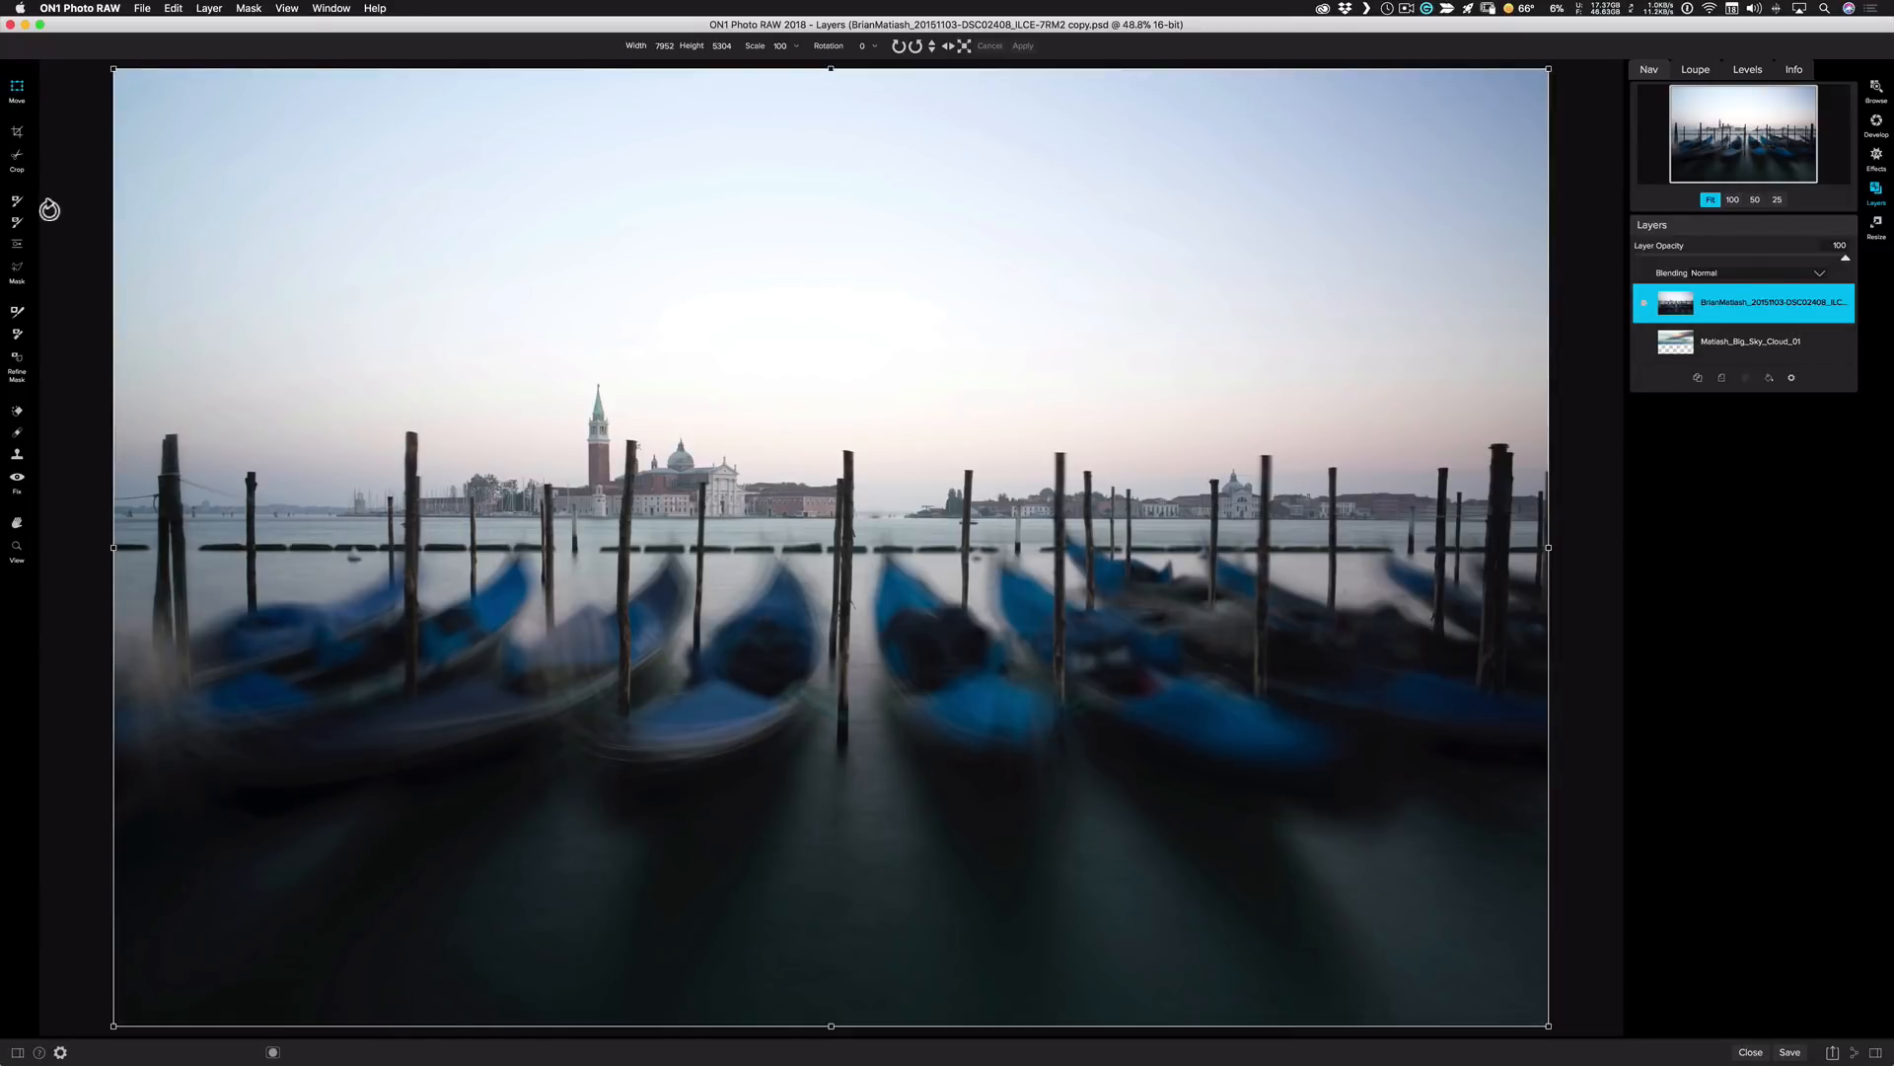
pyautogui.click(17, 200)
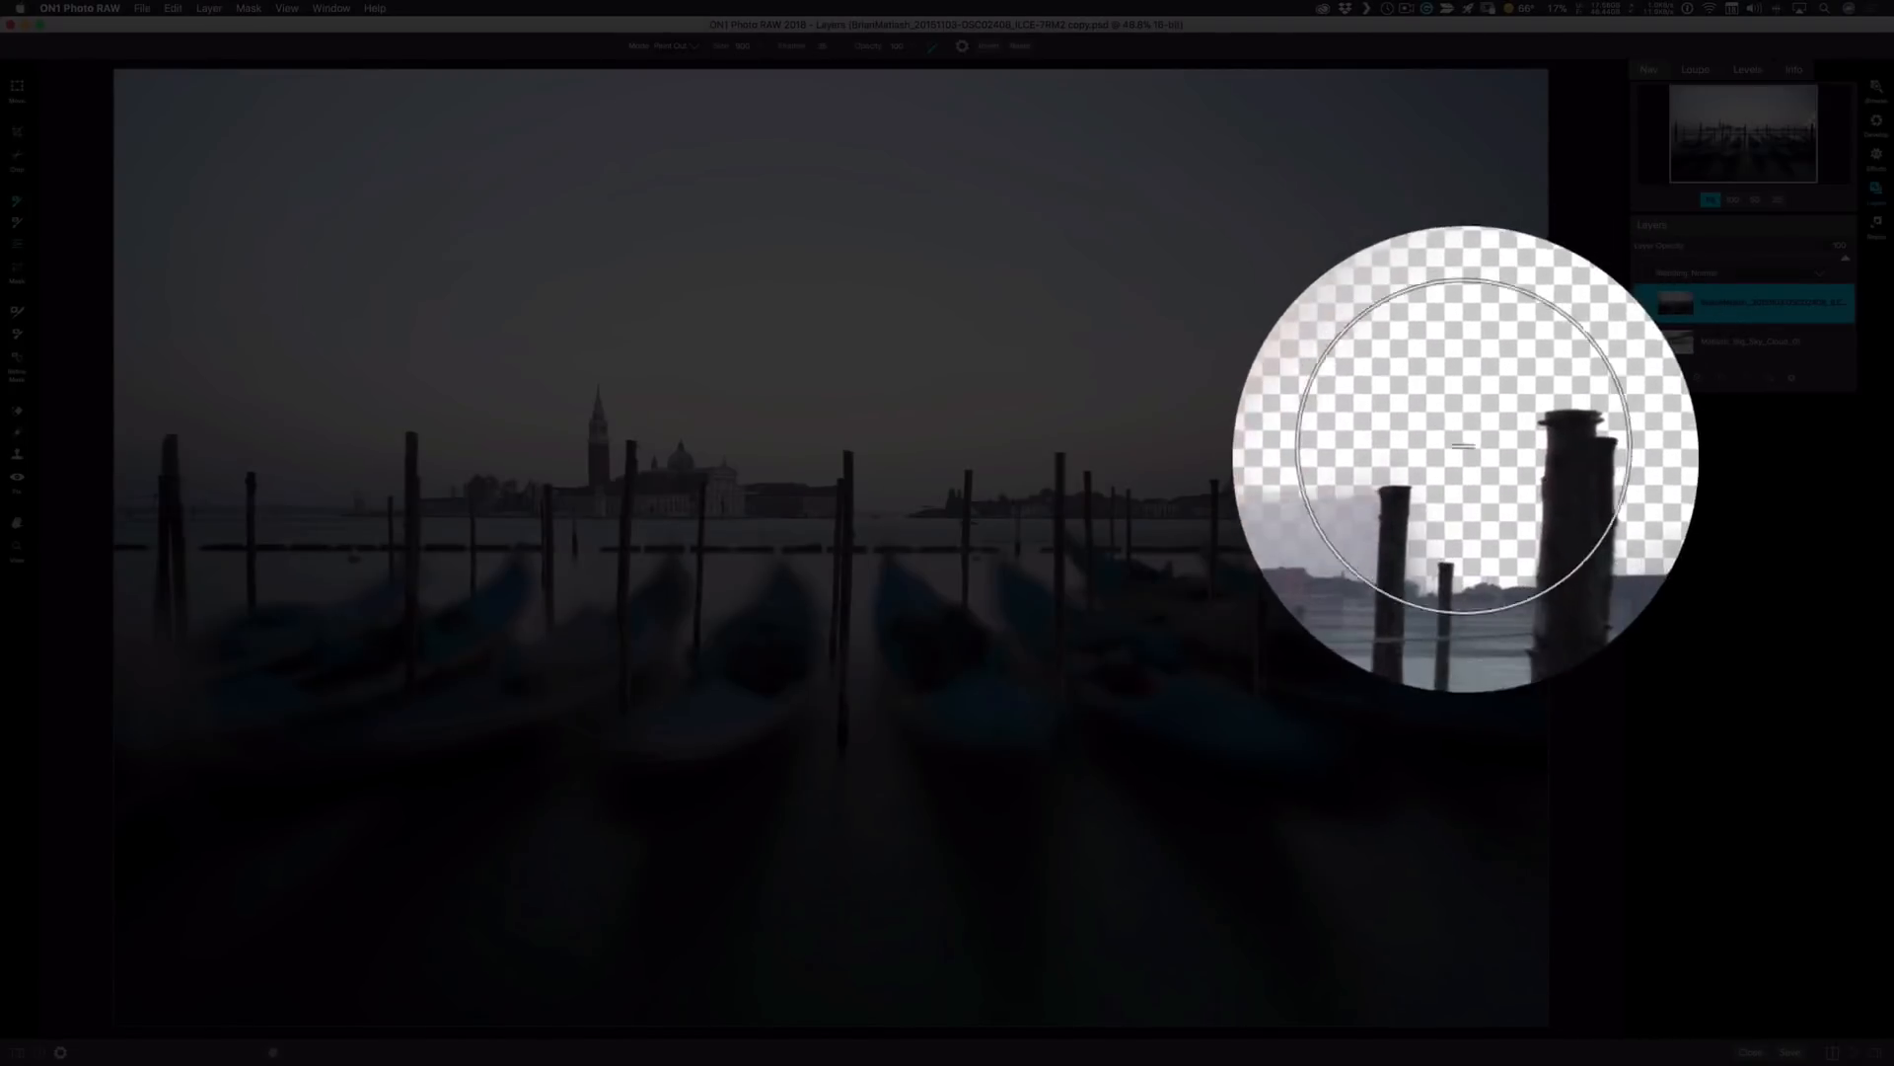
# - Brush away the sky above the pilings, the centre skyline and around the bell tower
pyautogui.moveTo(1462, 447); pyautogui.dragTo(1426, 495)
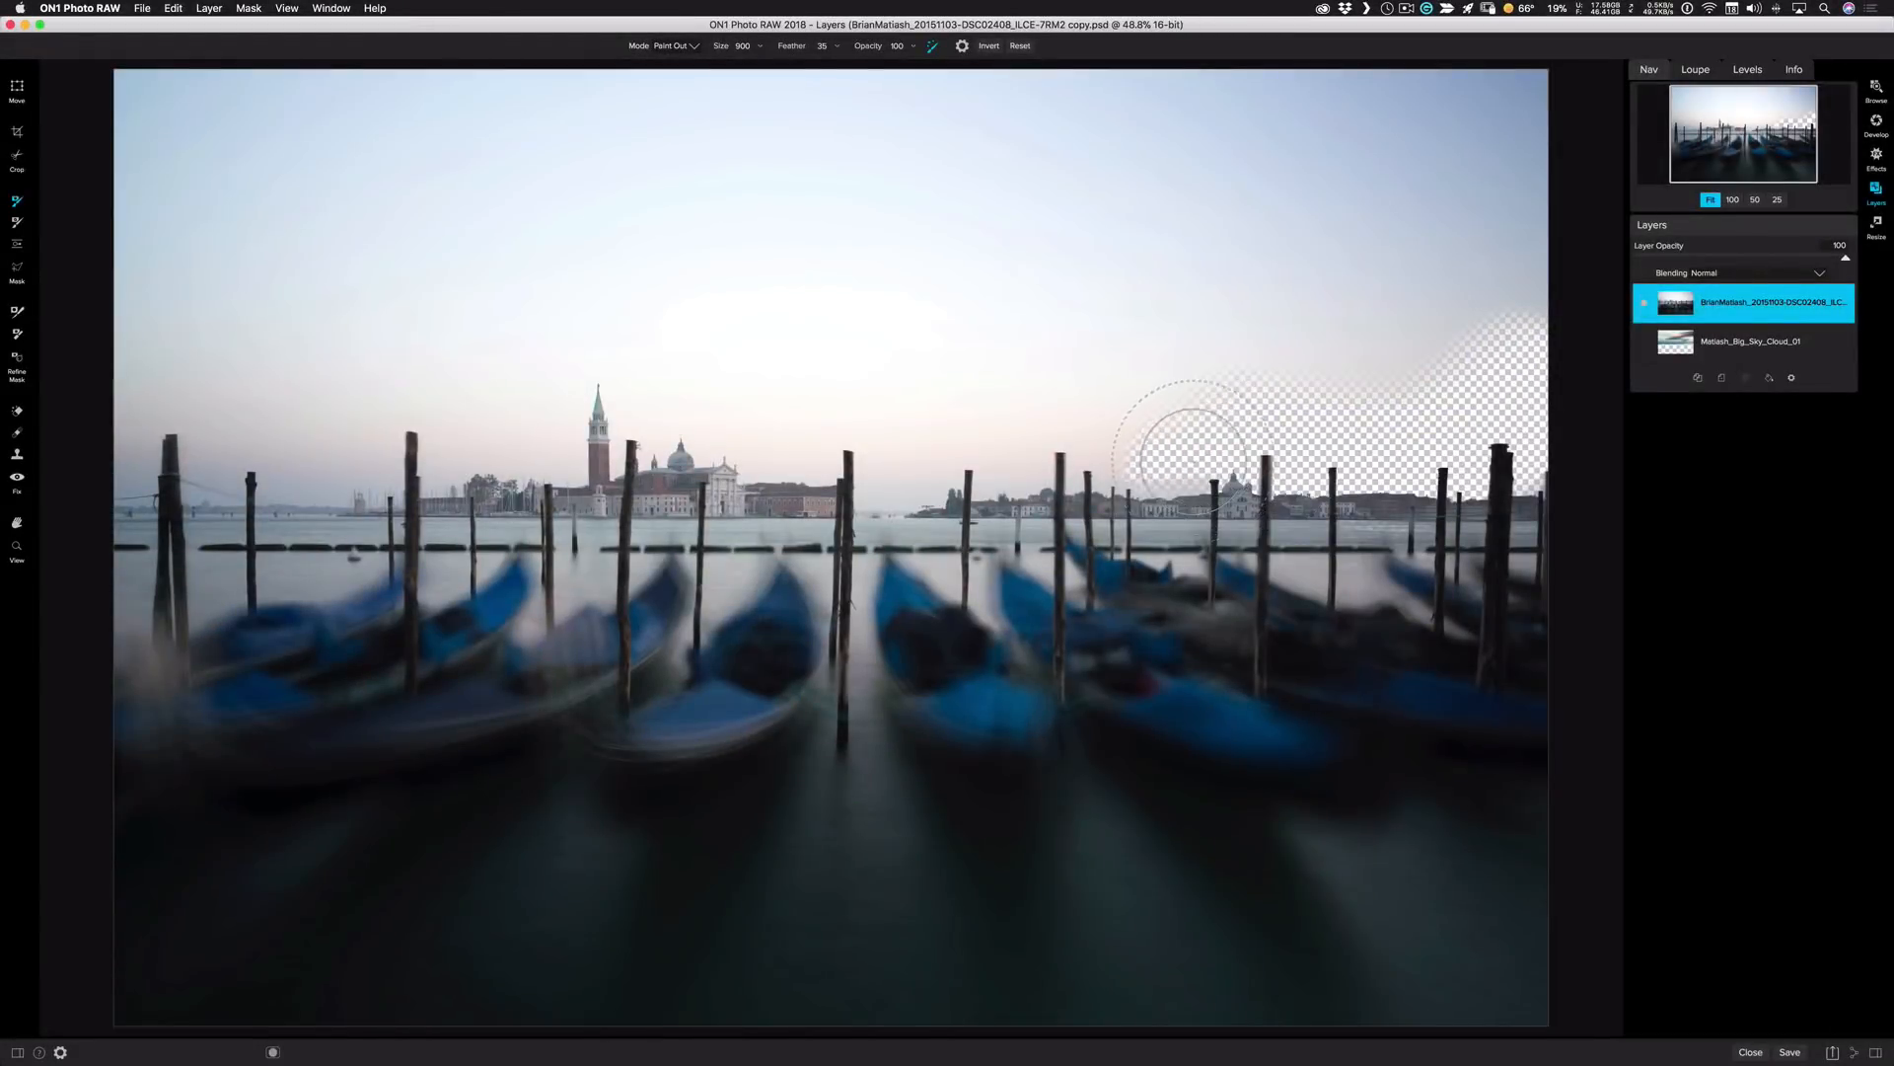
pyautogui.moveTo(1190, 453); pyautogui.dragTo(1111, 416)
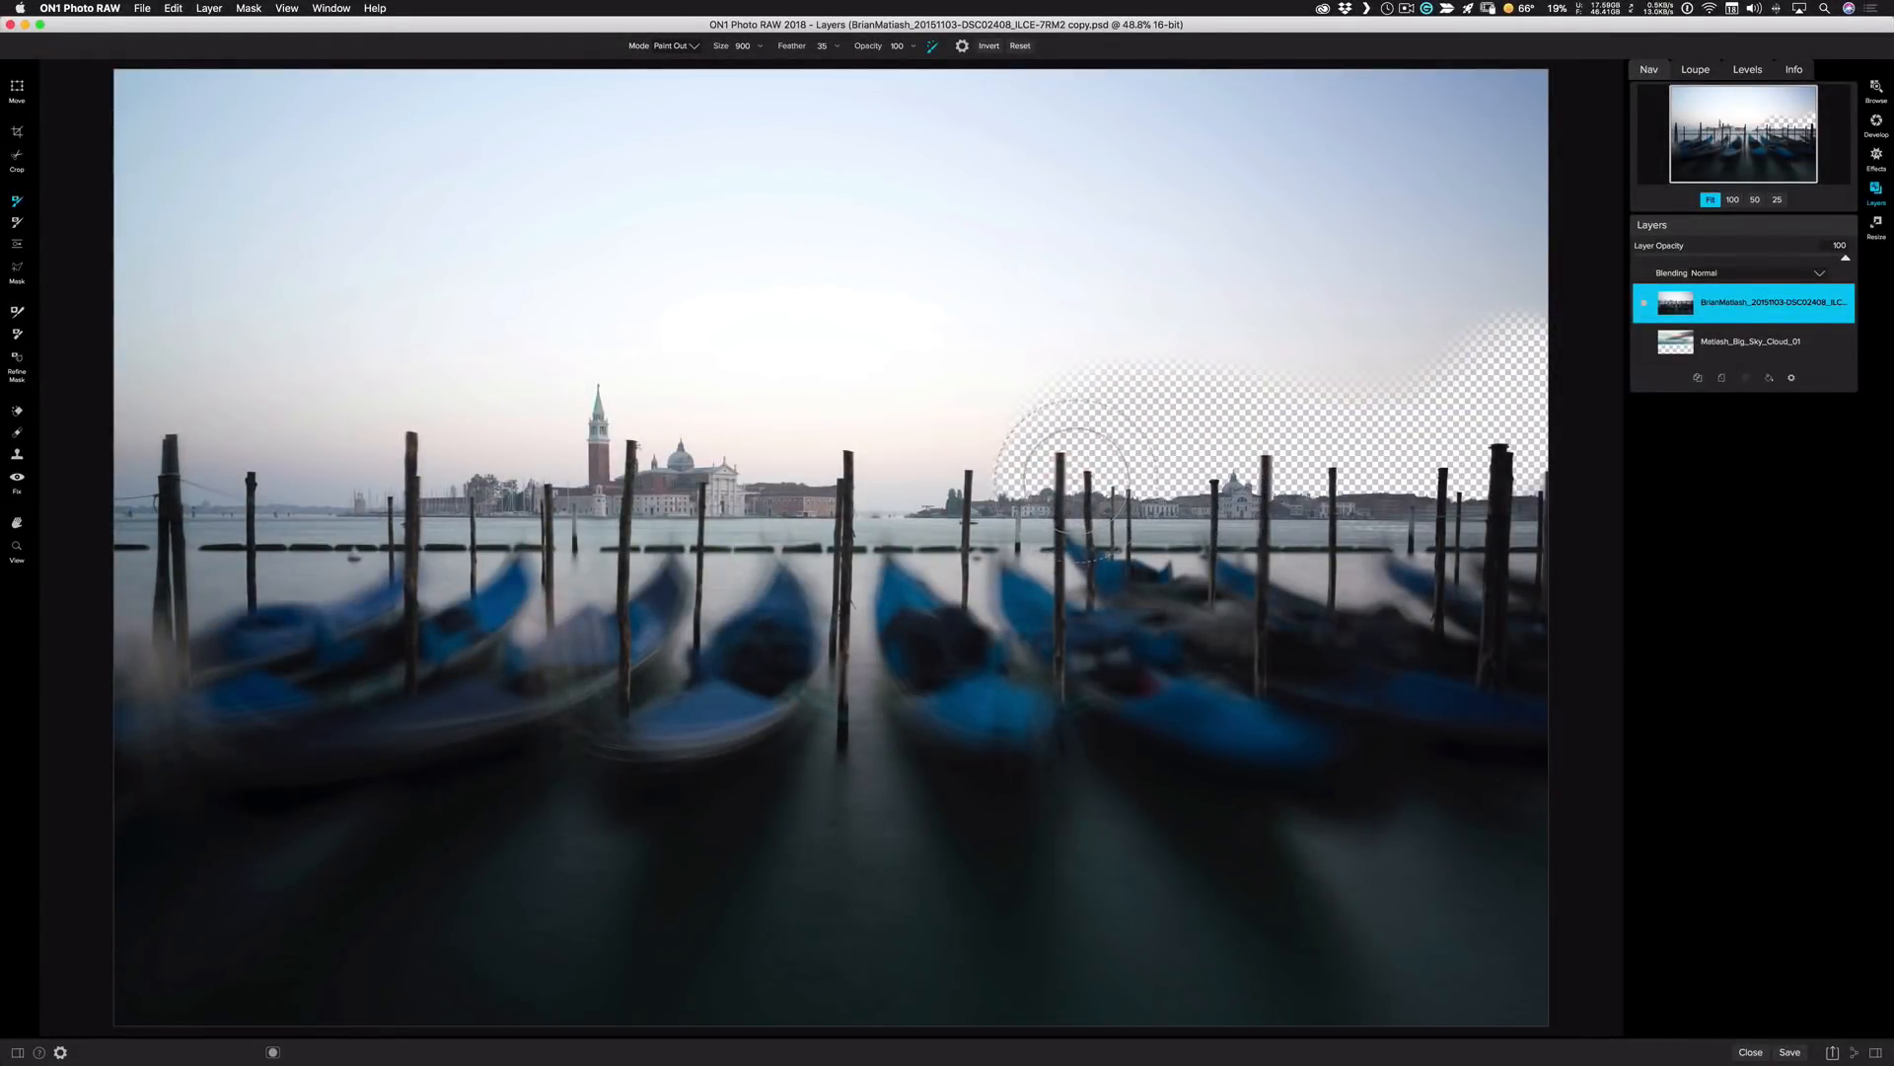
pyautogui.moveTo(1070, 453); pyautogui.dragTo(900, 429)
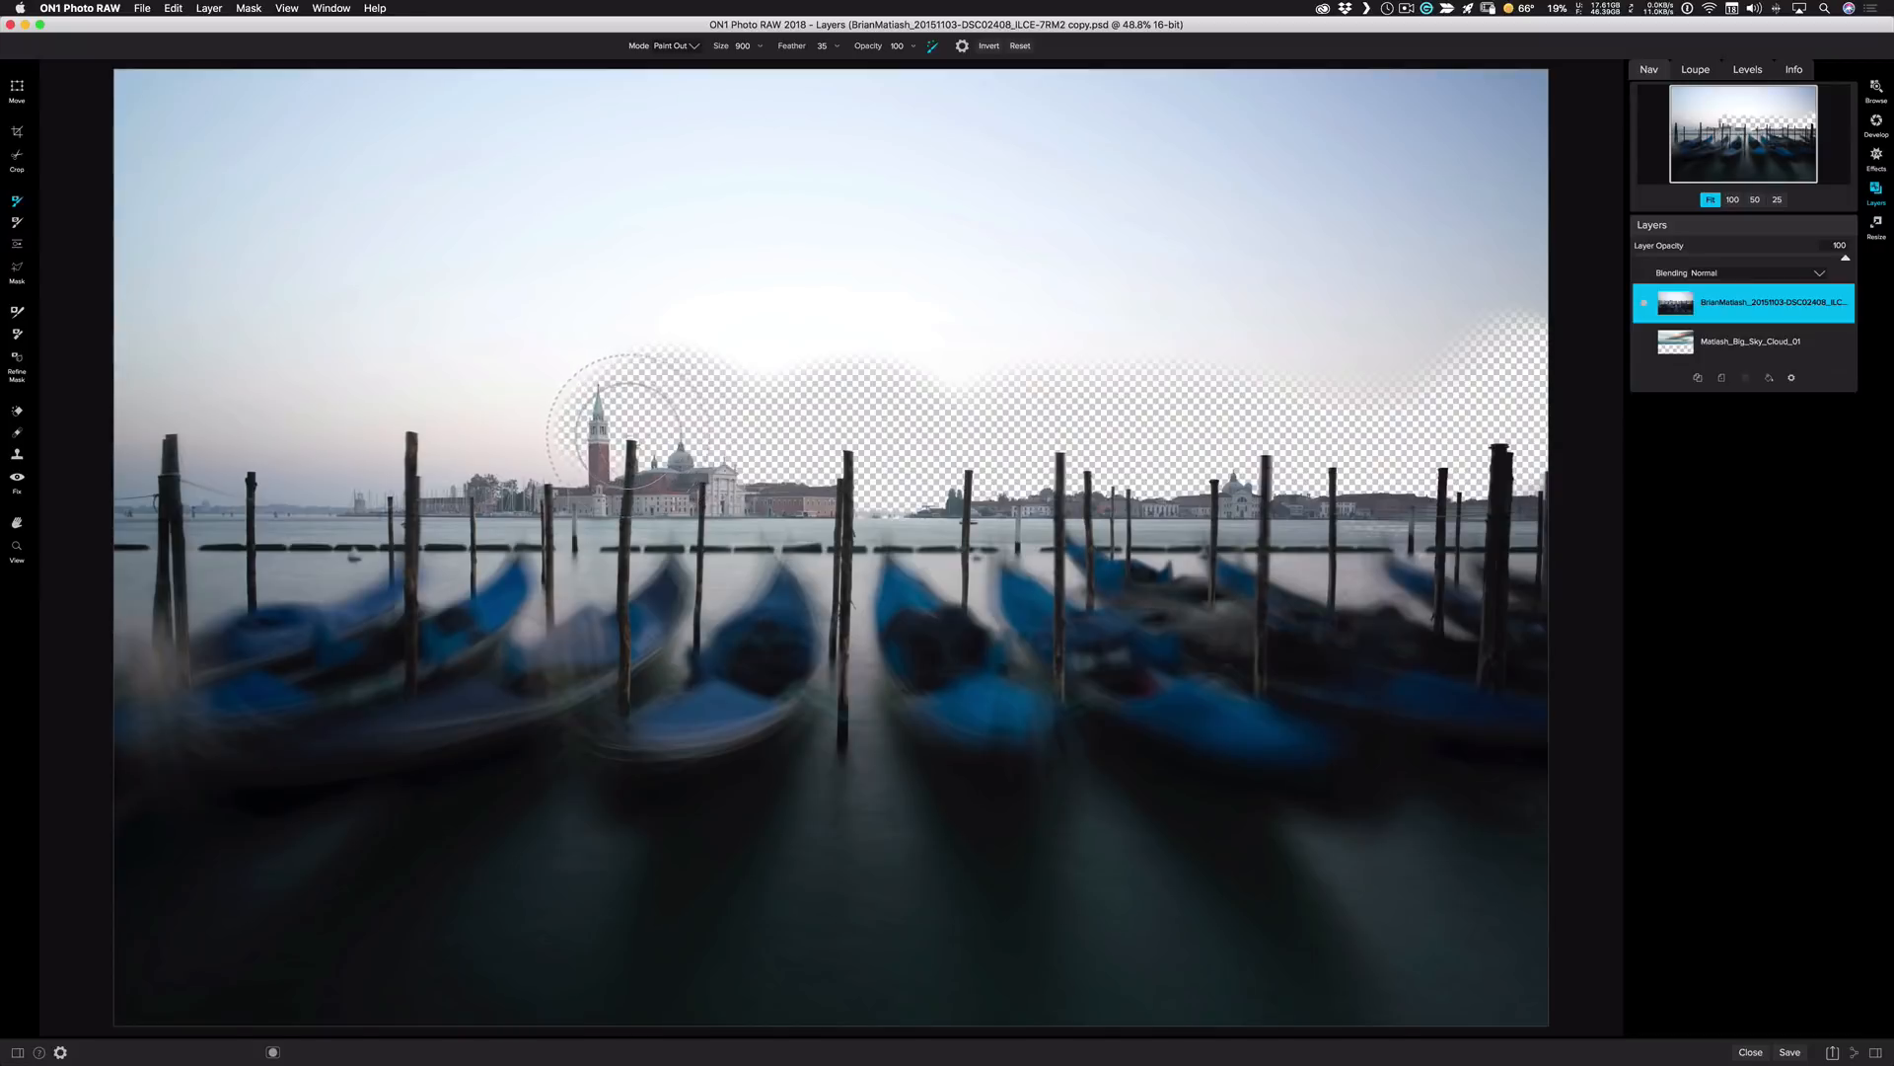
pyautogui.moveTo(610, 424); pyautogui.dragTo(640, 363)
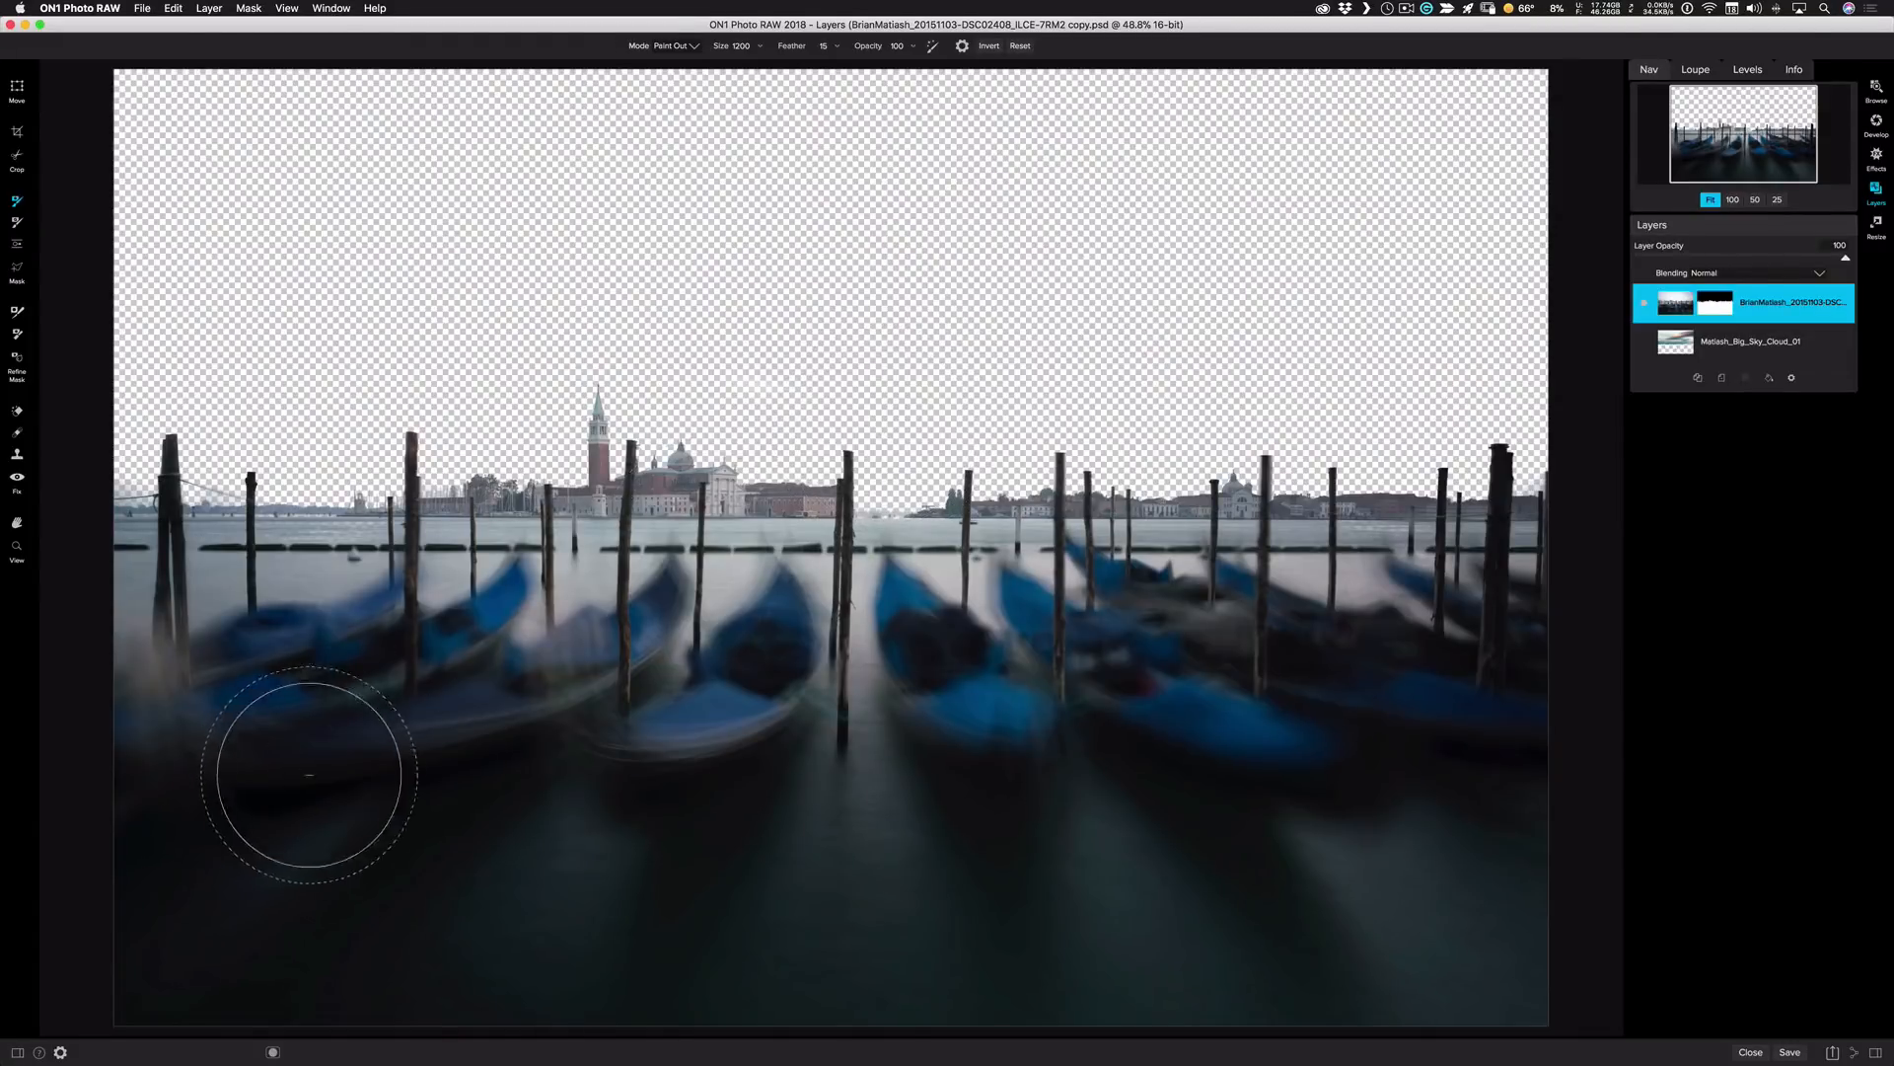
# - Show the black-and-white mask view, fill the haze along the water and clear leftover sky specks
pyautogui.click(272, 1050)
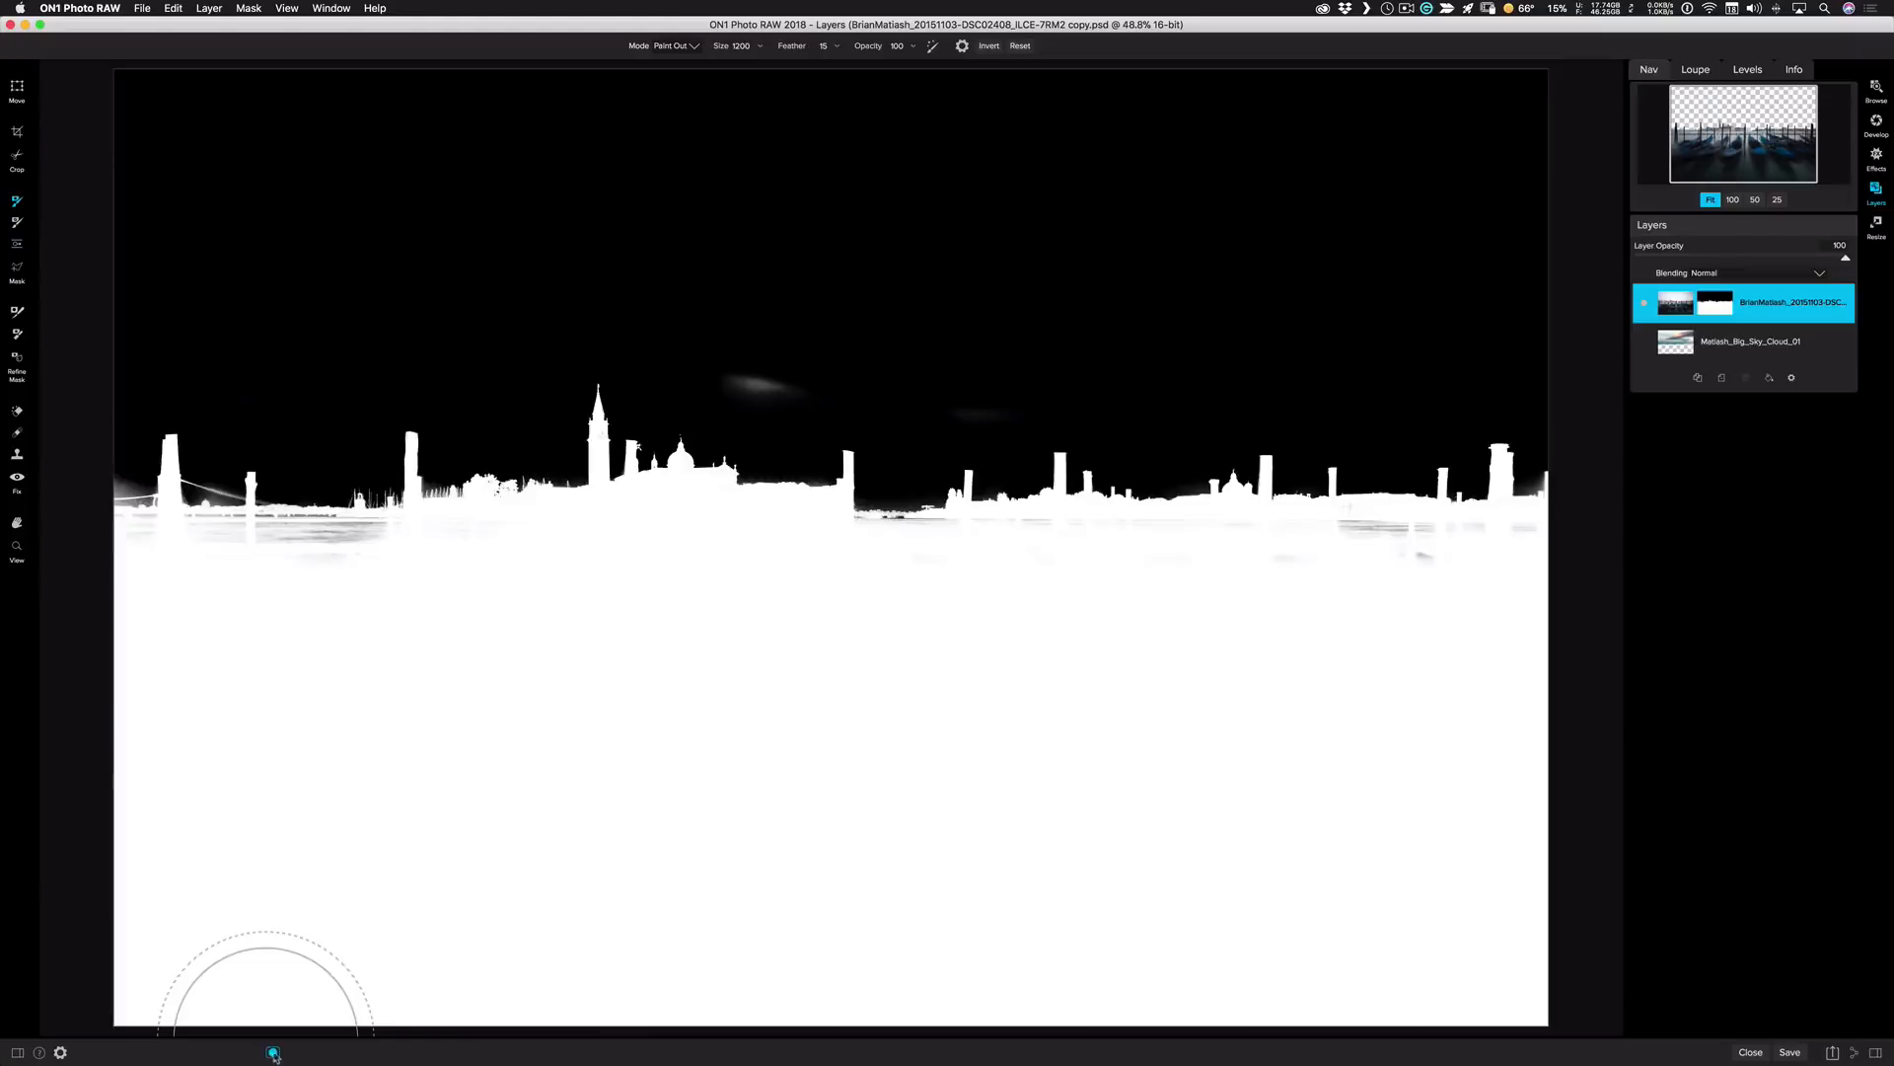
pyautogui.moveTo(1003, 749)
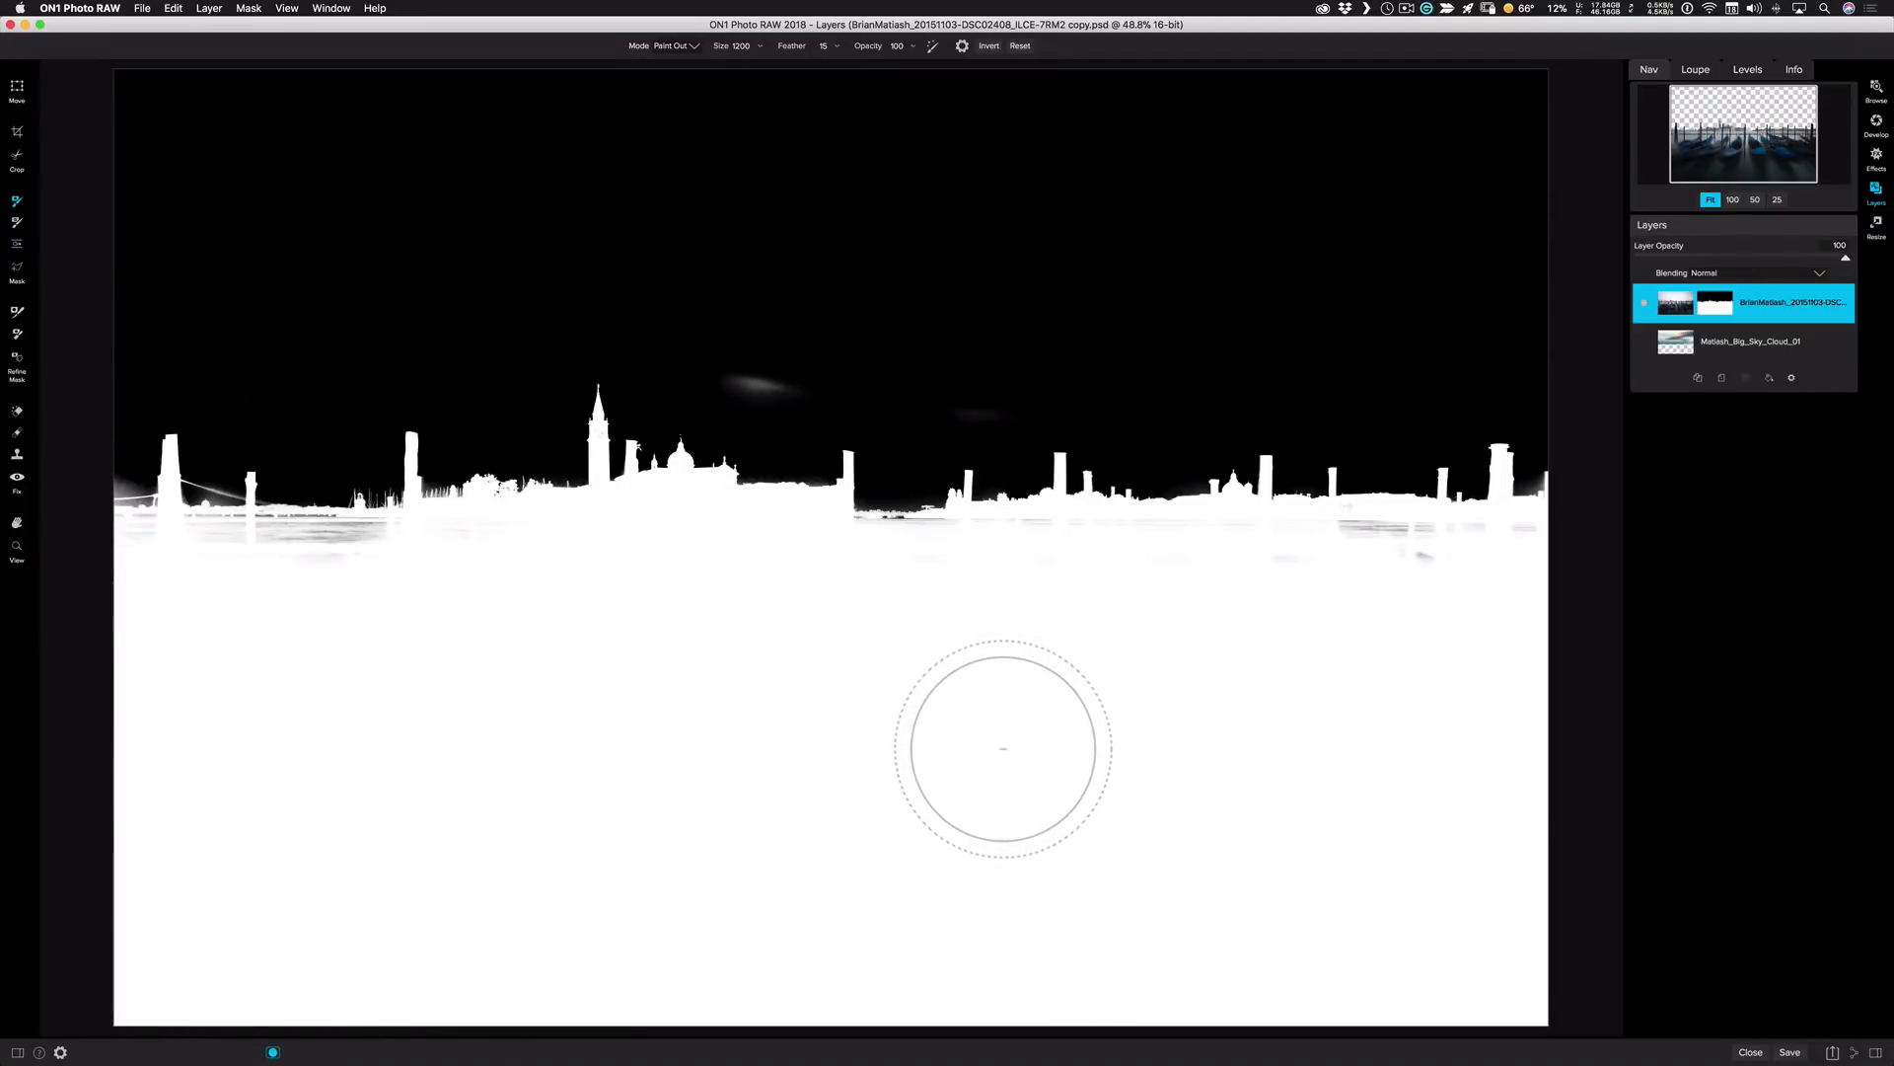
pyautogui.moveTo(981, 747)
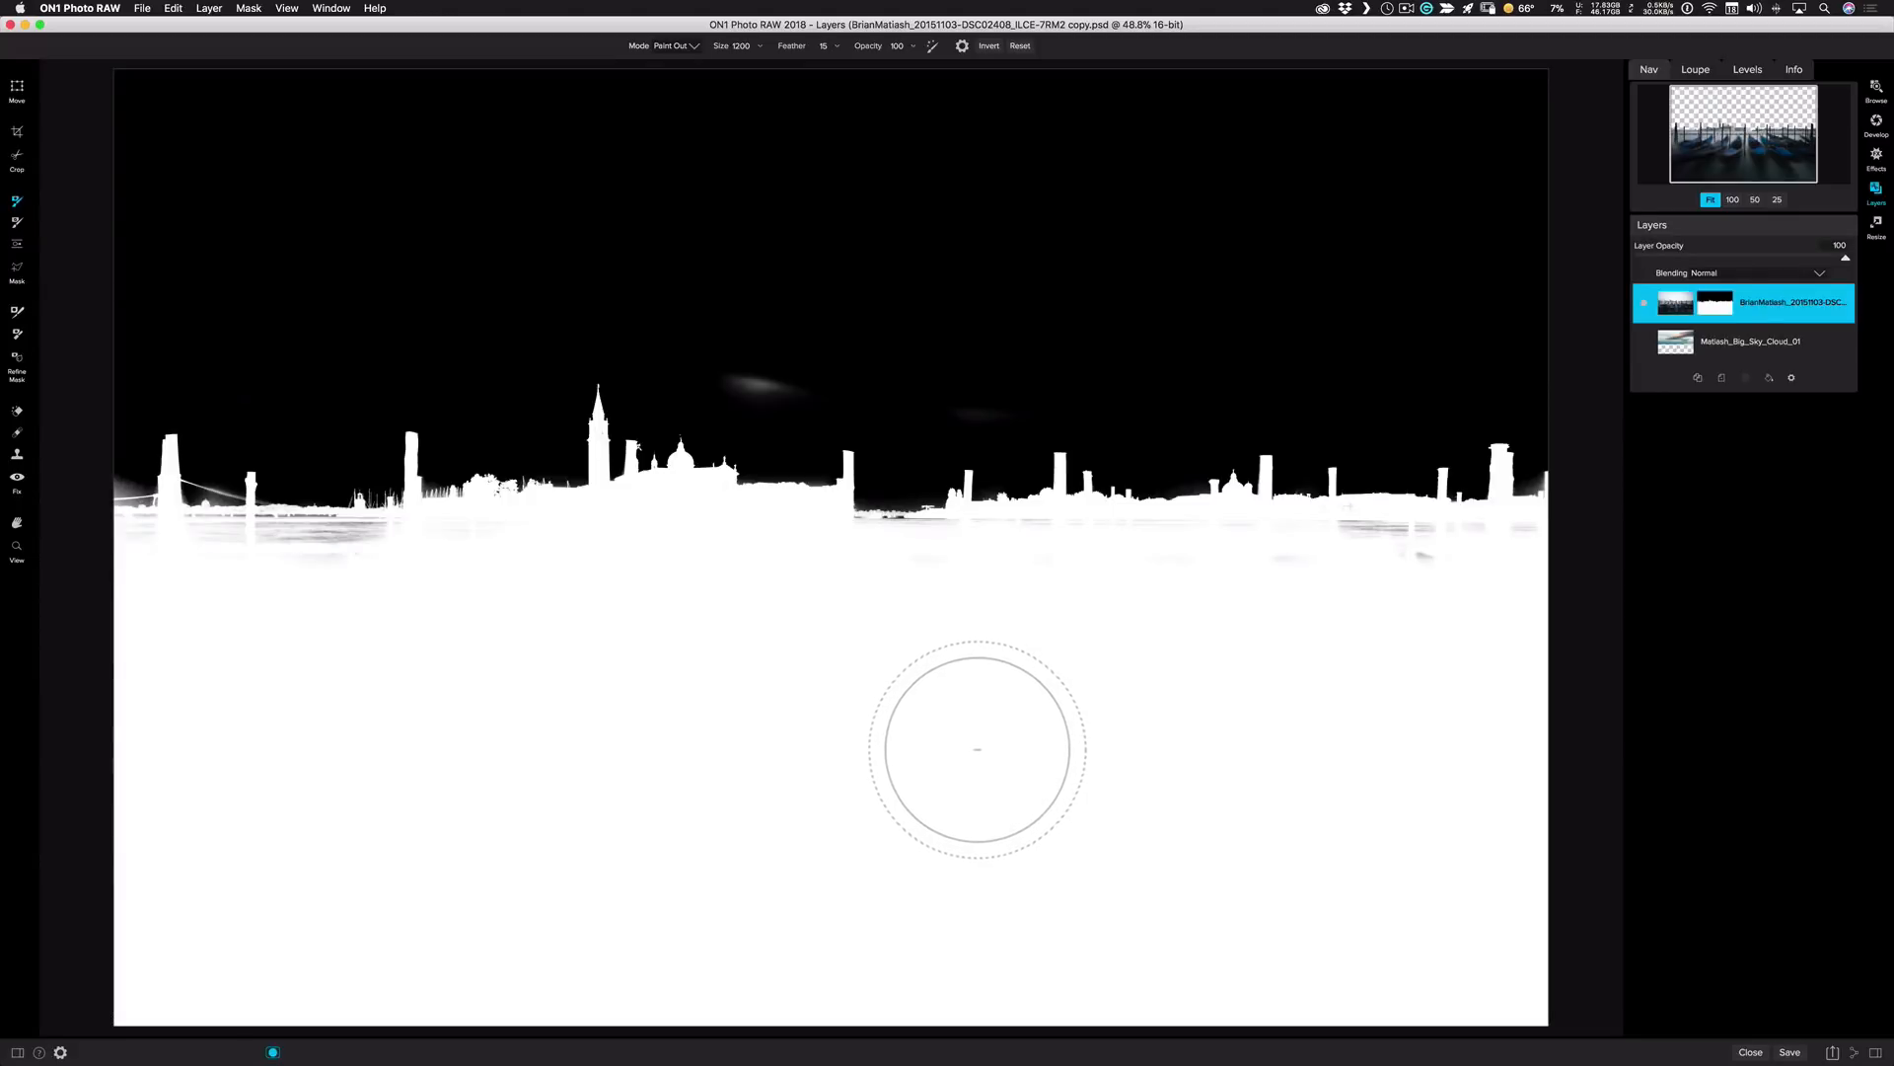
pyautogui.moveTo(943, 749)
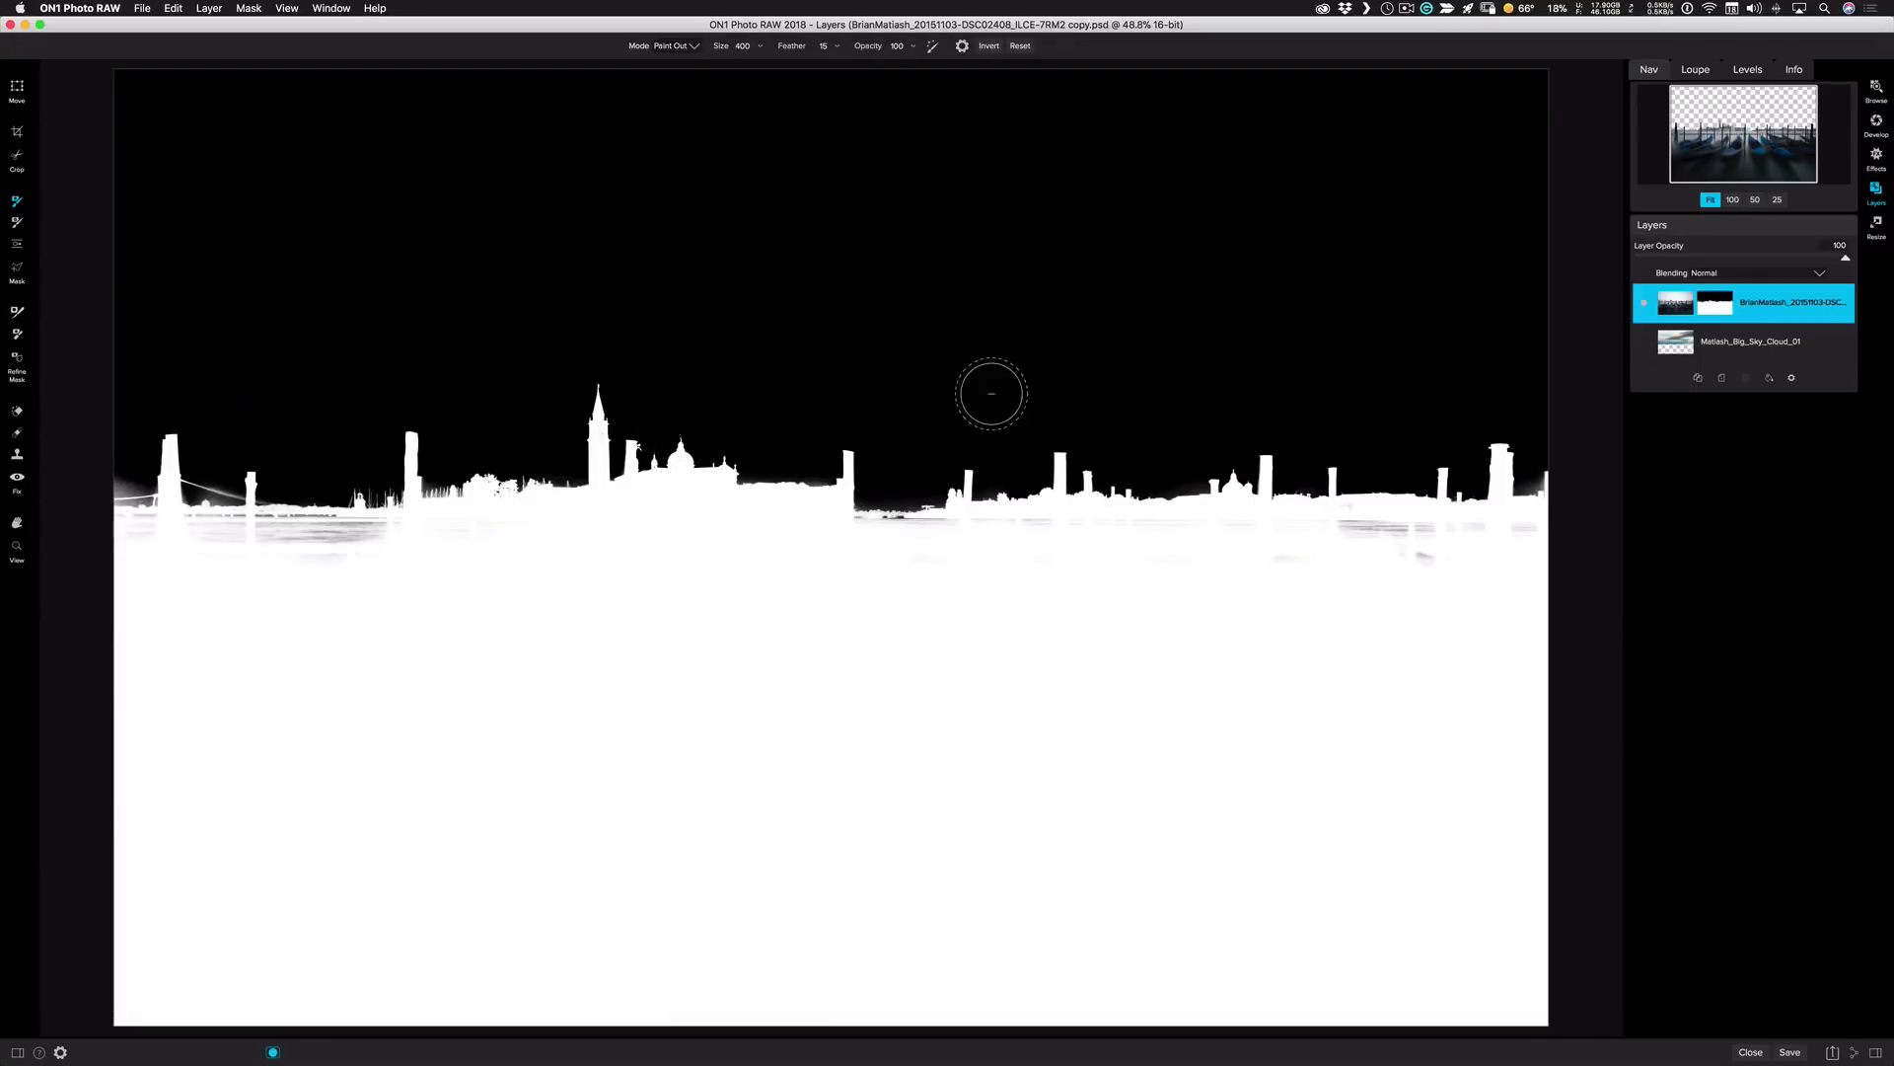
pyautogui.moveTo(586, 553)
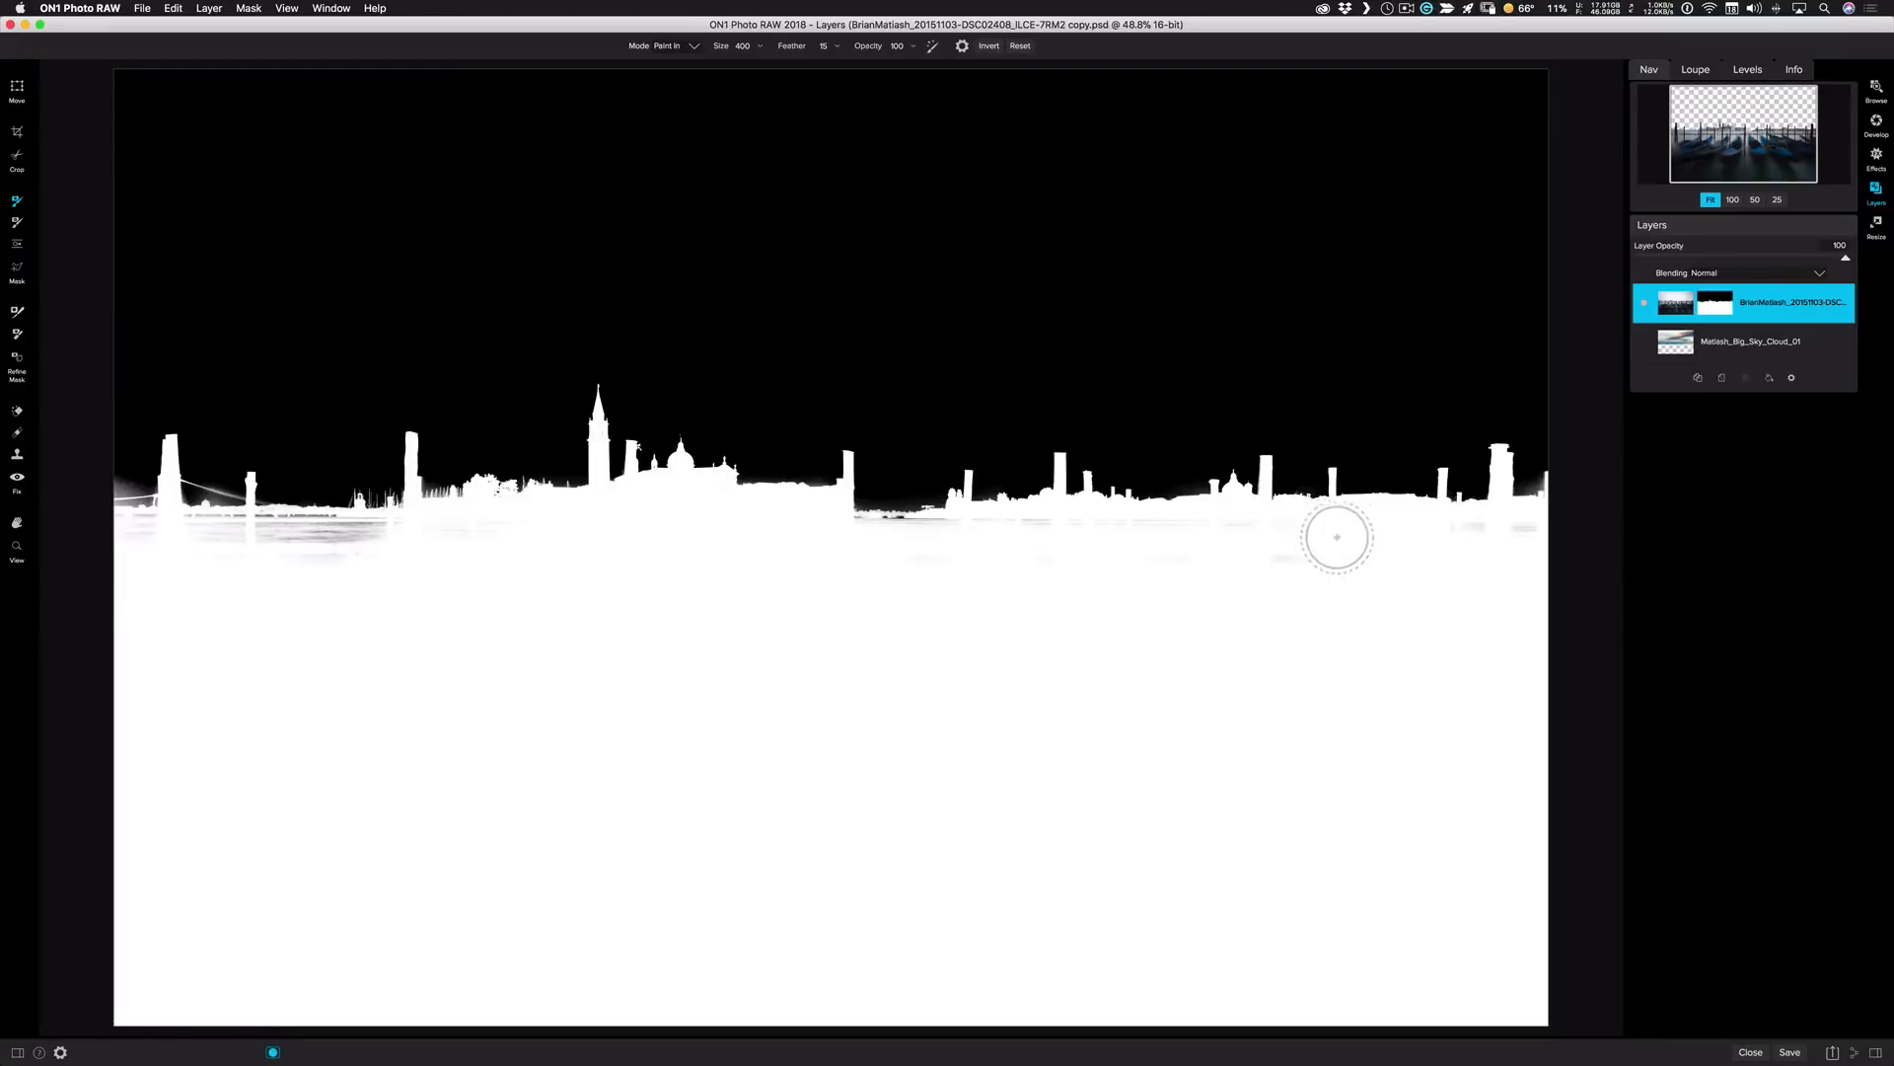
pyautogui.moveTo(1338, 536); pyautogui.dragTo(837, 551)
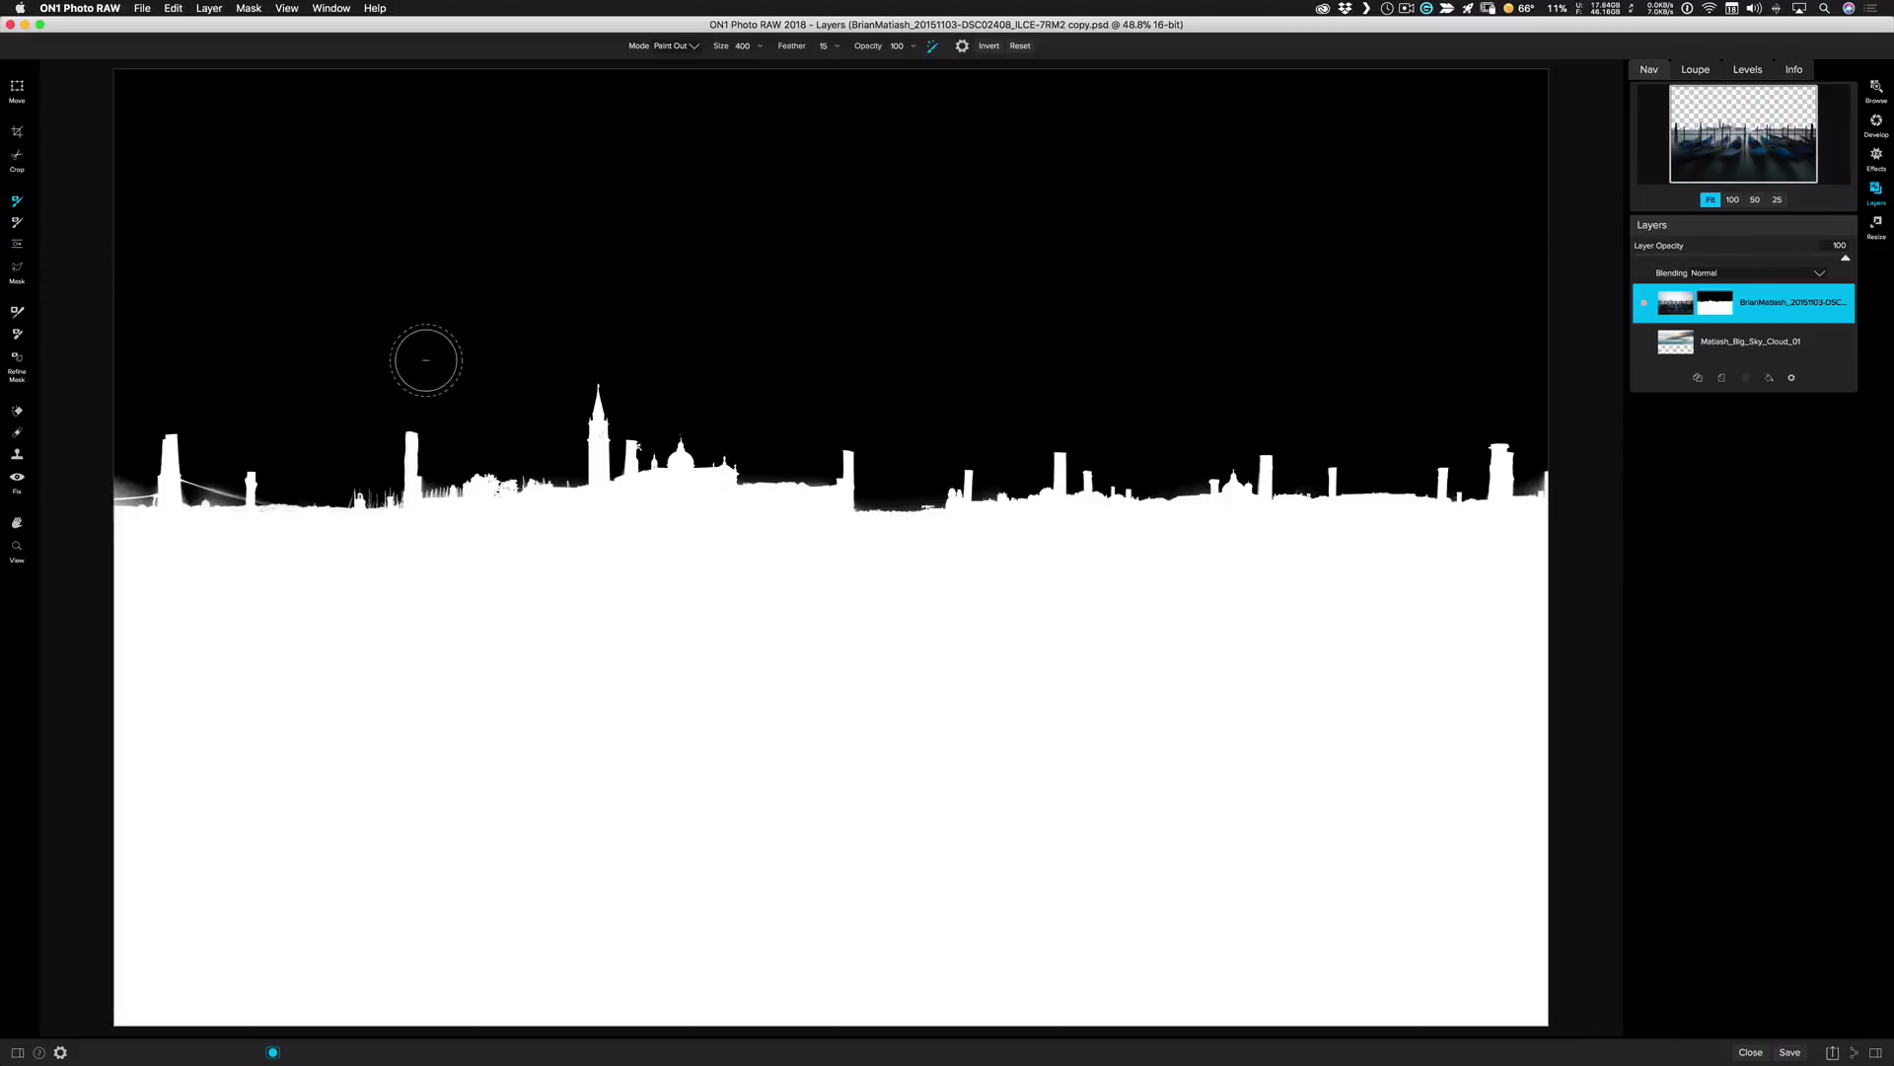
pyautogui.moveTo(426, 360); pyautogui.dragTo(220, 451)
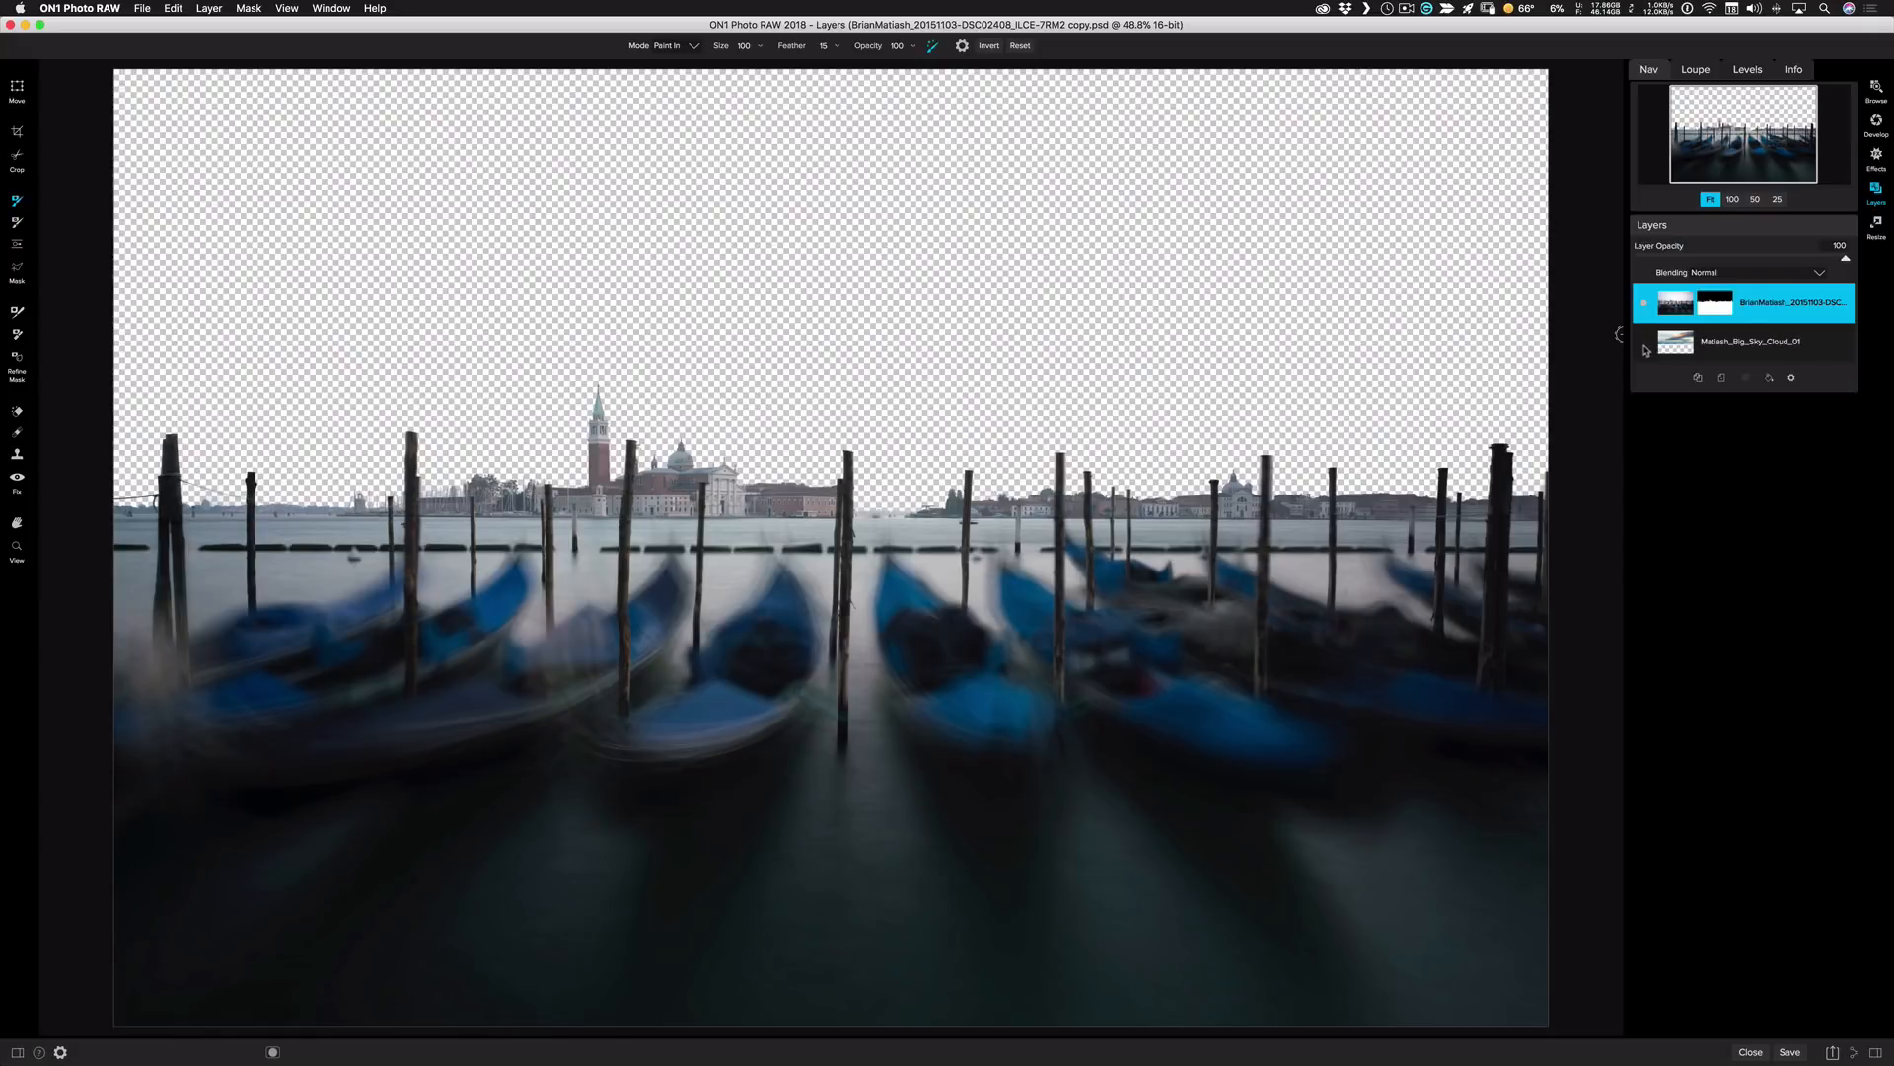
# - Reveal the cloud layer, trim skyline halos with the Chisel tool, and select the cloud layer for Effects
pyautogui.click(1642, 340)
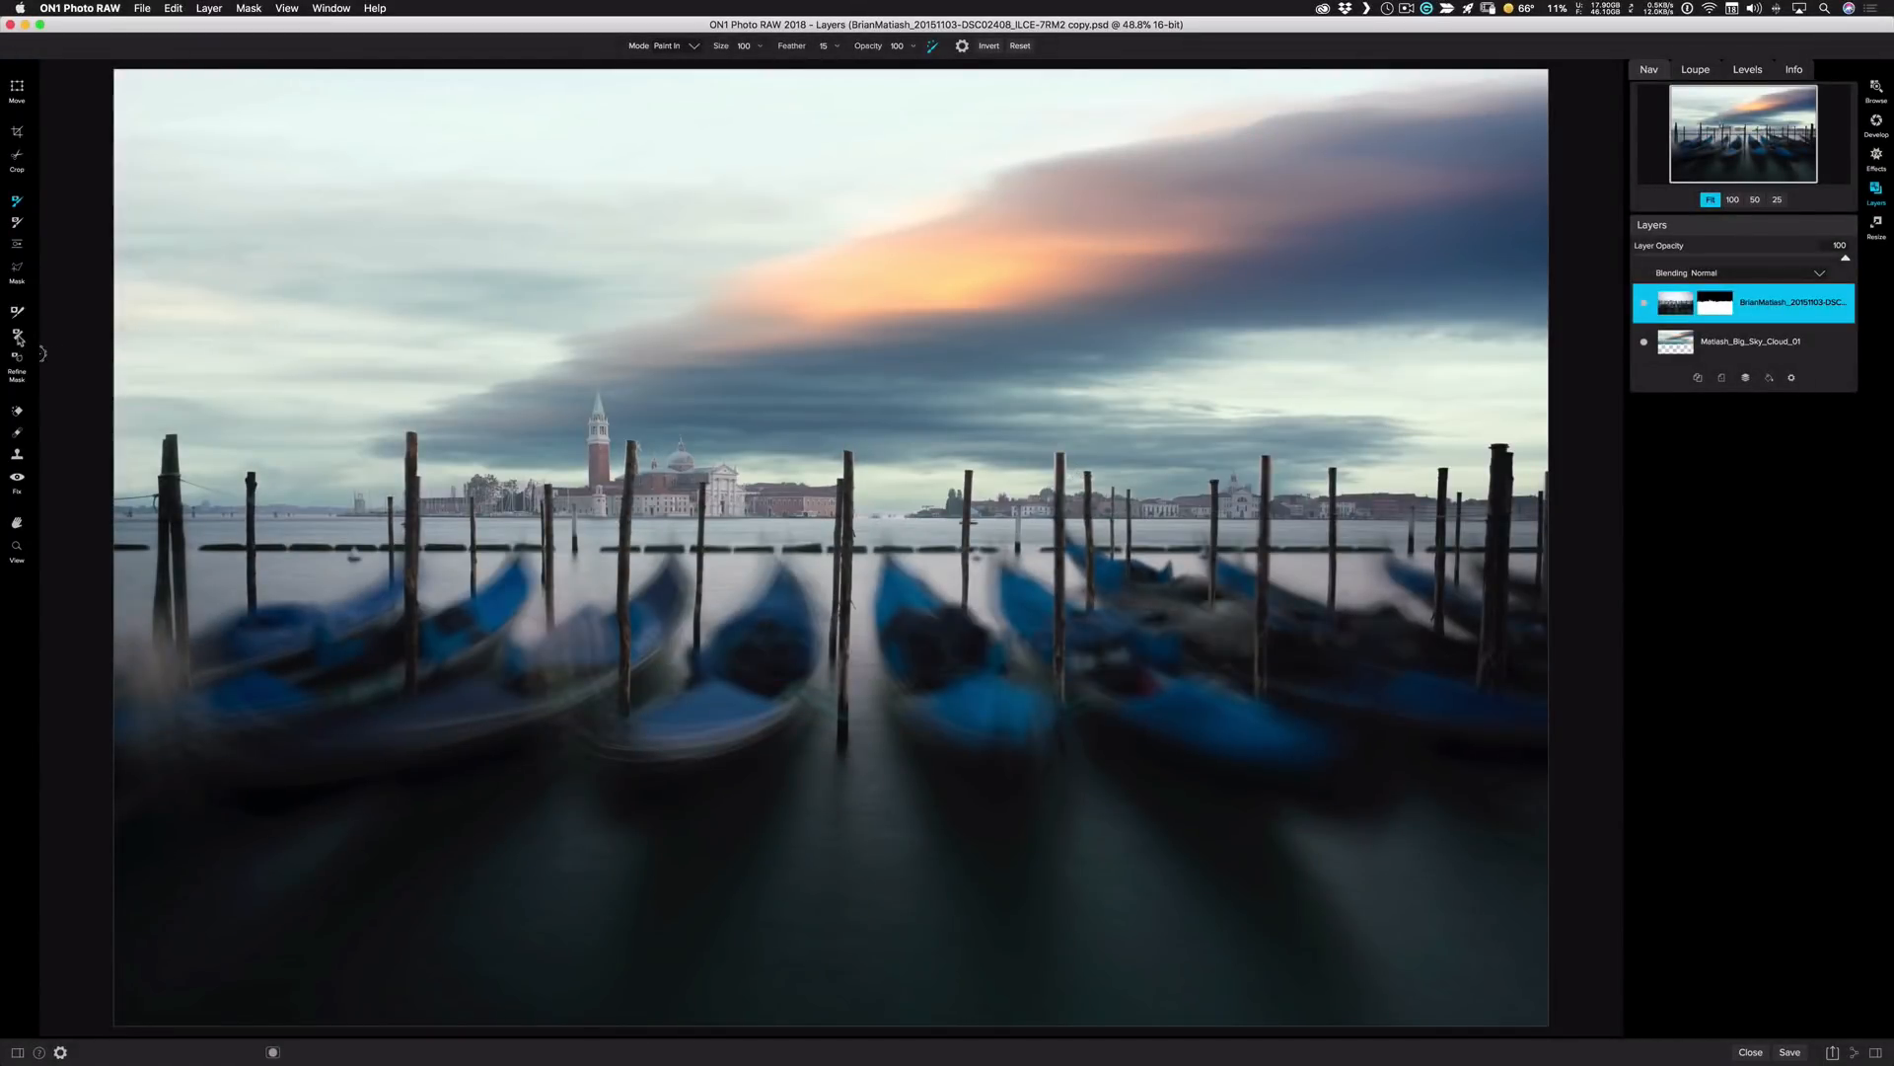
pyautogui.click(17, 339)
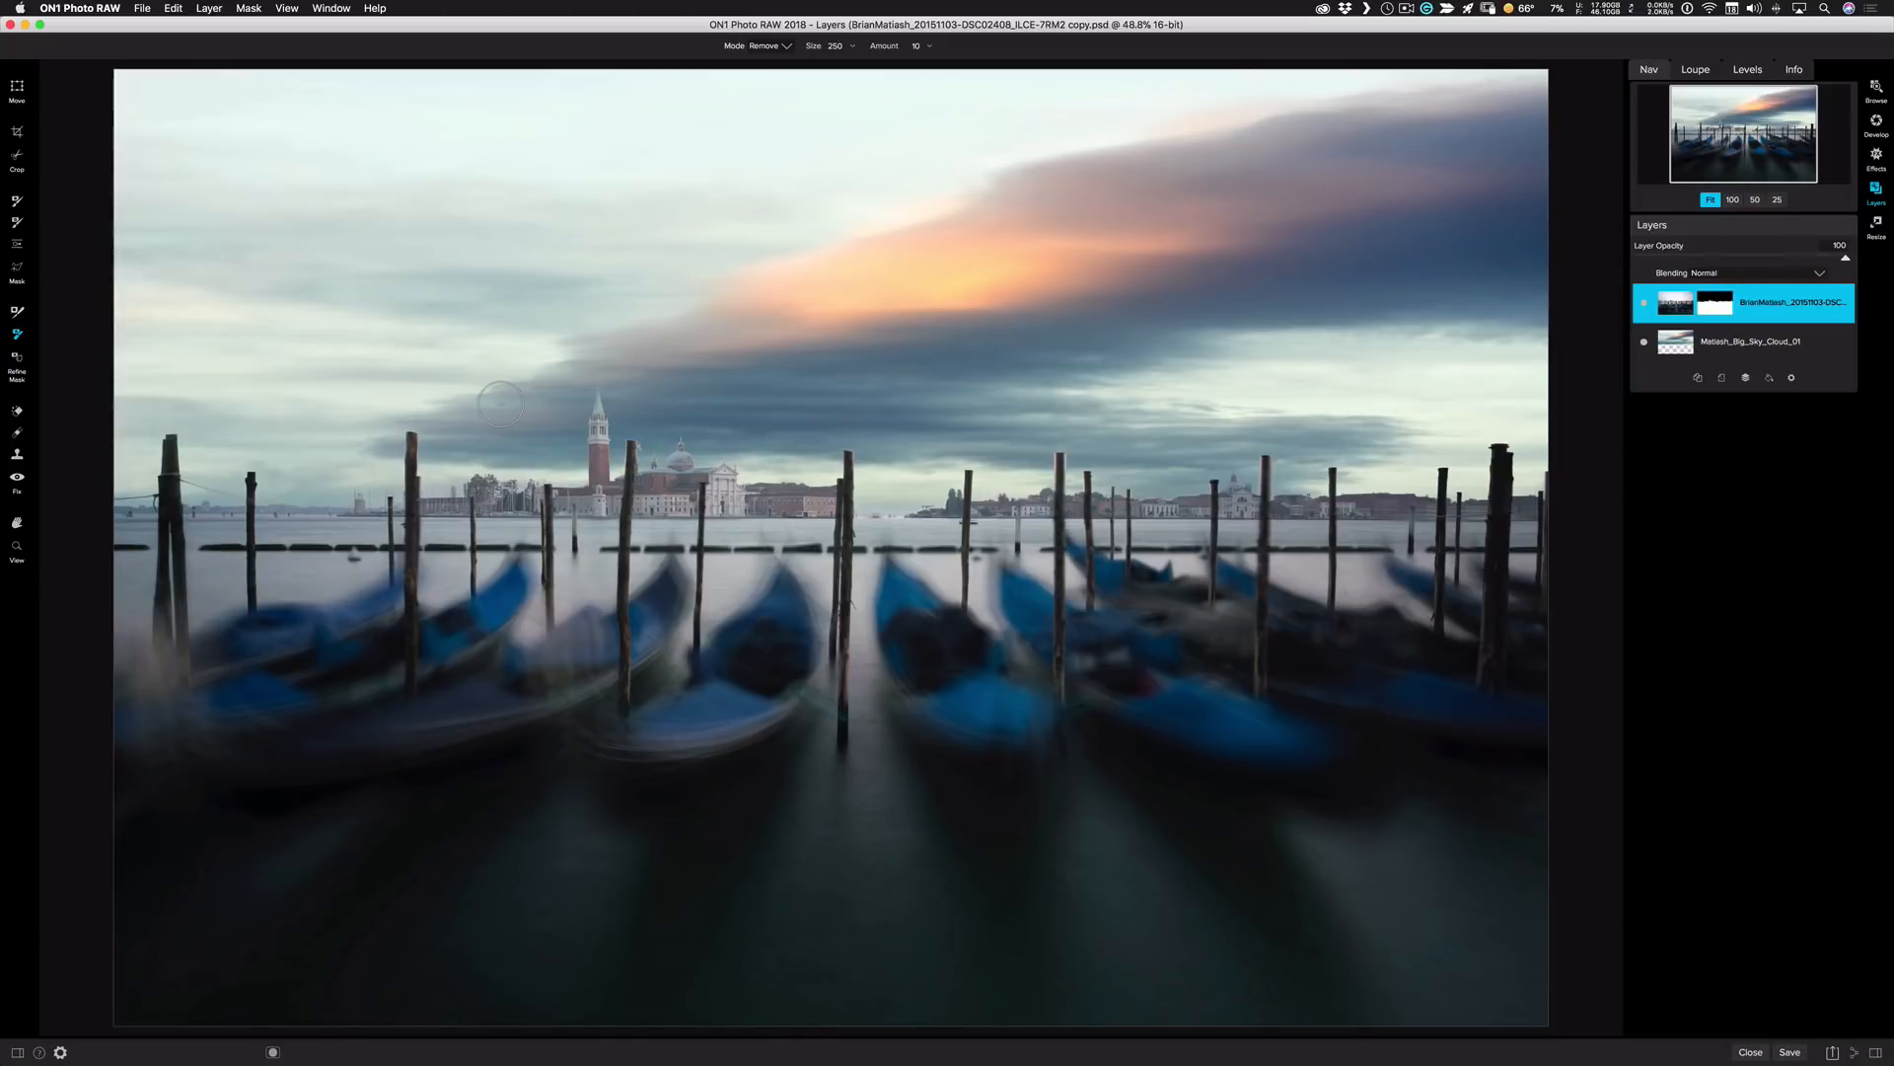
pyautogui.moveTo(142, 461)
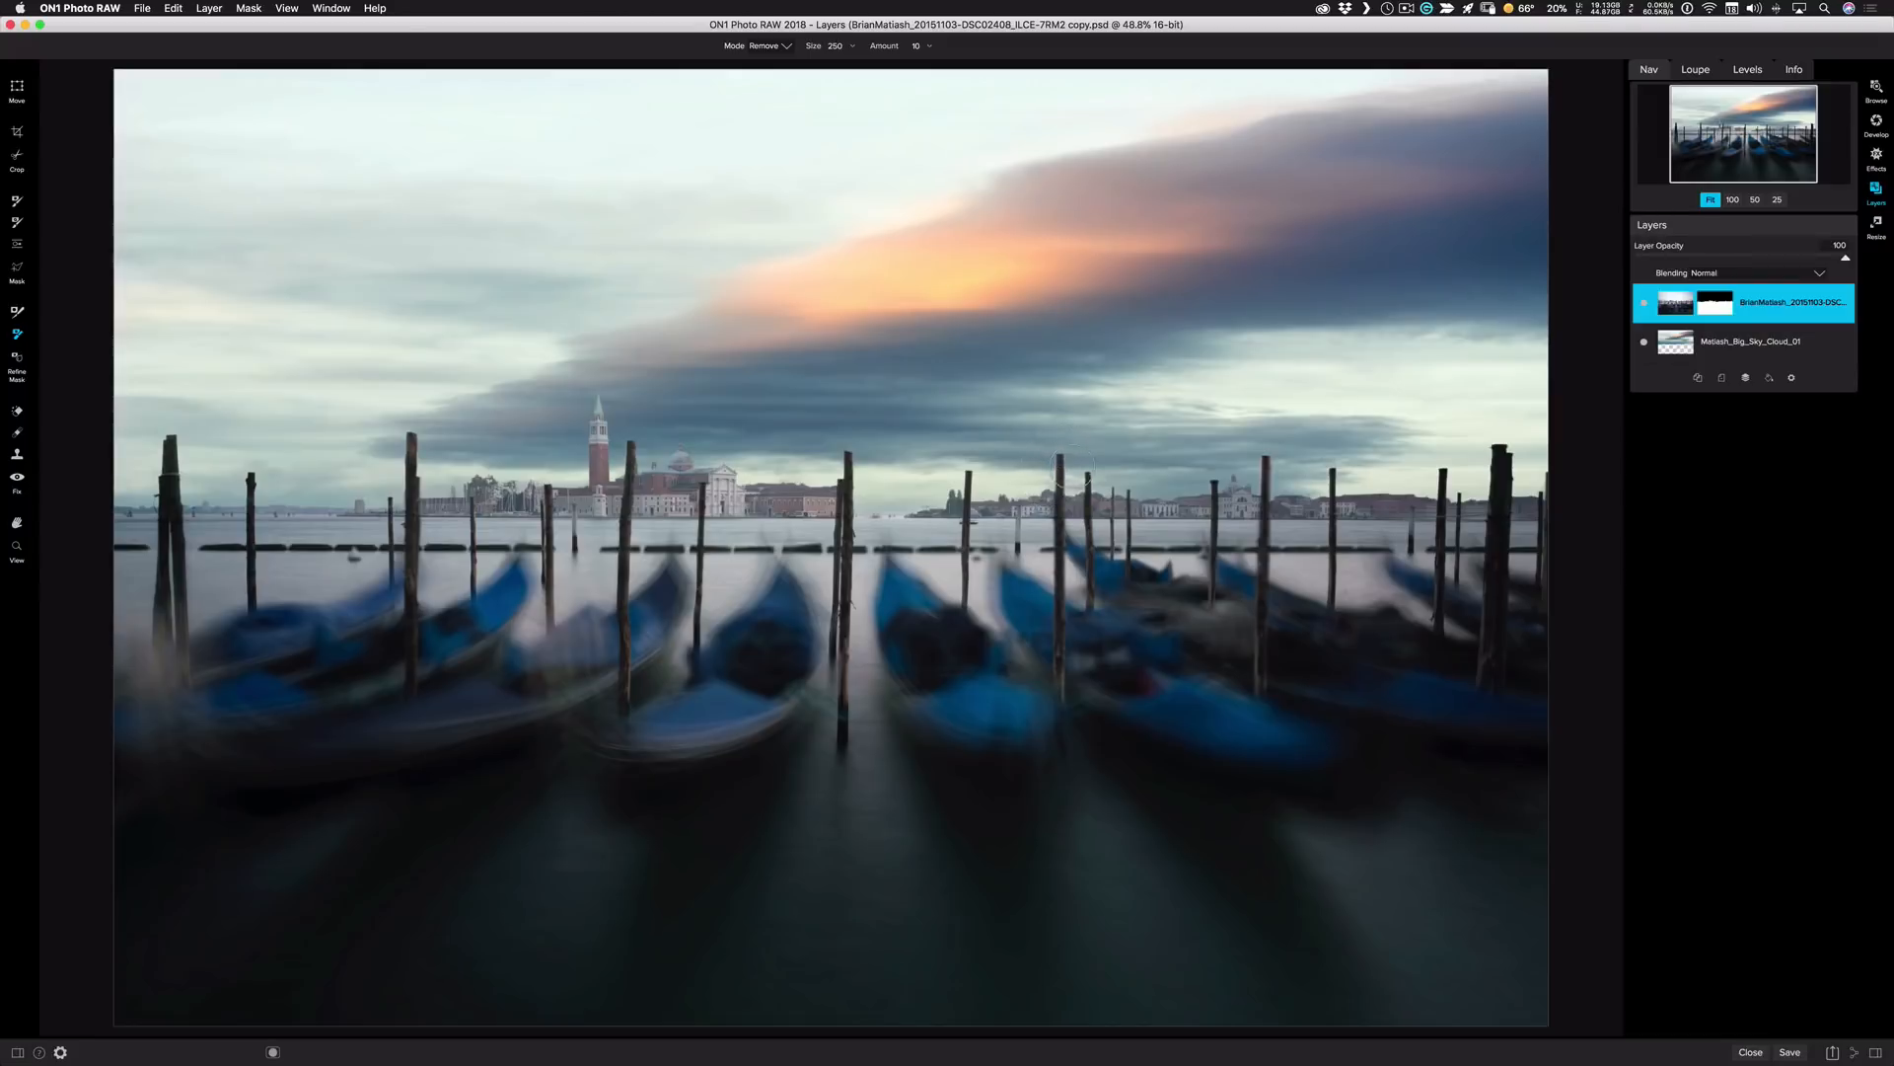
pyautogui.moveTo(963, 378)
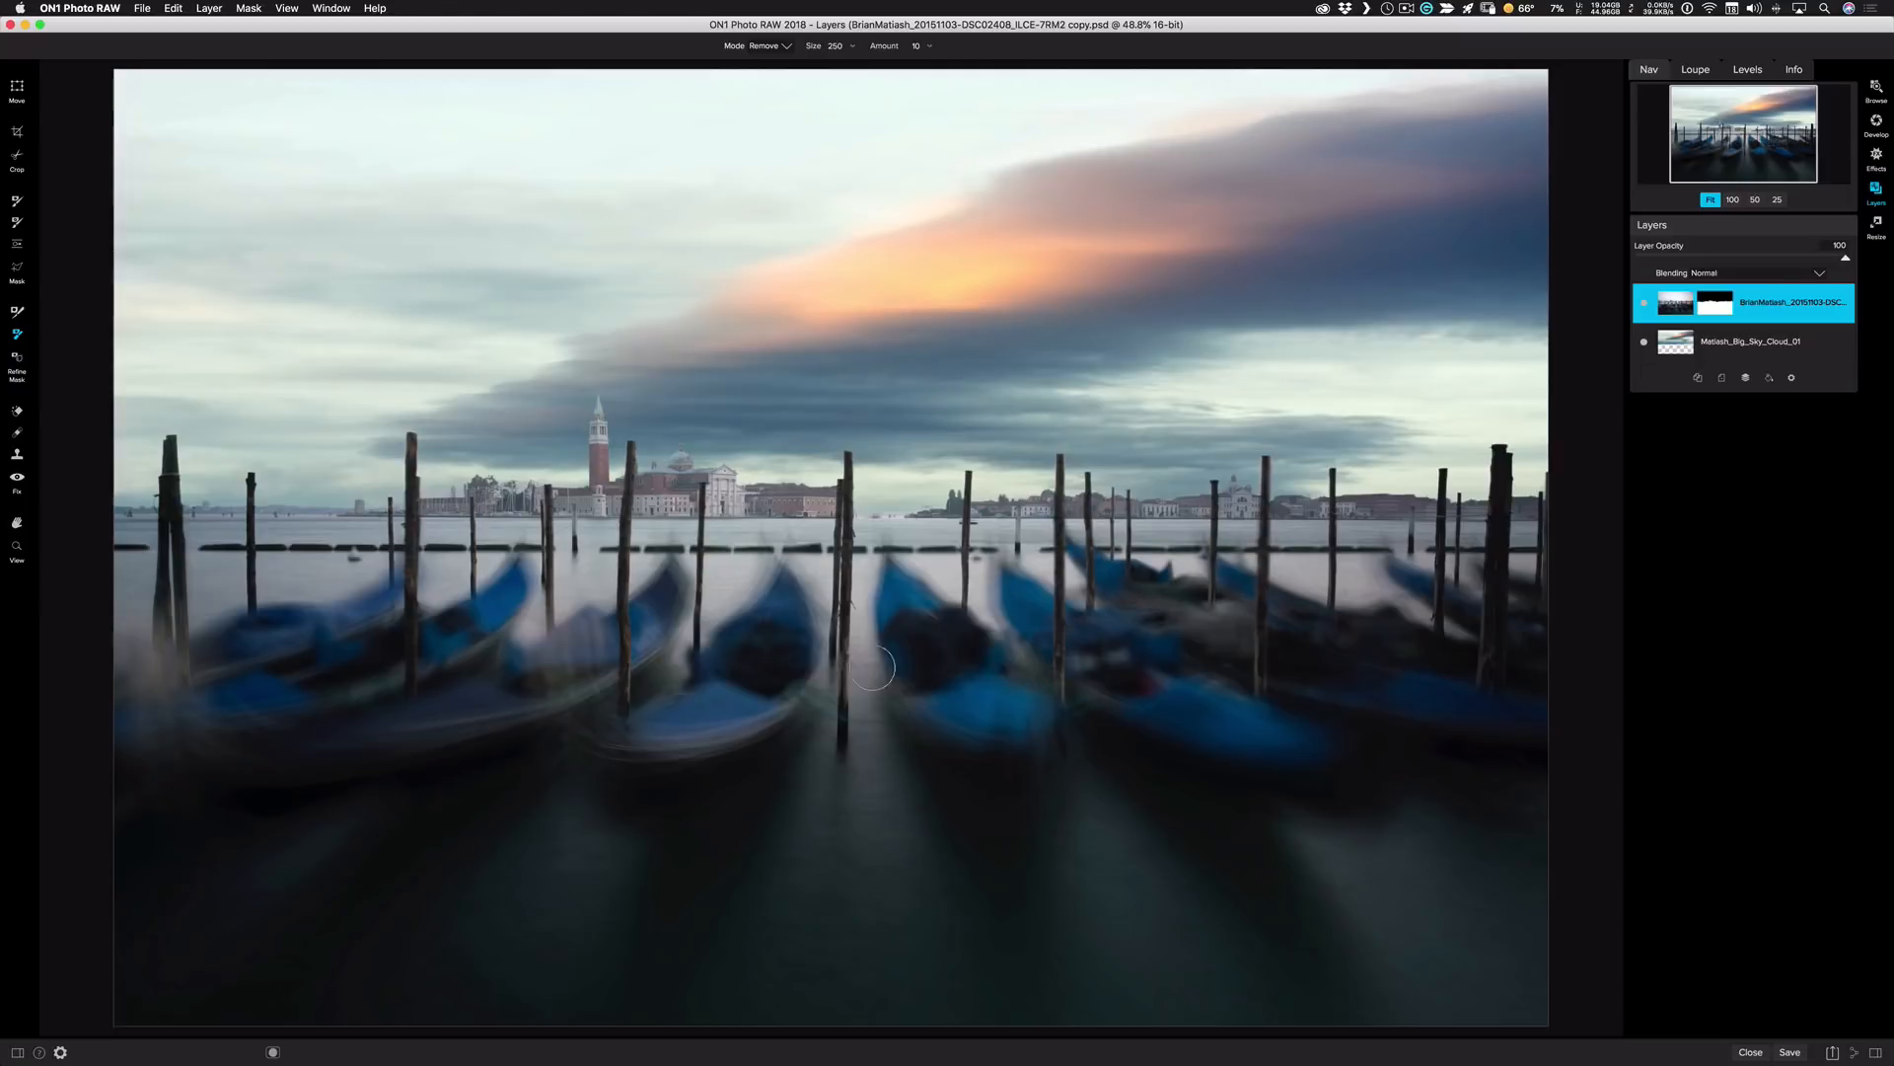
pyautogui.moveTo(911, 298)
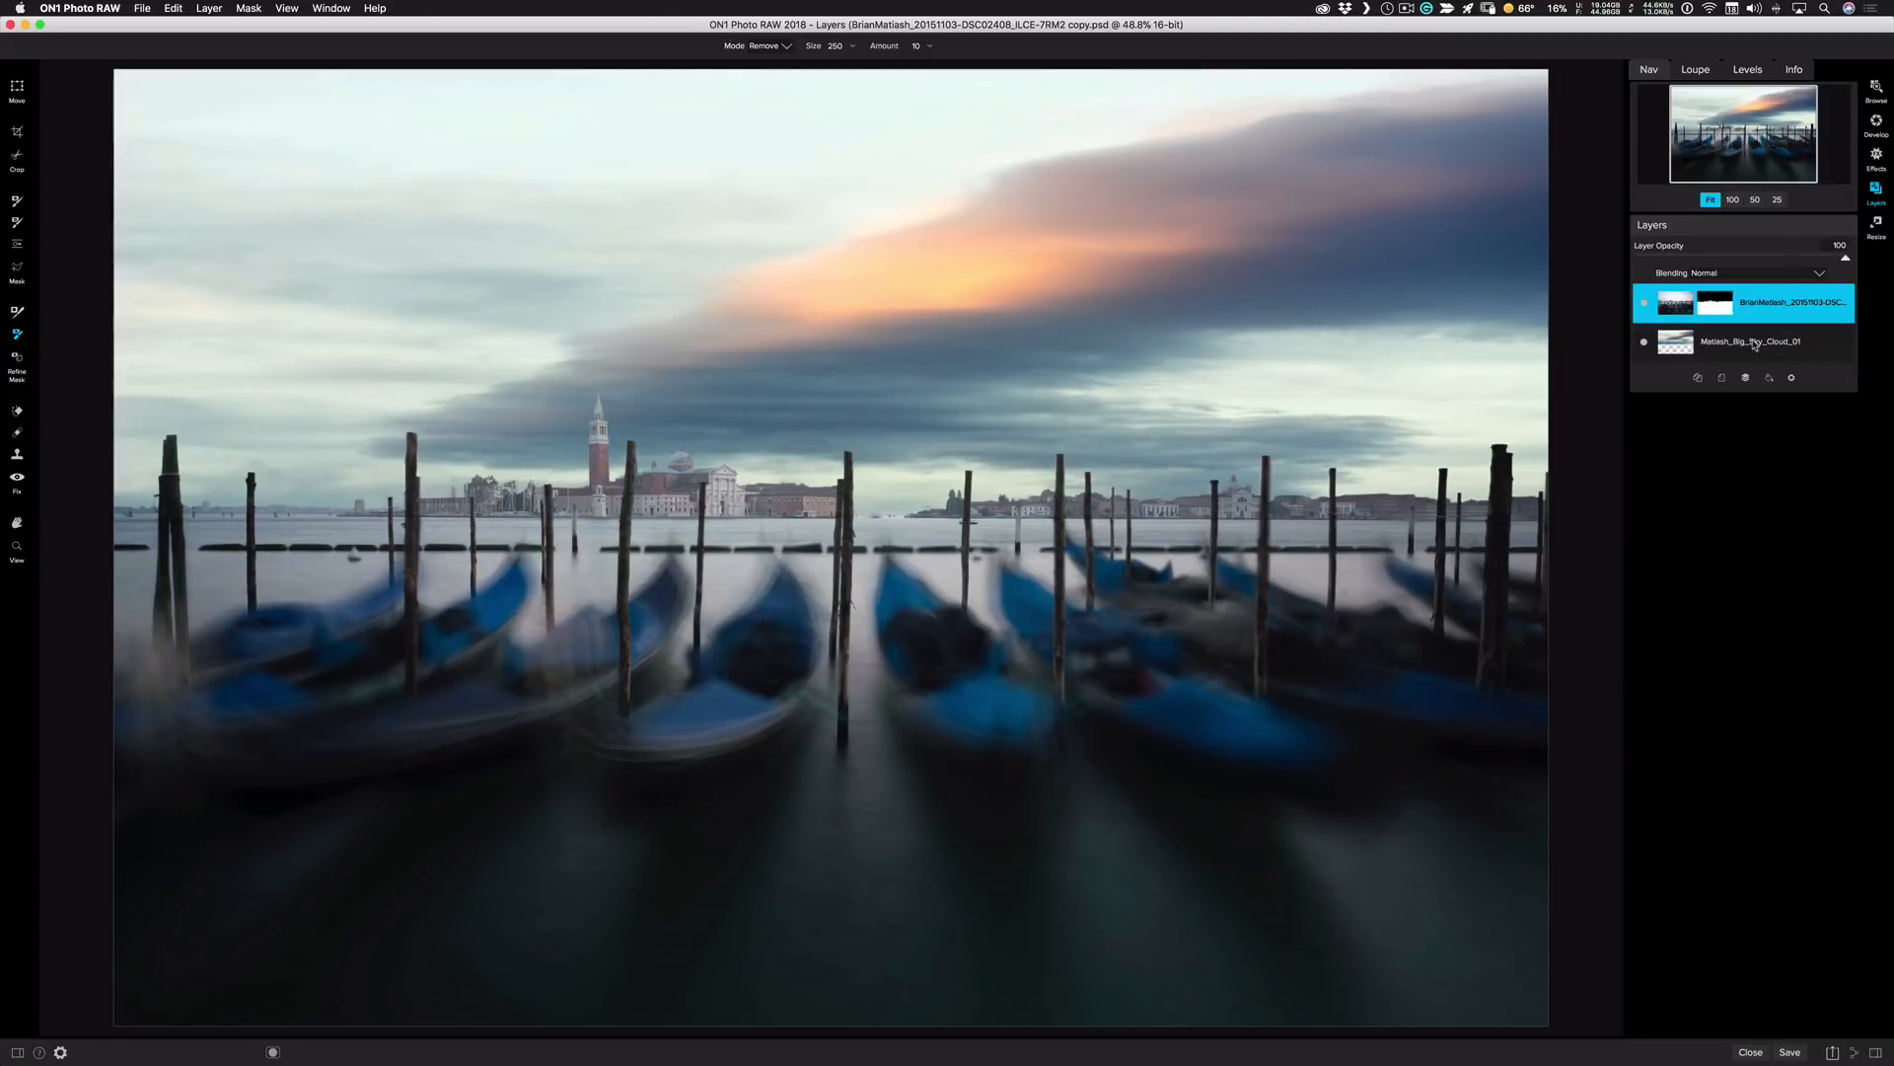
pyautogui.click(1749, 340)
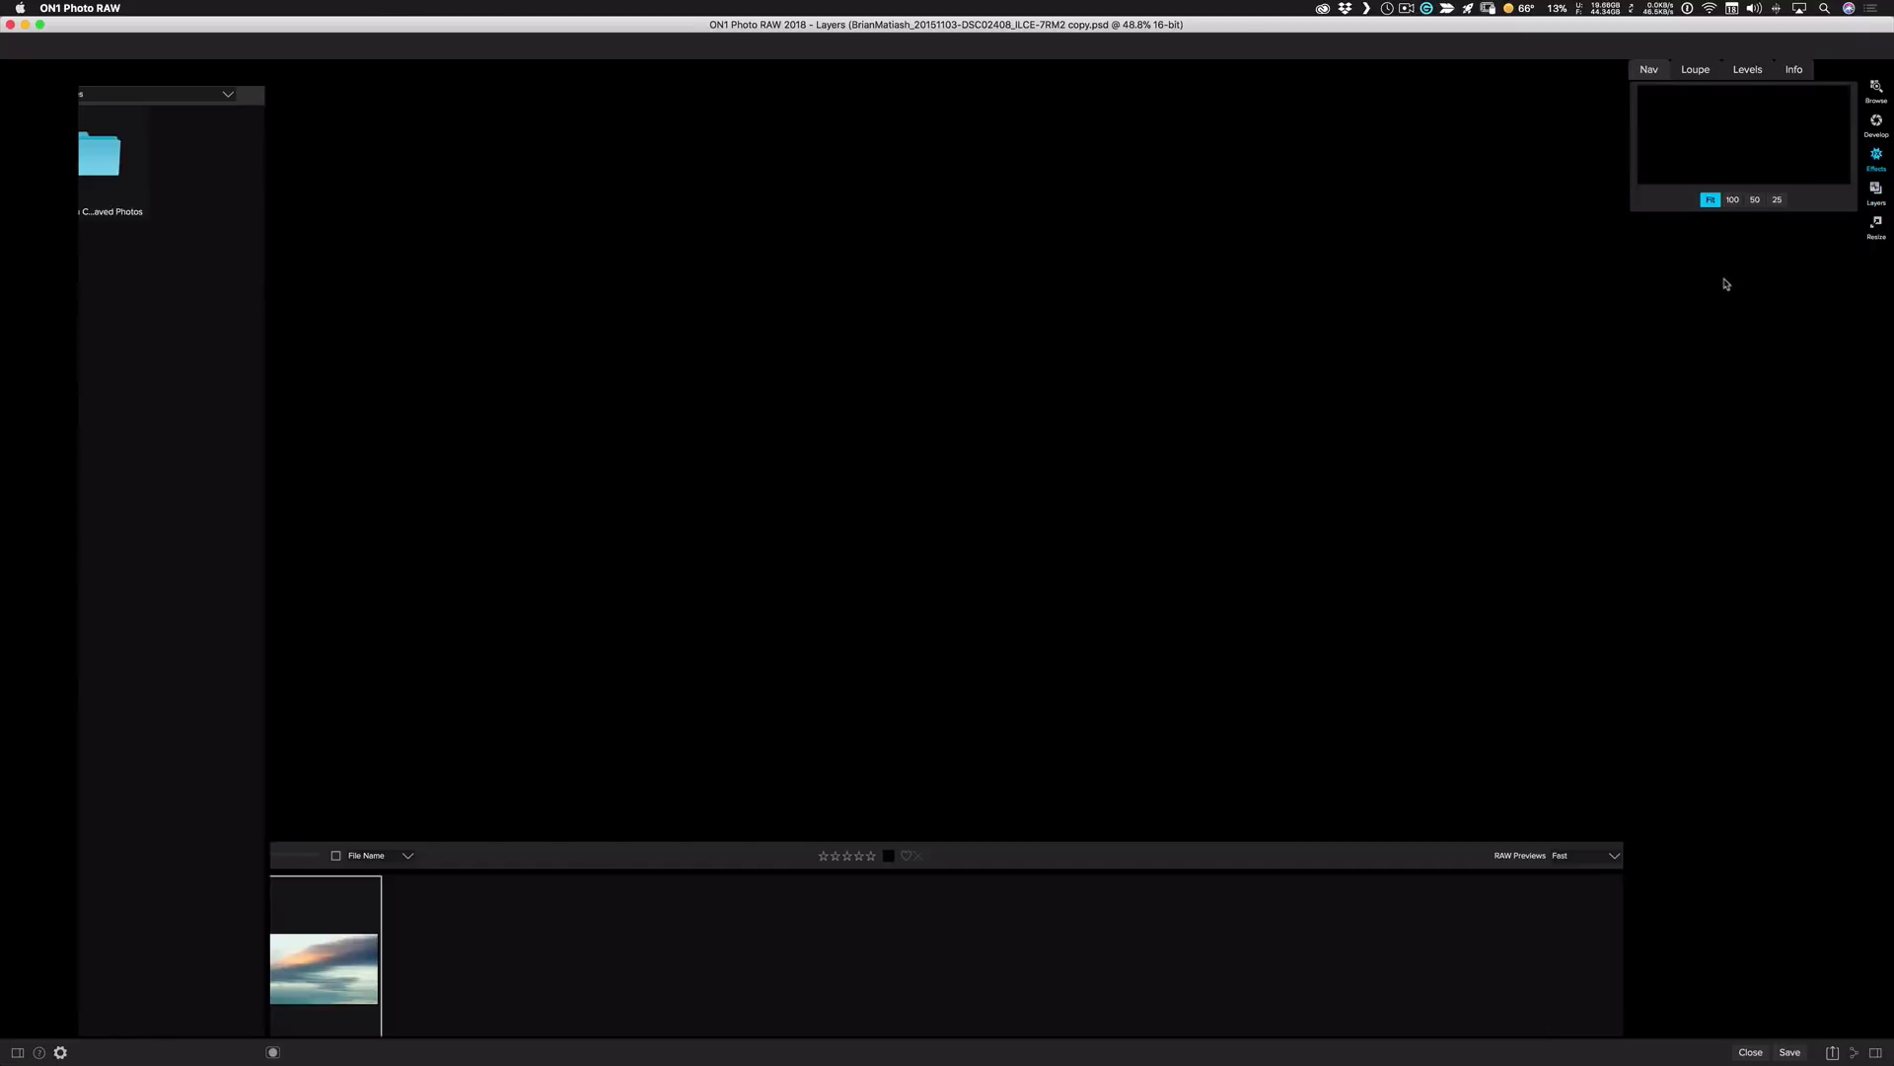
# - Add a Blur filter set to Motion type, then add a second Blur filter to the clouds
pyautogui.click(1876, 157)
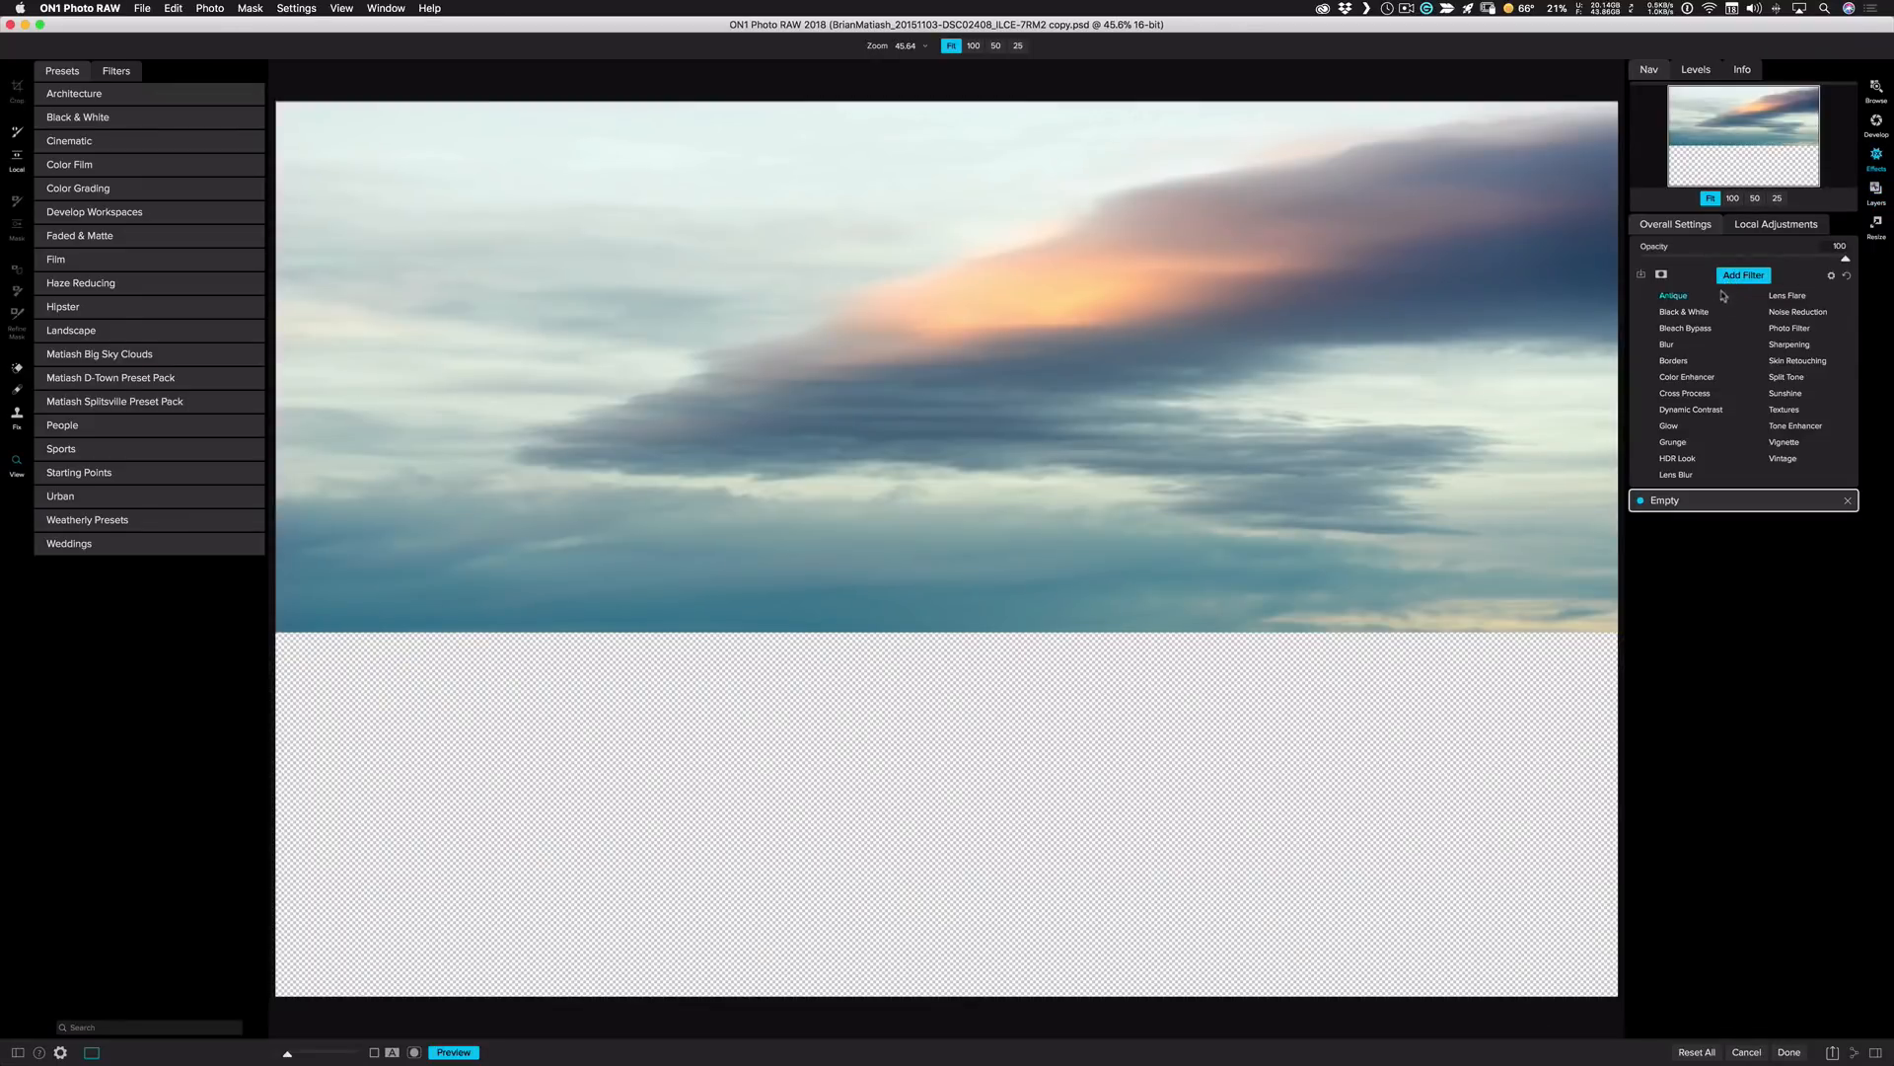
pyautogui.click(1666, 343)
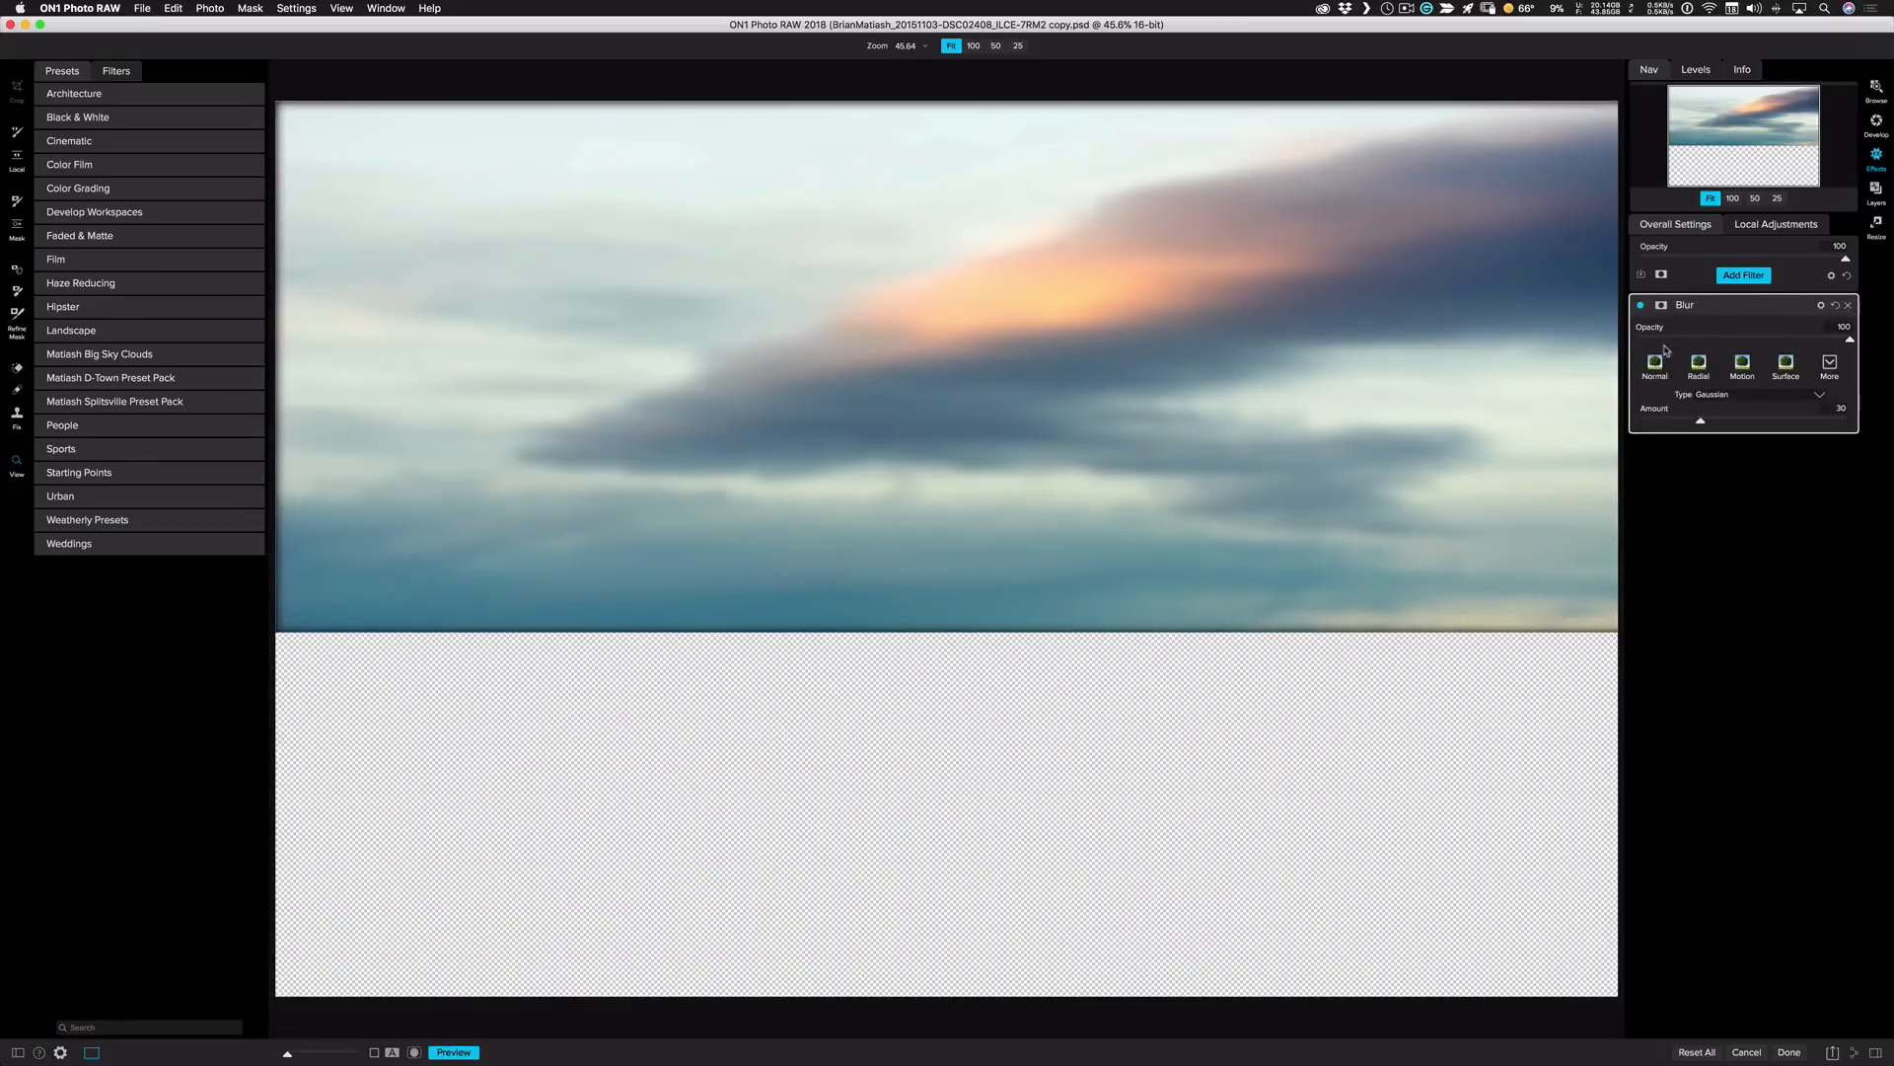
pyautogui.click(1740, 364)
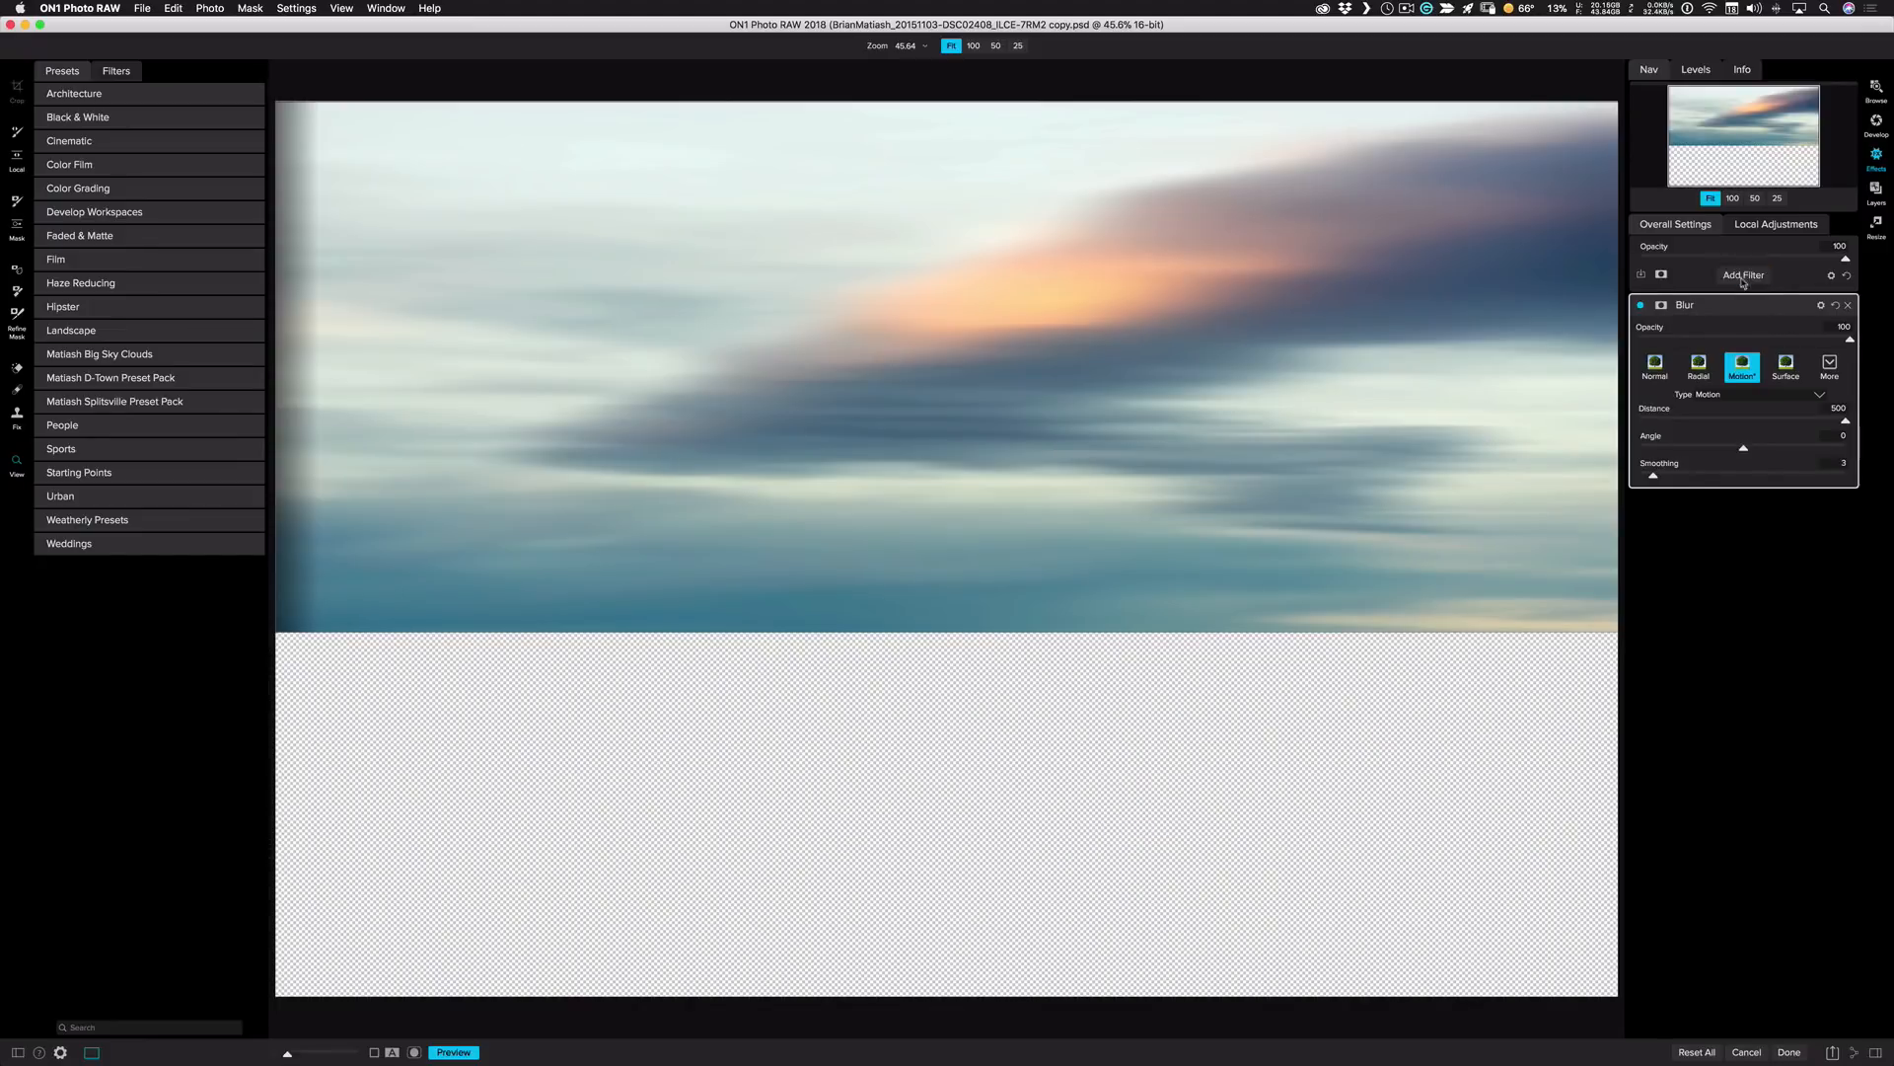
pyautogui.click(1743, 274)
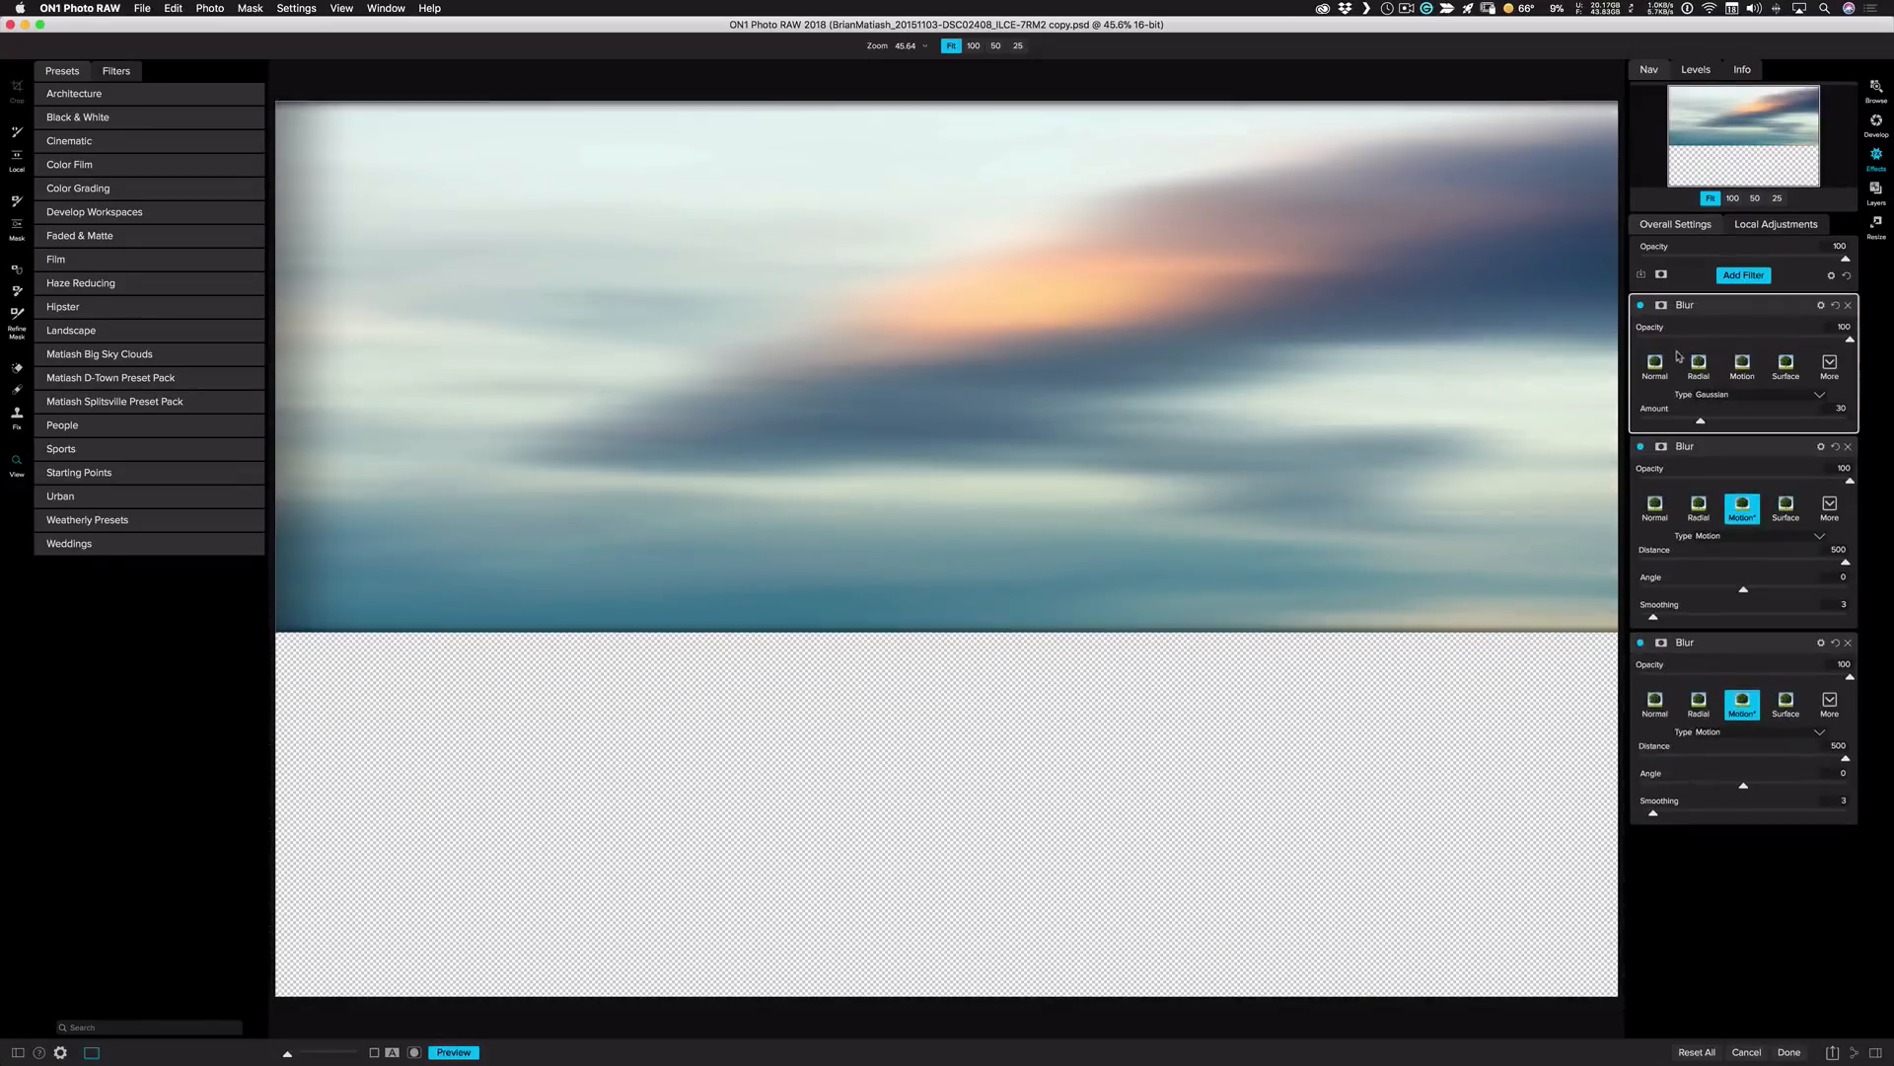
# - Lower the Gaussian blur Amount and apply the filters with Done to return to the layered composite
pyautogui.moveTo(1704, 420); pyautogui.dragTo(1691, 419)
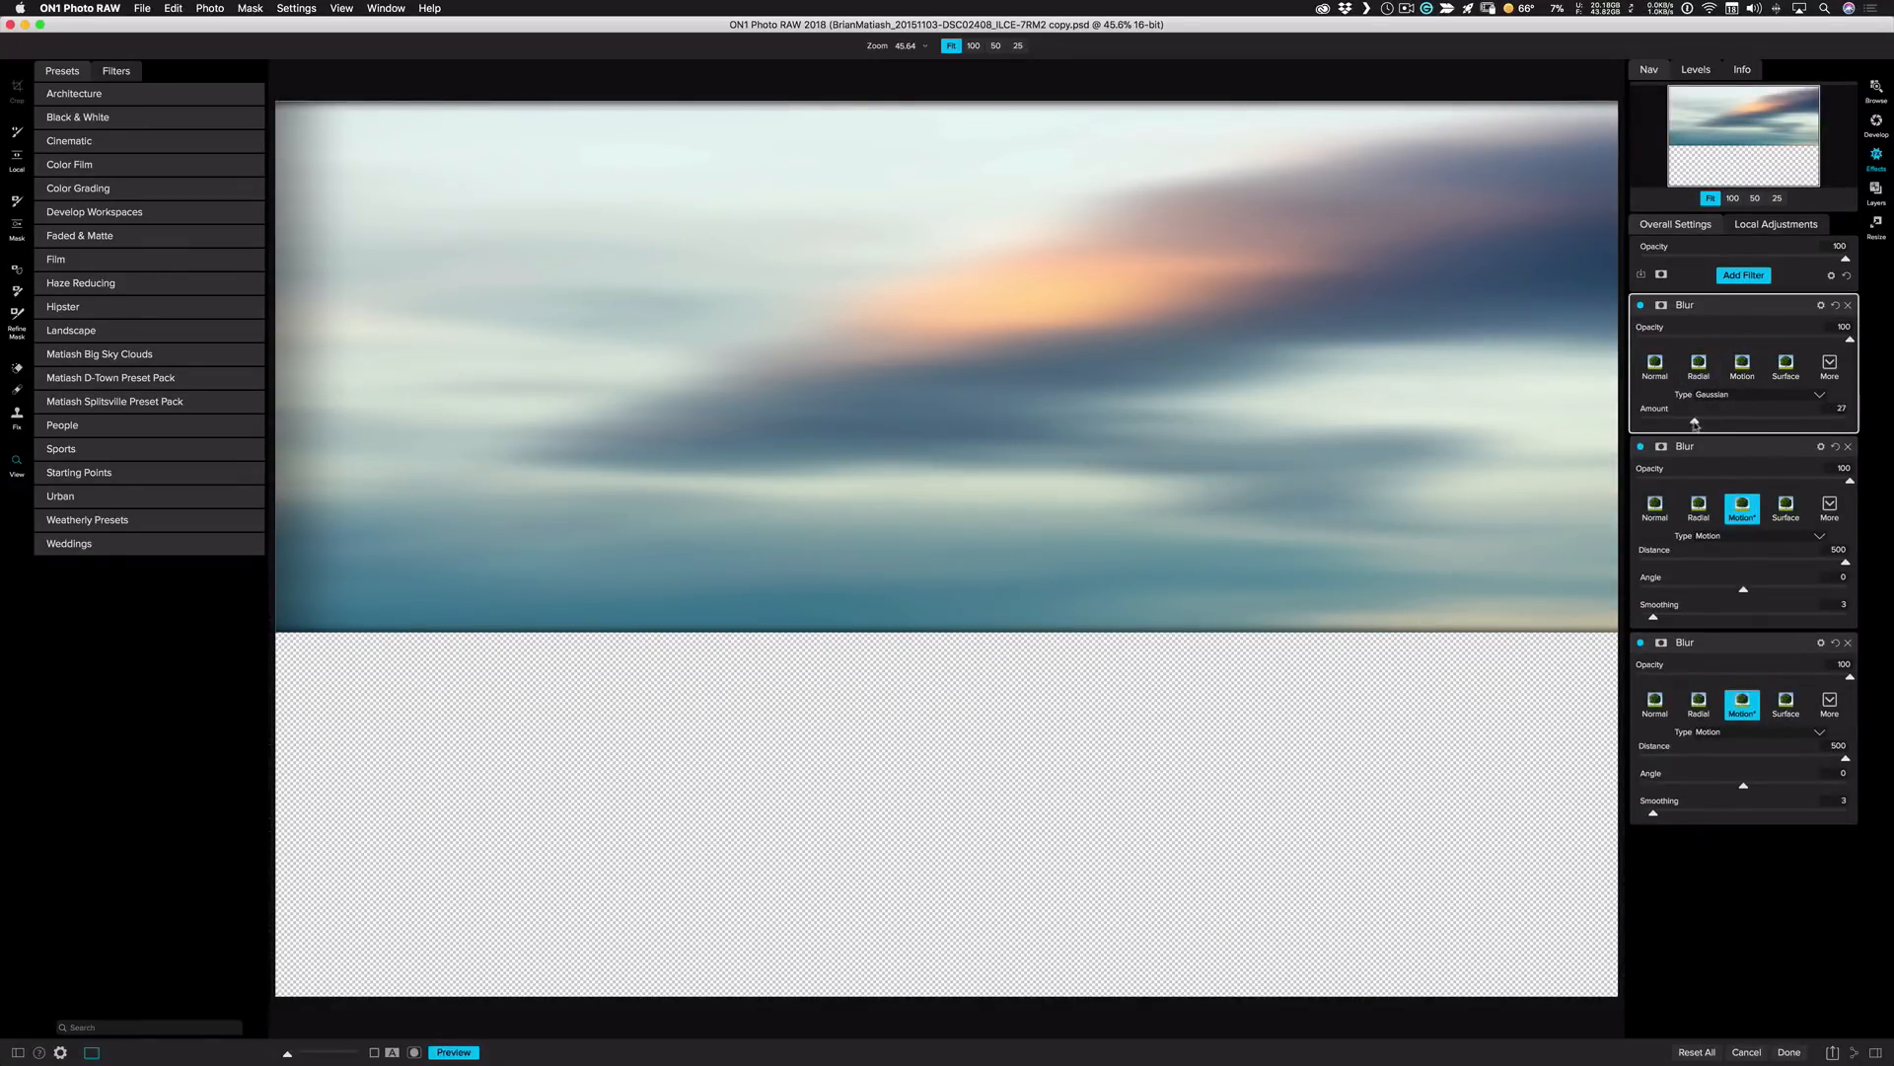
pyautogui.moveTo(1695, 424); pyautogui.dragTo(1655, 424)
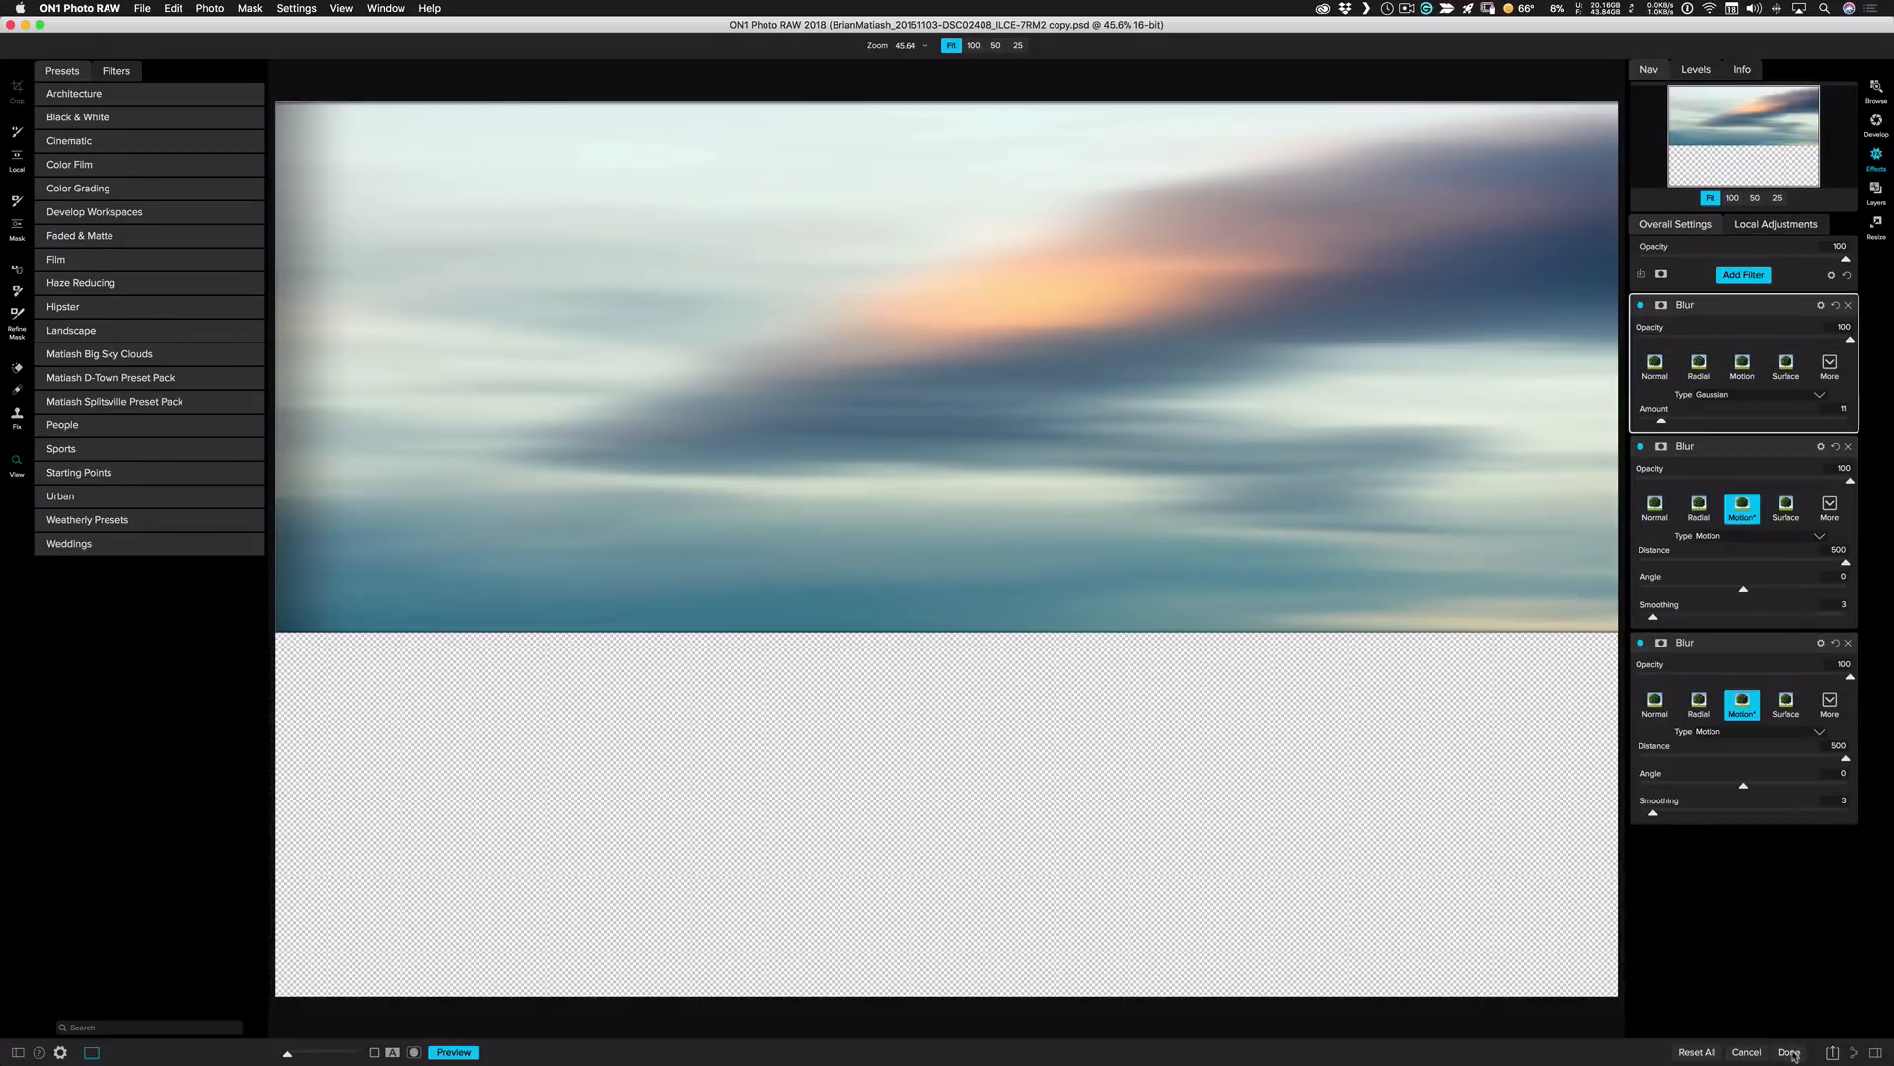
pyautogui.click(1789, 1051)
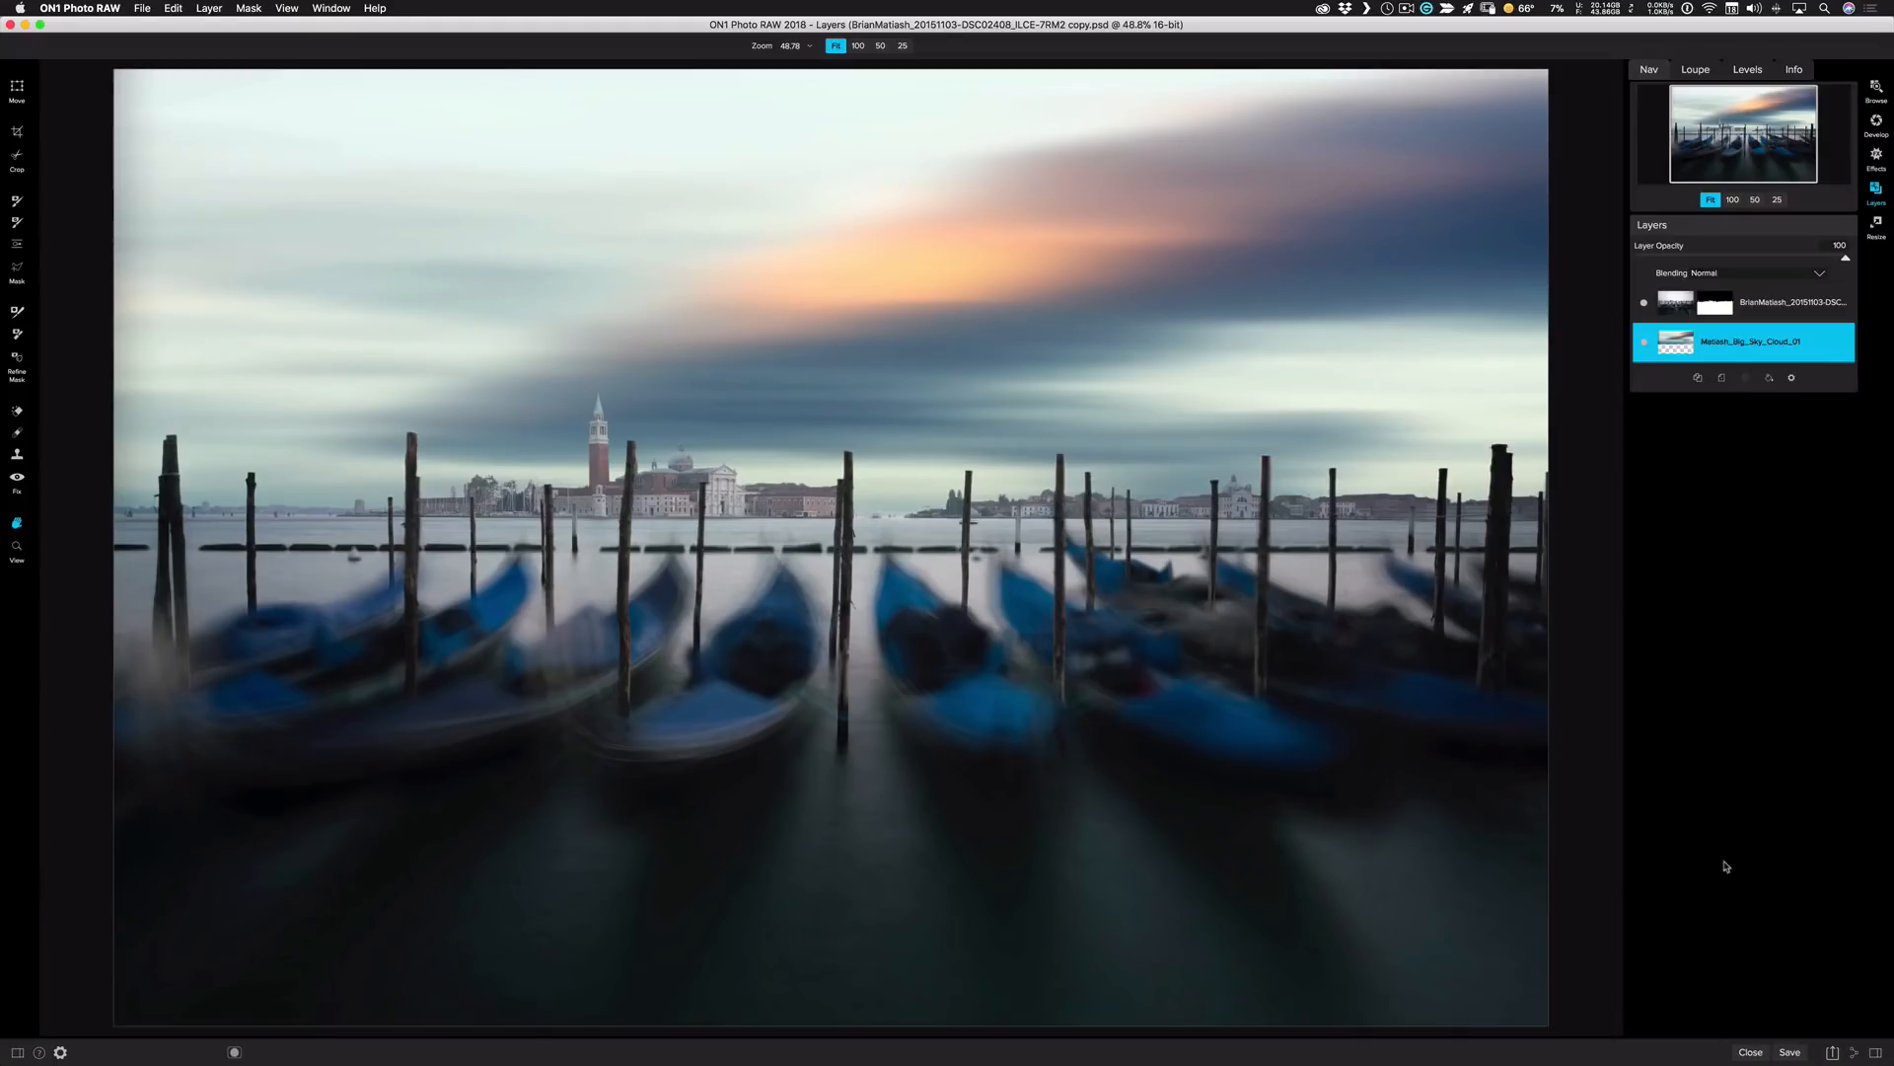